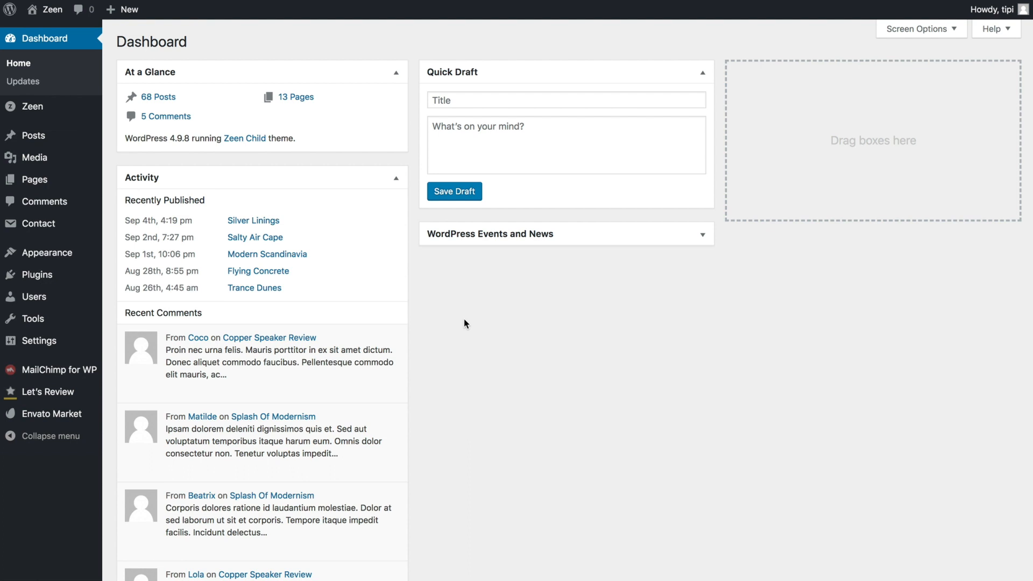
{"action": "mouse_move", "coordinate": [300, 198]}
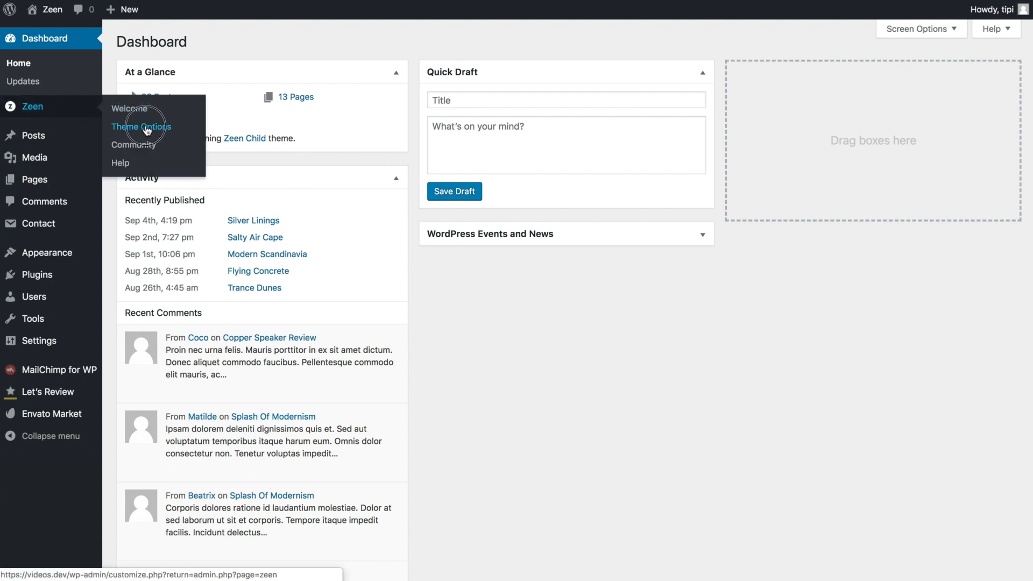
Step: Enter Zeen's Theme Options customizer and scroll the homepage preview down to the featured posts grid
{"action": "left_click", "coordinate": [141, 127]}
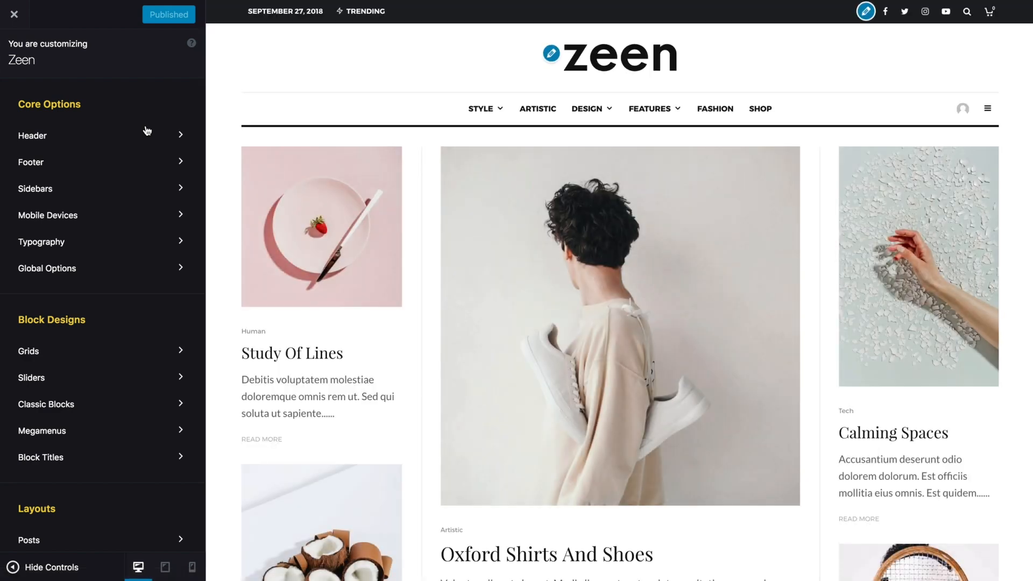
{"action": "scroll", "scroll_direction": "down", "scroll_amount": 3}
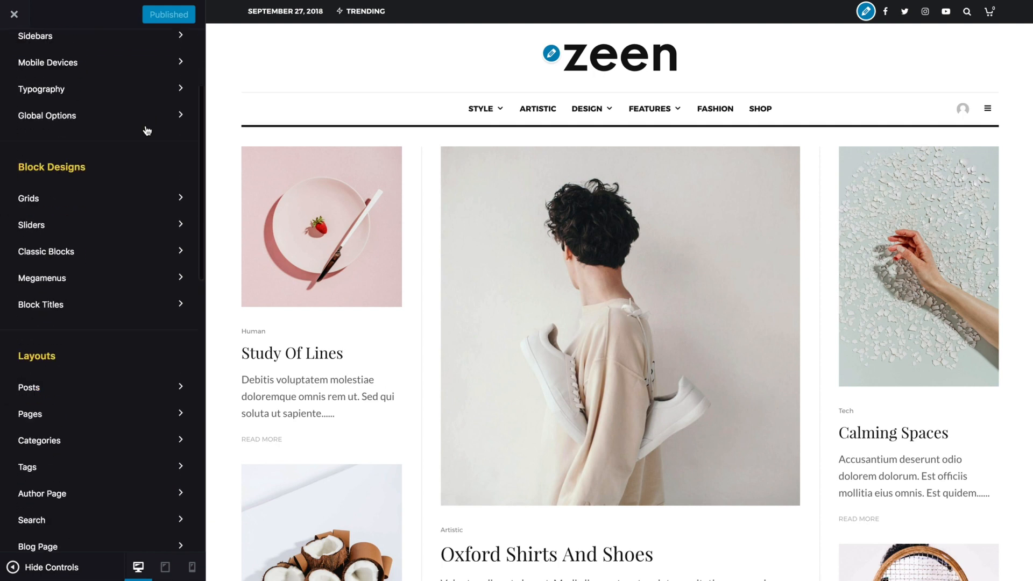
{"action": "scroll", "scroll_direction": "up", "scroll_amount": 3}
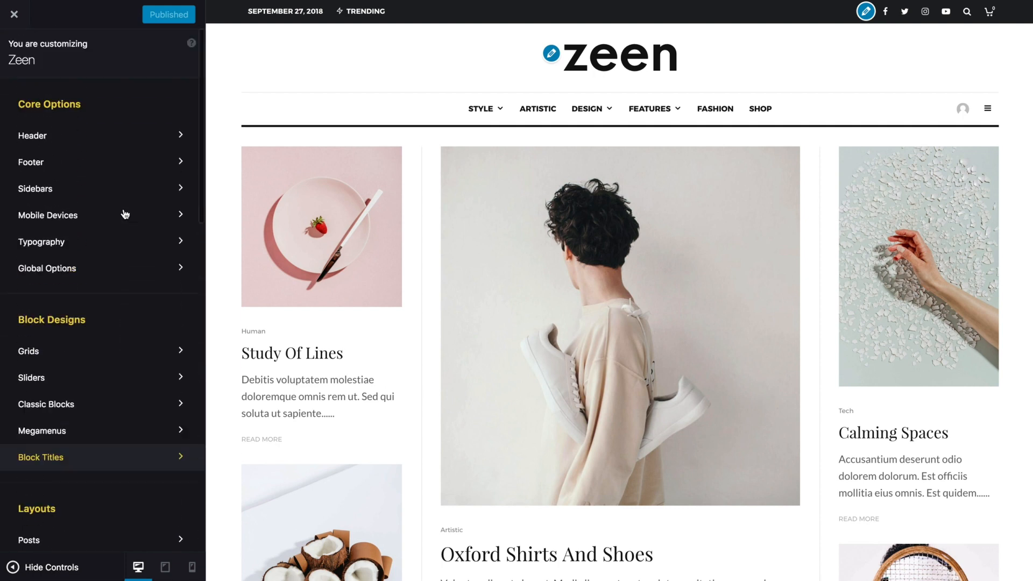
{"action": "scroll", "scroll_direction": "down", "scroll_amount": 3}
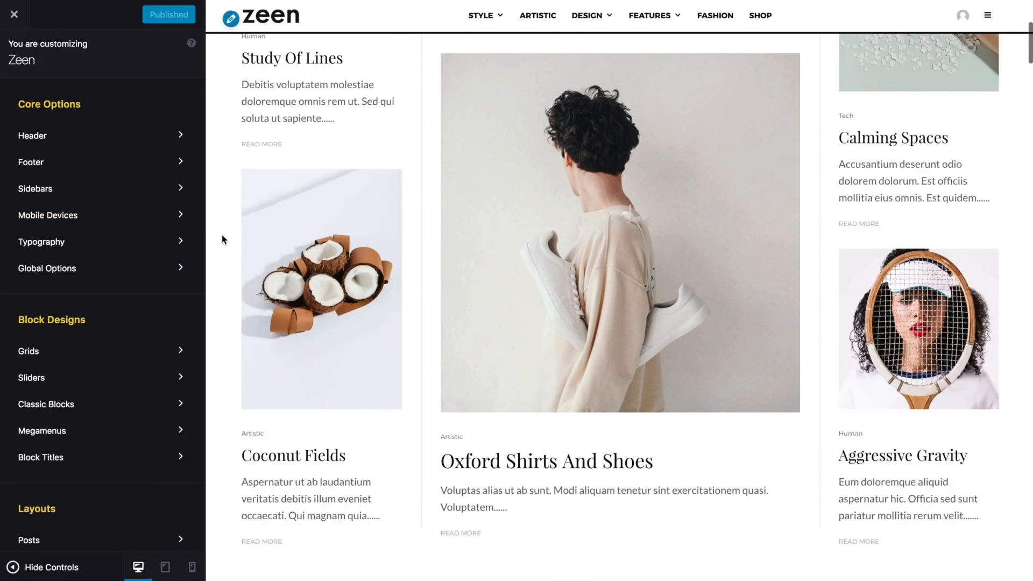
{"action": "scroll", "scroll_direction": "down", "scroll_amount": 3}
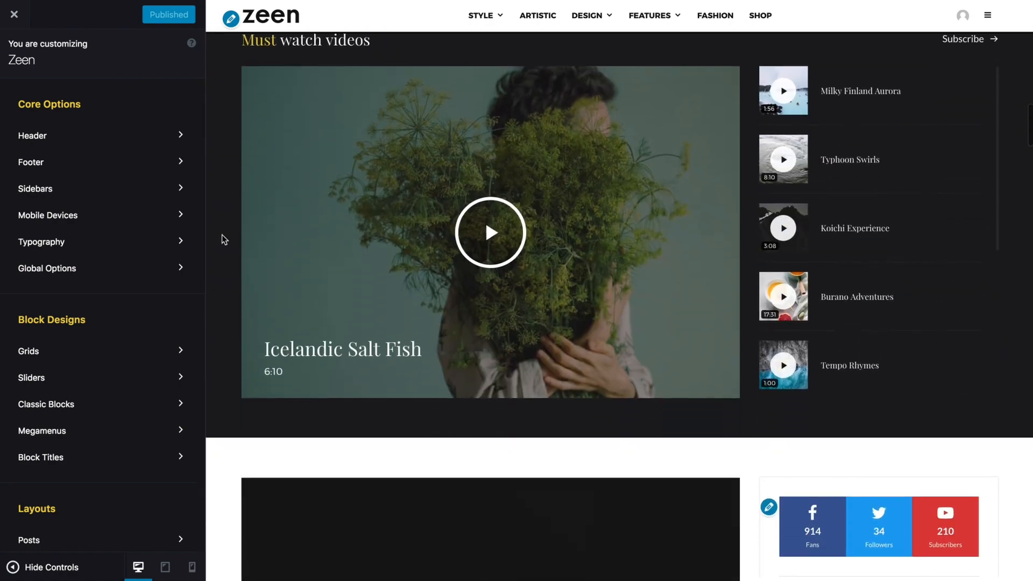
{"action": "scroll", "scroll_direction": "down", "scroll_amount": 3}
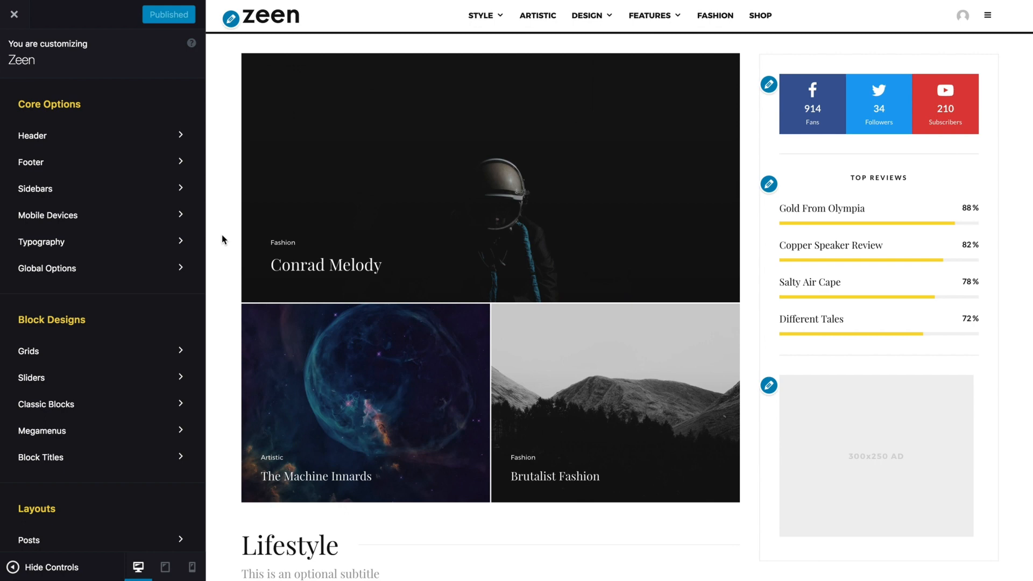
{"action": "mouse_move", "coordinate": [567, 274]}
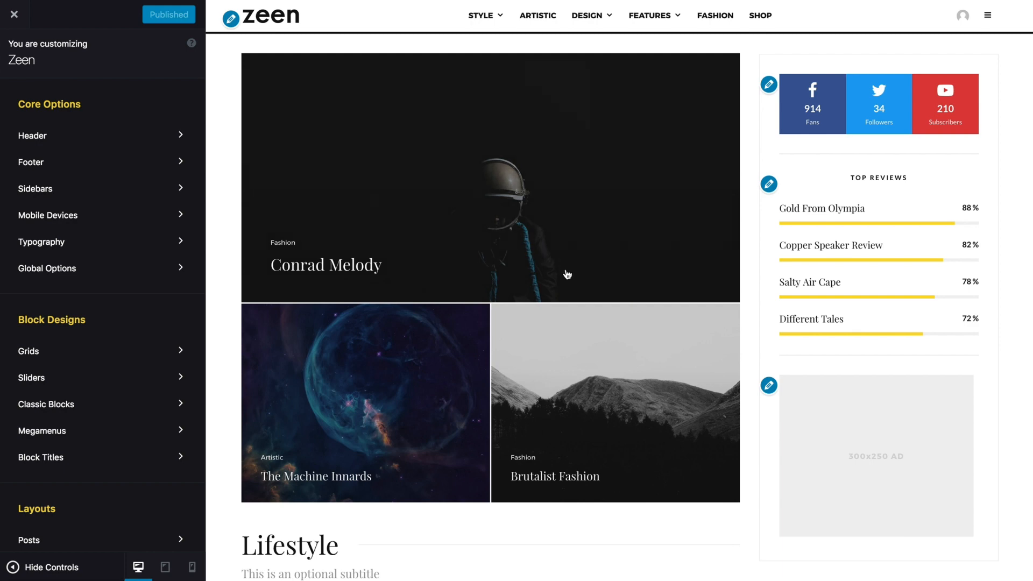
{"action": "mouse_move", "coordinate": [397, 338]}
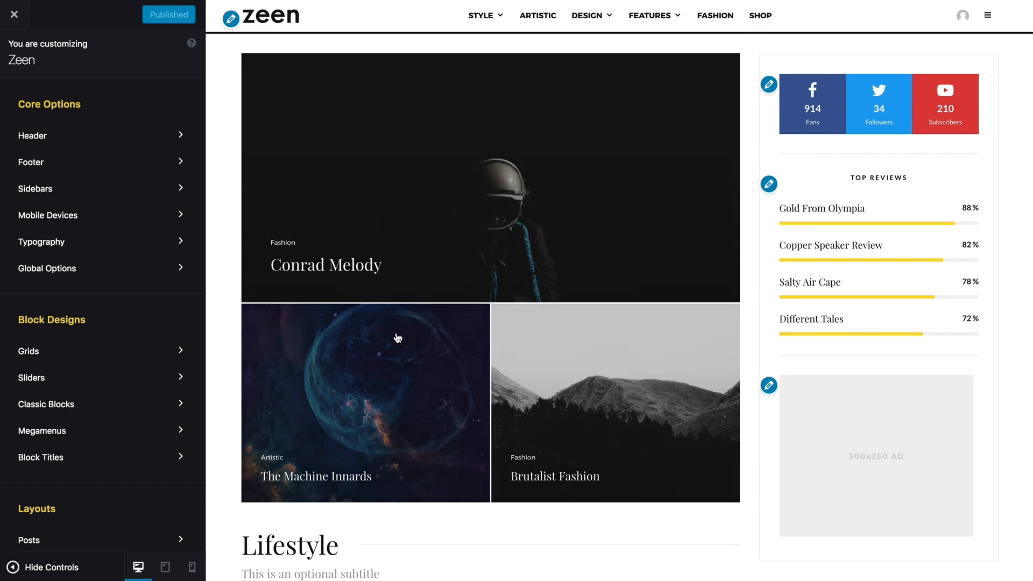
{"action": "scroll", "scroll_direction": "down", "scroll_amount": 3}
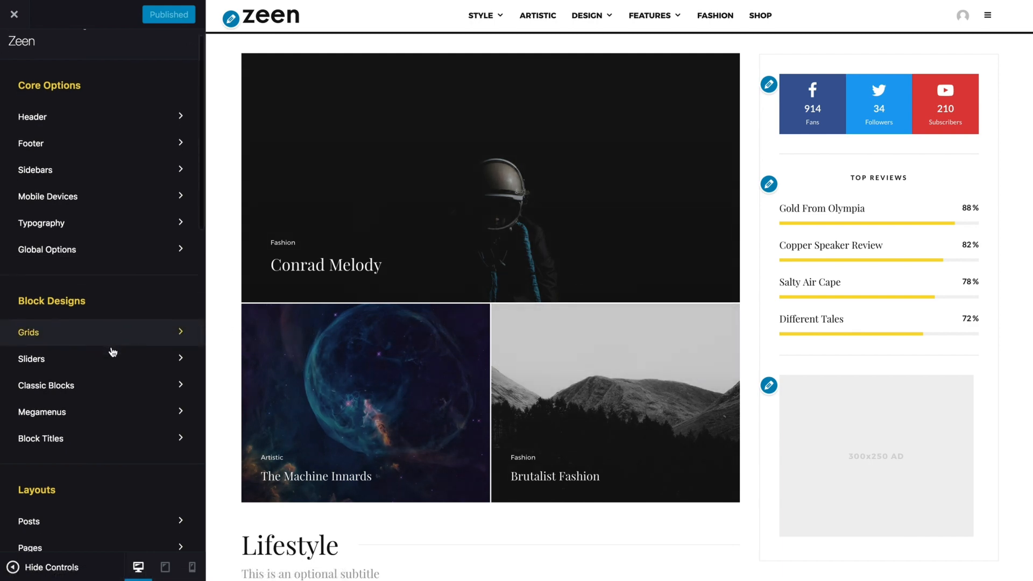
Step: Enter the Grids block design panel and review its title area, general and meta options
{"action": "left_click", "coordinate": [28, 332]}
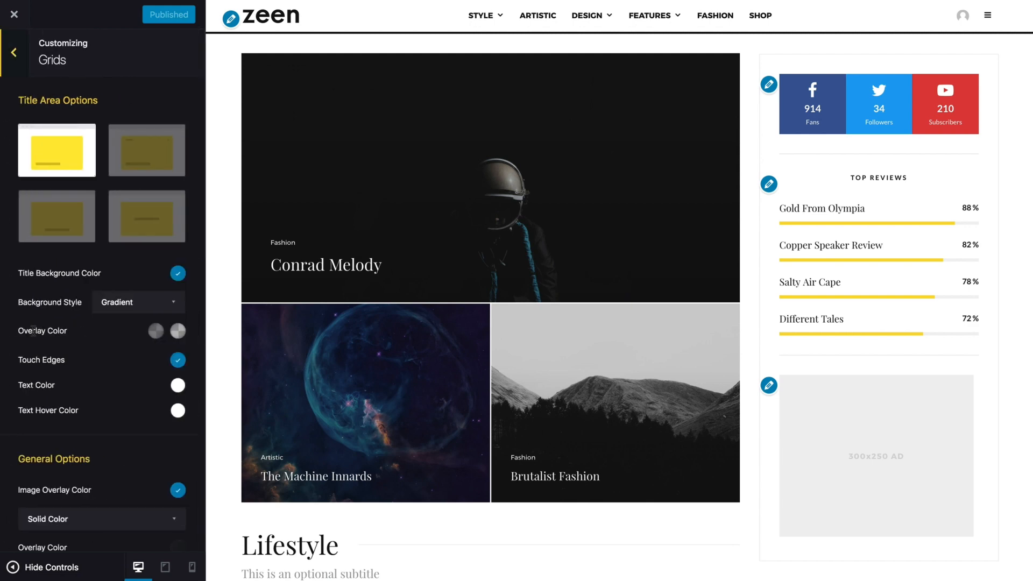
{"action": "scroll", "scroll_direction": "down", "scroll_amount": 3}
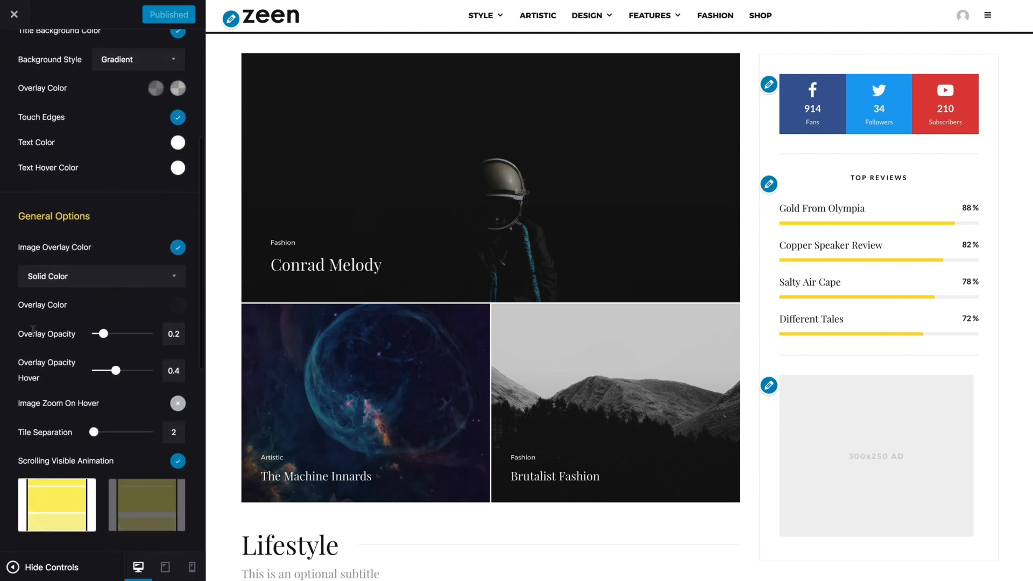
{"action": "scroll", "scroll_direction": "down", "scroll_amount": 3}
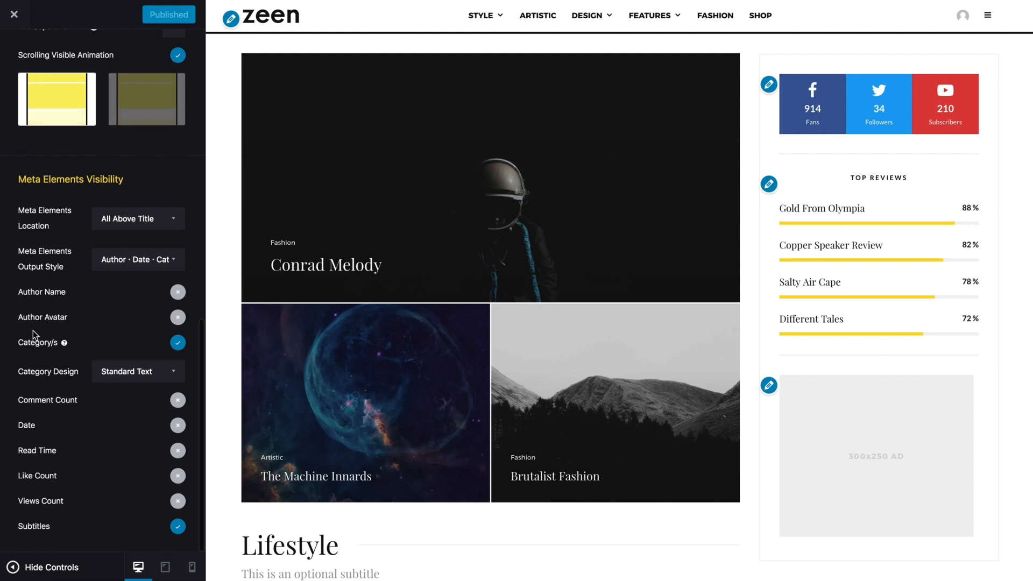
{"action": "scroll", "scroll_direction": "up", "scroll_amount": 3}
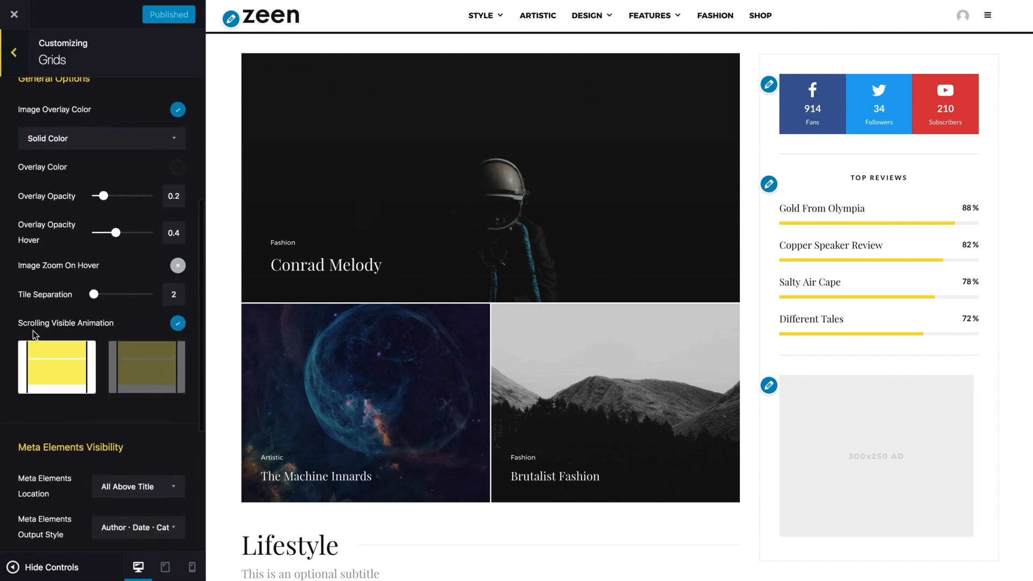
{"action": "scroll", "scroll_direction": "up", "scroll_amount": 3}
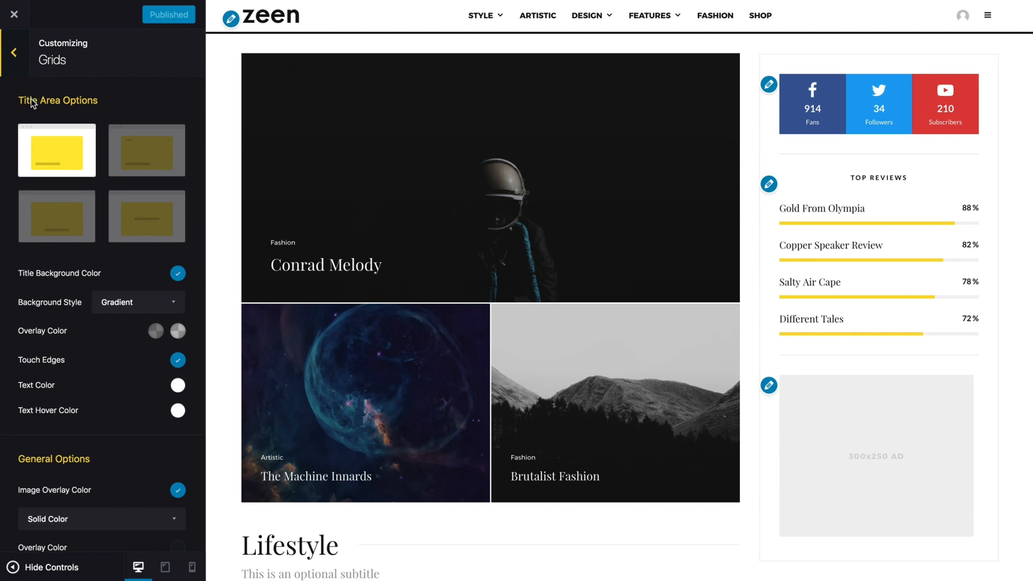
{"action": "mouse_move", "coordinate": [131, 235]}
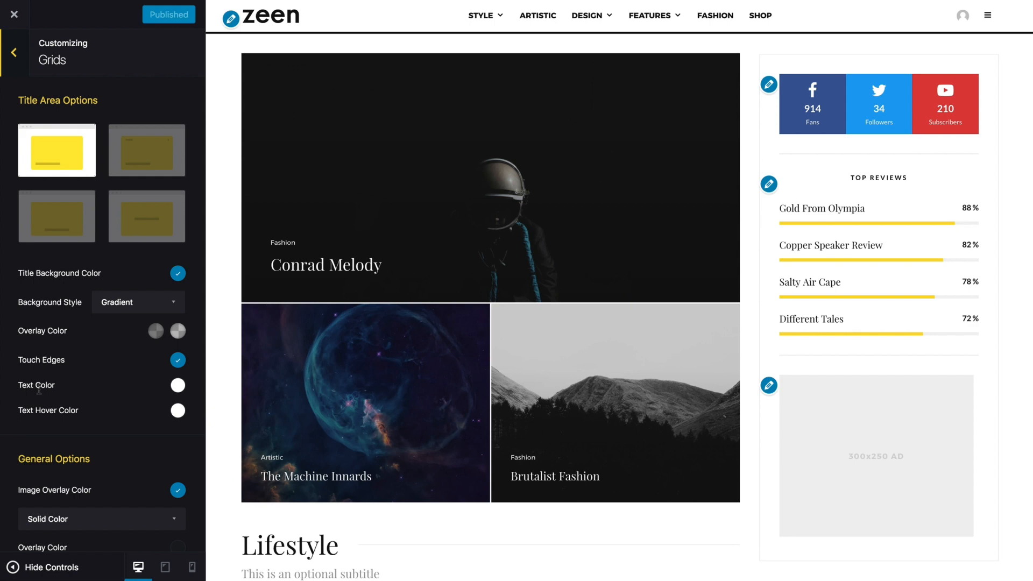
{"action": "mouse_move", "coordinate": [156, 331]}
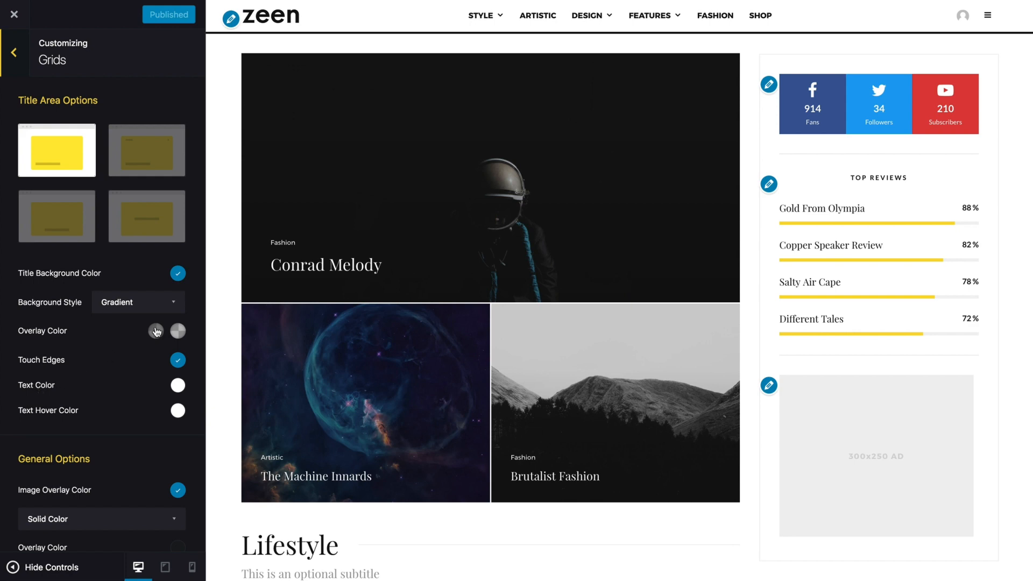
{"action": "scroll", "scroll_direction": "down", "scroll_amount": 3}
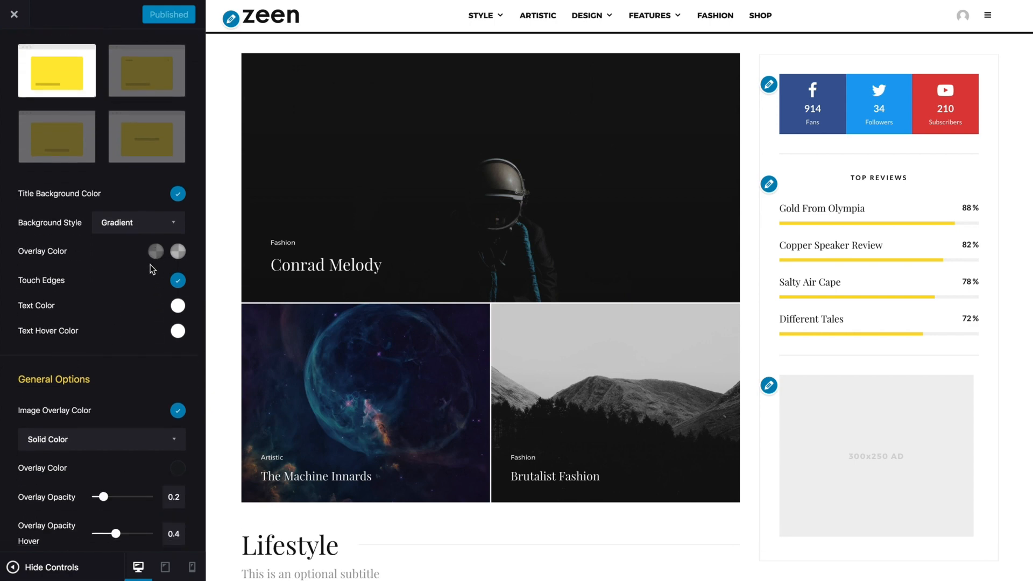
Step: Tint the grid title overlay yellow at 25% opacity via the first Overlay Color swatch
{"action": "left_click", "coordinate": [155, 250]}
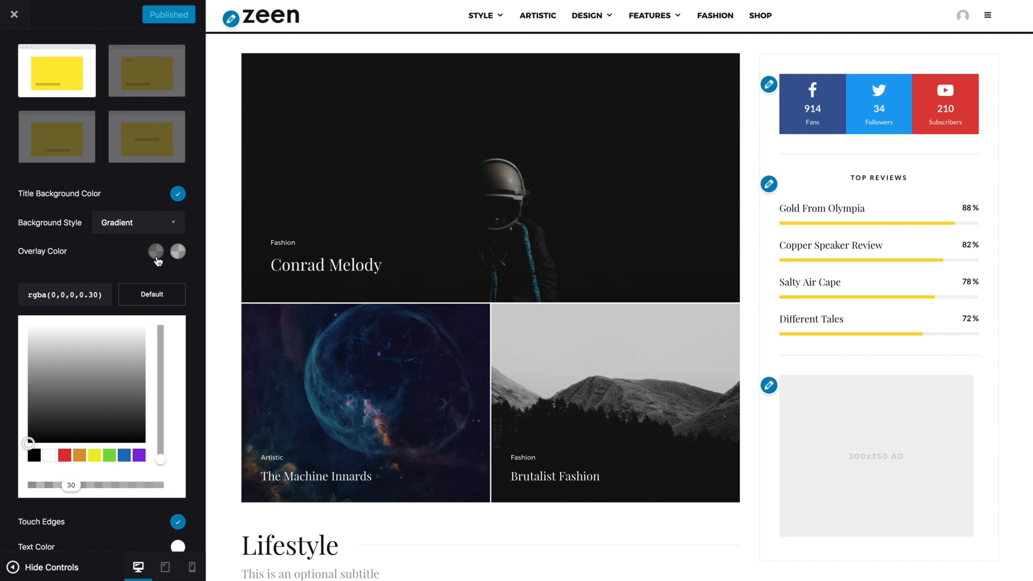
{"action": "mouse_move", "coordinate": [95, 356]}
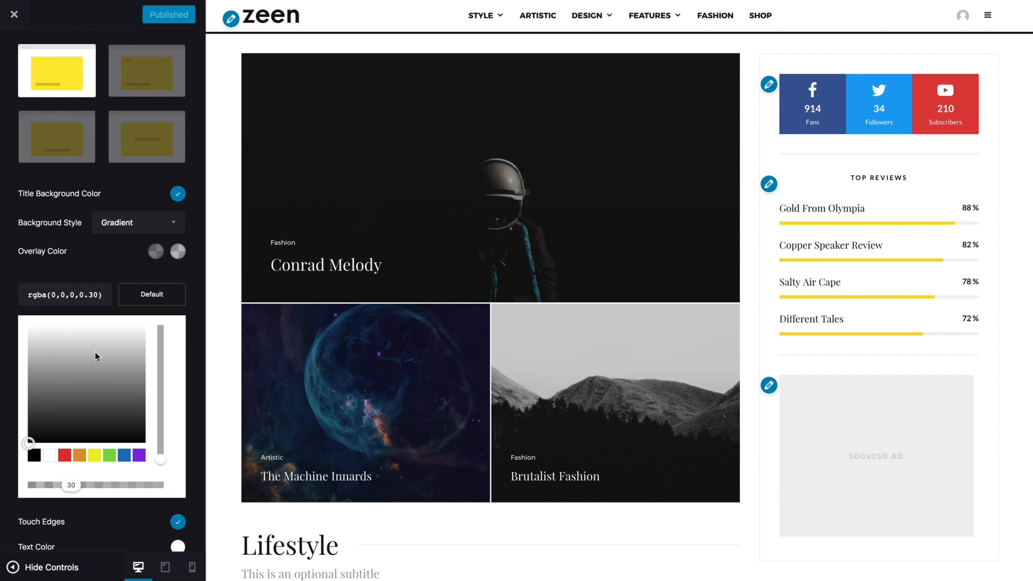
{"action": "mouse_move", "coordinate": [94, 456]}
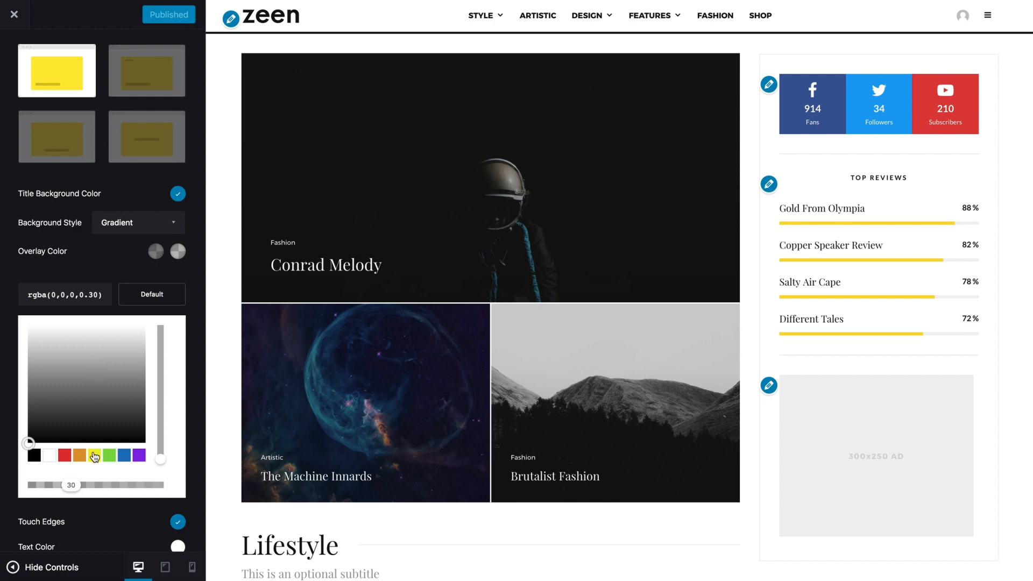
{"action": "left_click", "coordinate": [109, 455]}
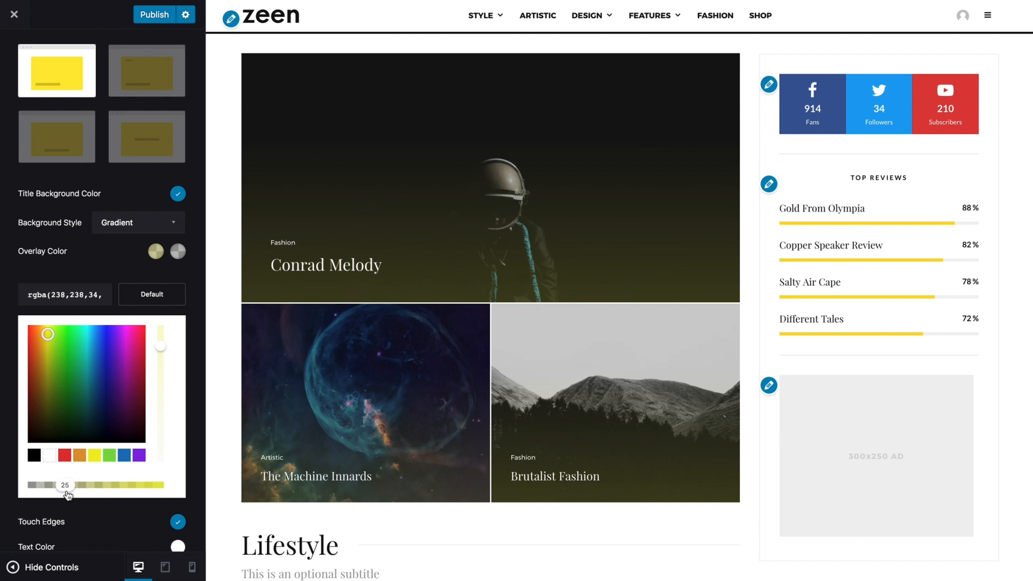
{"action": "mouse_move", "coordinate": [51, 354]}
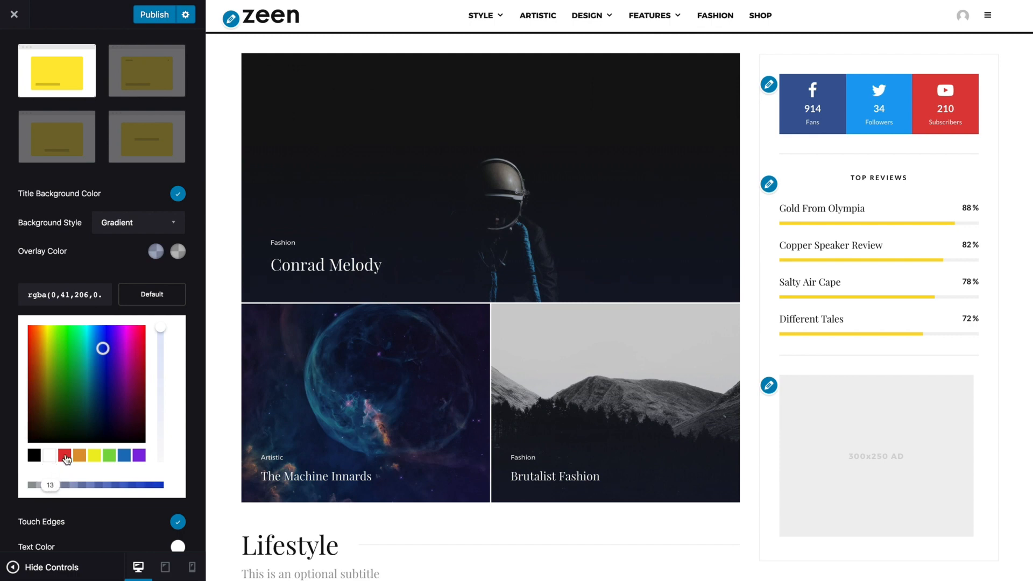
Step: Make the title background a solid dark maroon colour instead of a gradient
{"action": "left_click", "coordinate": [139, 221]}
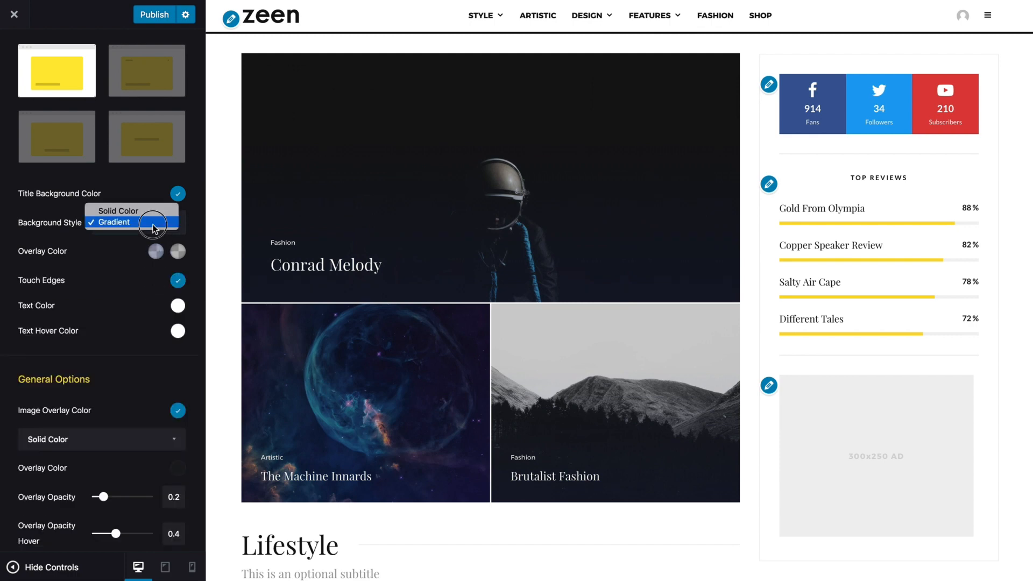
{"action": "left_click", "coordinate": [117, 211]}
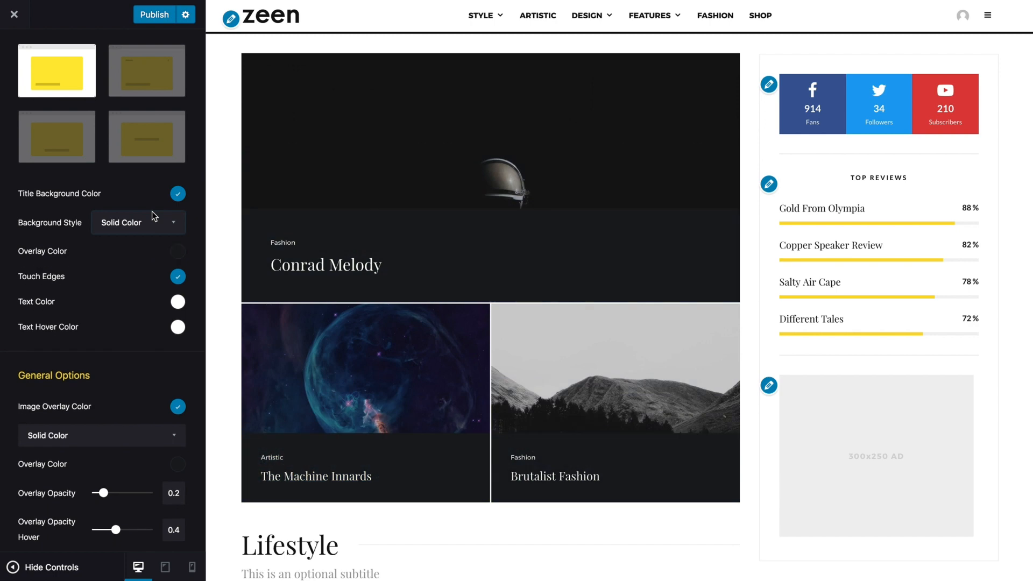
{"action": "left_click", "coordinate": [177, 250]}
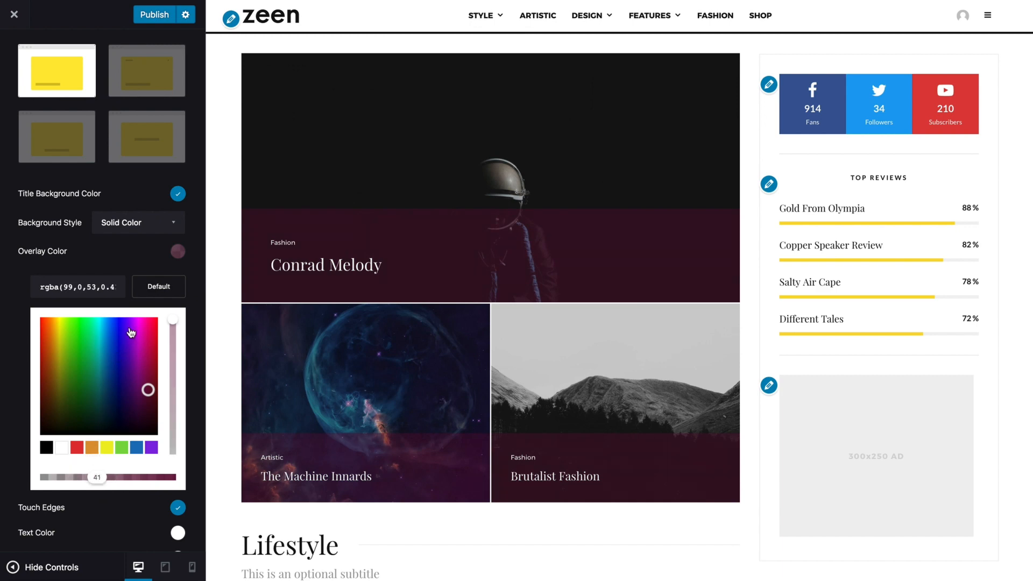
{"action": "left_click", "coordinate": [177, 251]}
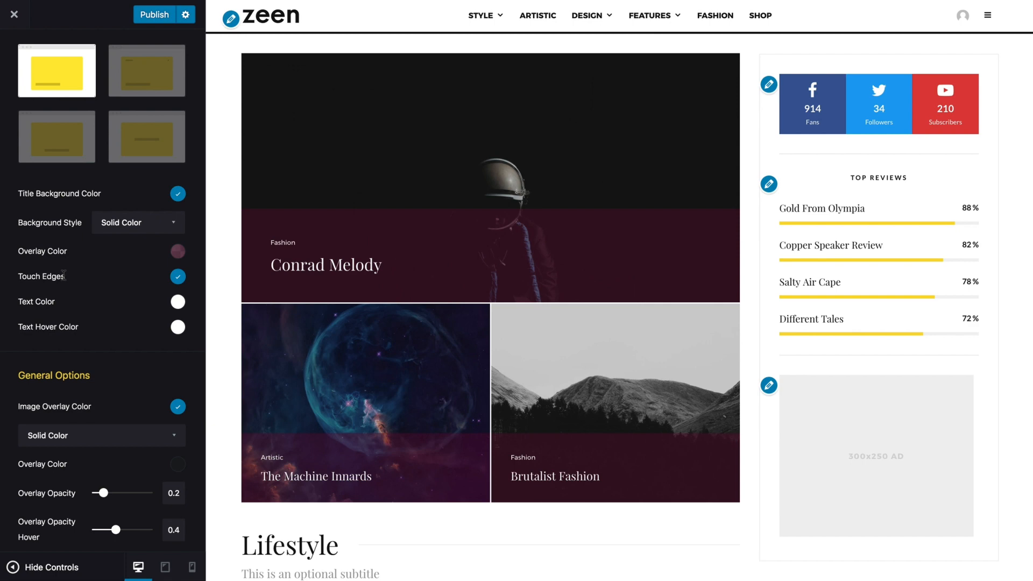
{"action": "mouse_move", "coordinate": [96, 278]}
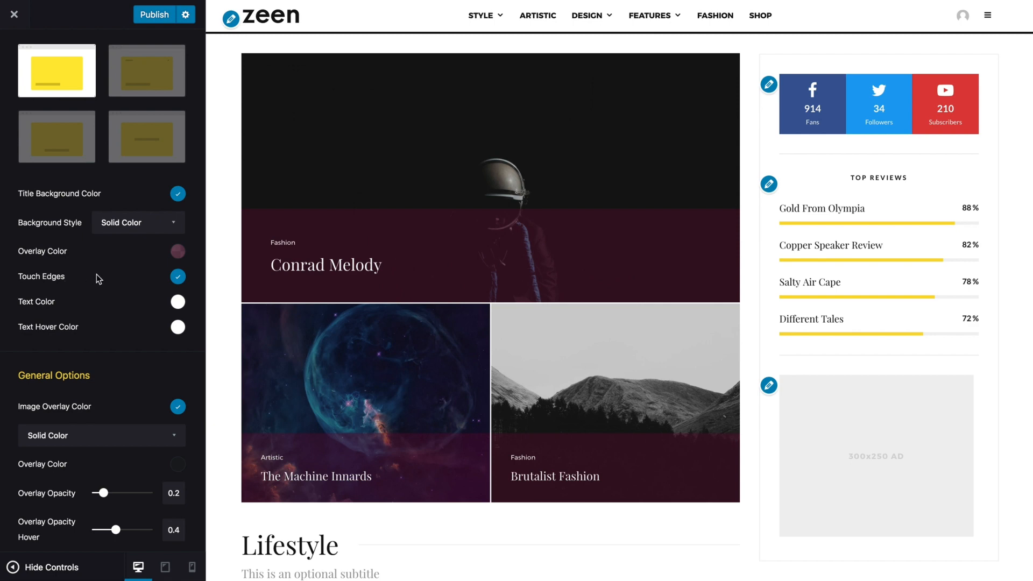
{"action": "mouse_move", "coordinate": [137, 281]}
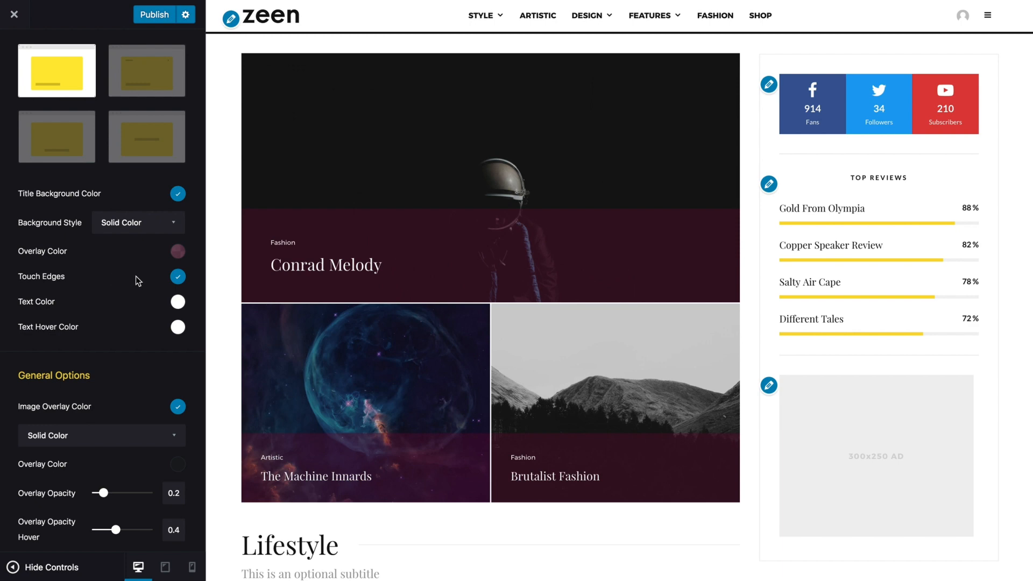
{"action": "left_click", "coordinate": [178, 276]}
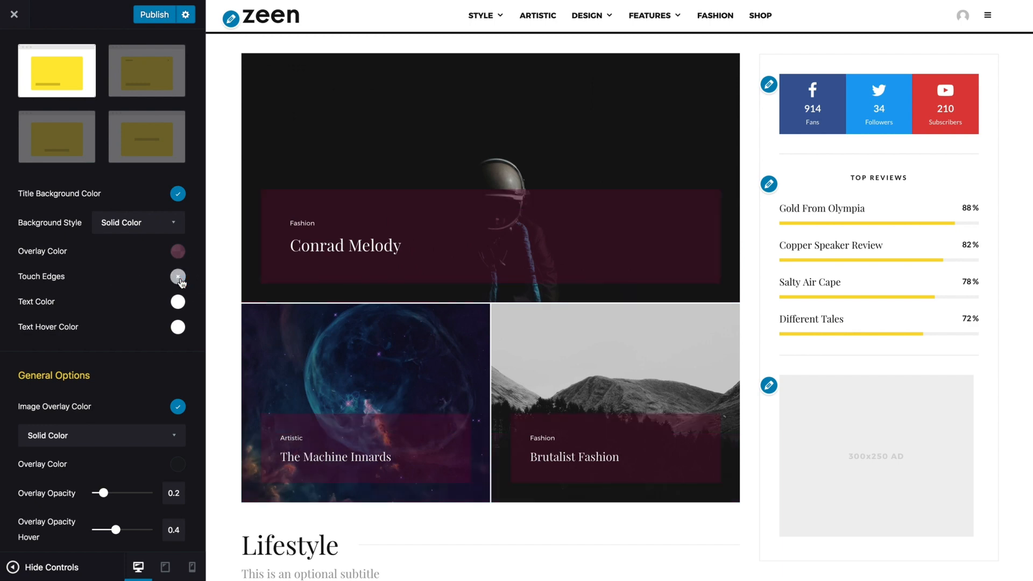
{"action": "left_click", "coordinate": [178, 276]}
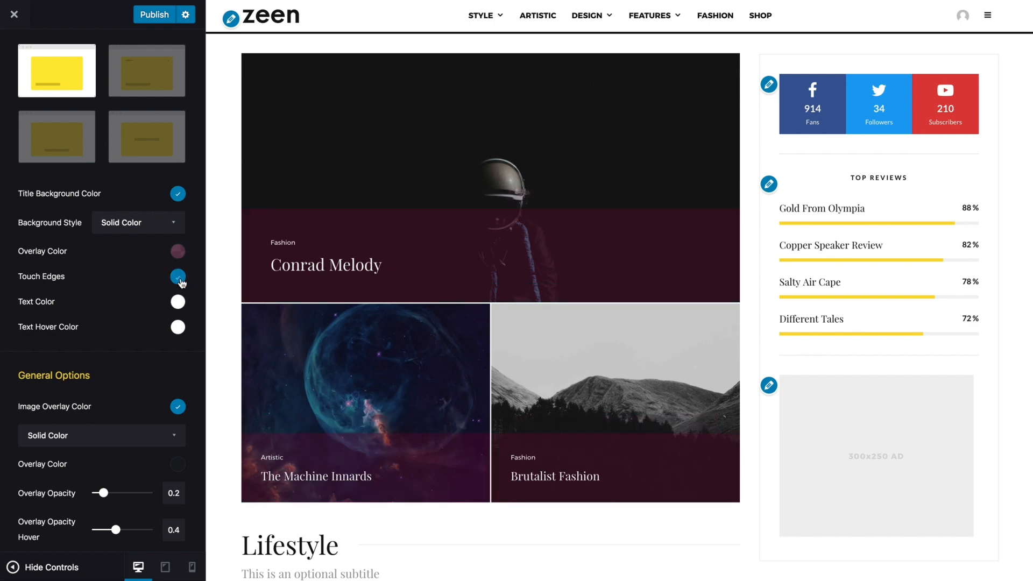
{"action": "left_click", "coordinate": [178, 276]}
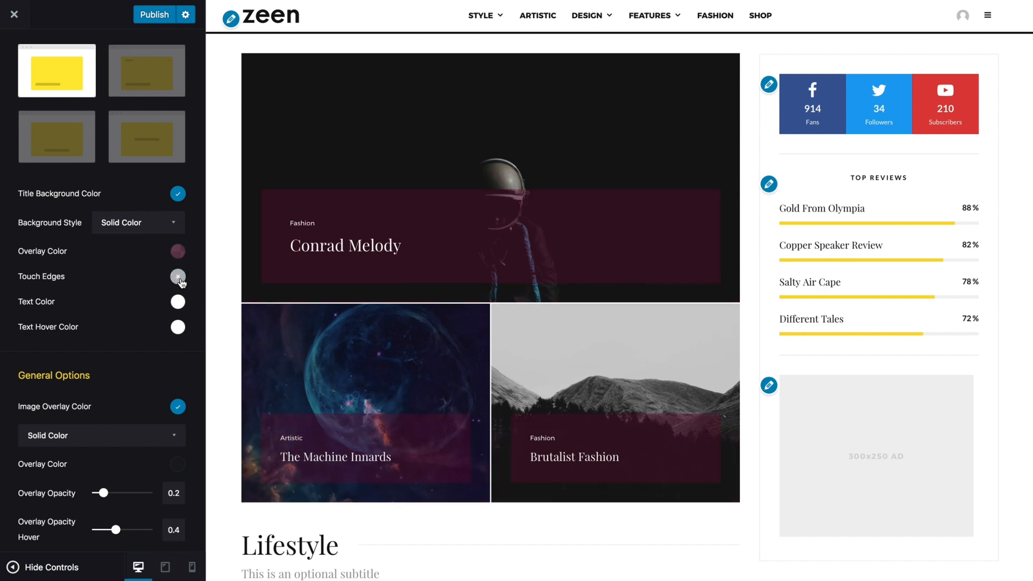
{"action": "left_click", "coordinate": [177, 277]}
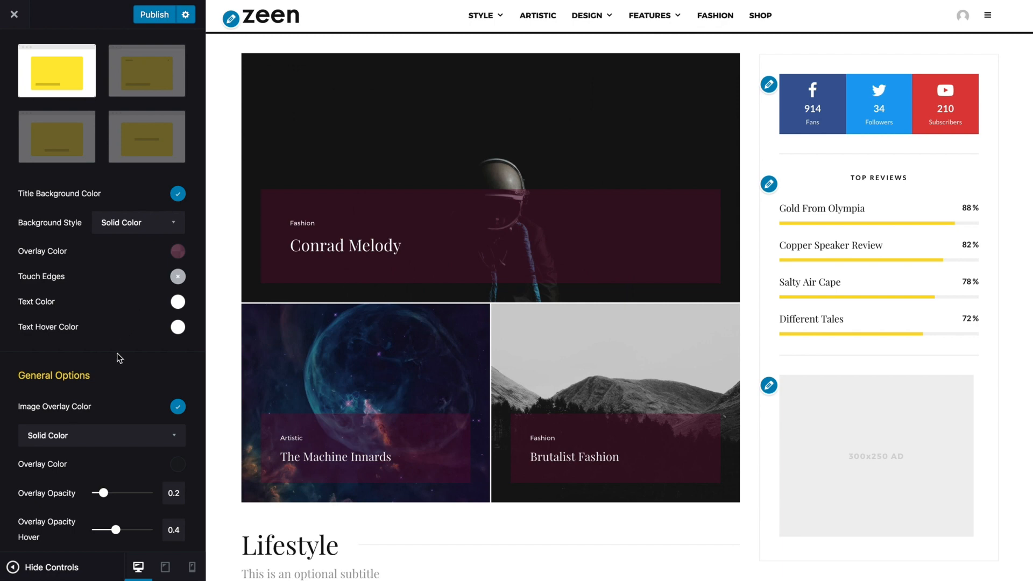
Step: Remove the title background box and give the tile images a purple #8f08d3 overlay
{"action": "scroll", "scroll_direction": "down", "scroll_amount": 3}
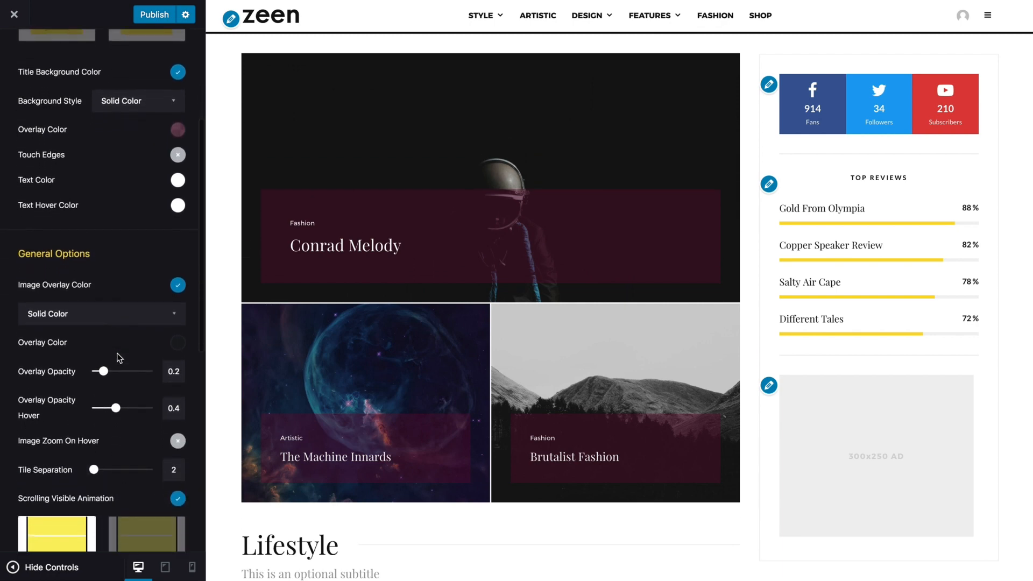
{"action": "mouse_move", "coordinate": [115, 304]}
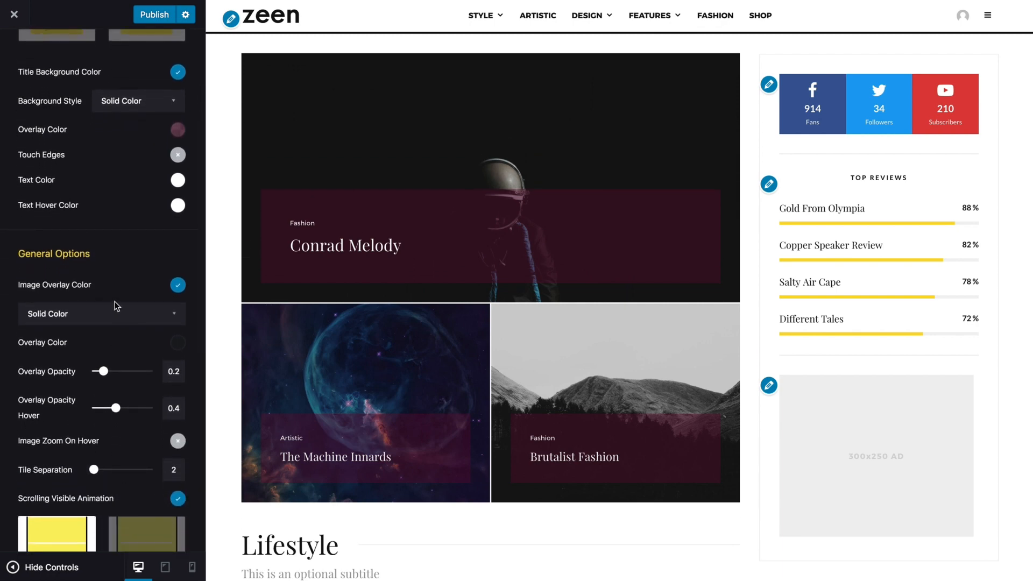
{"action": "mouse_move", "coordinate": [124, 315]}
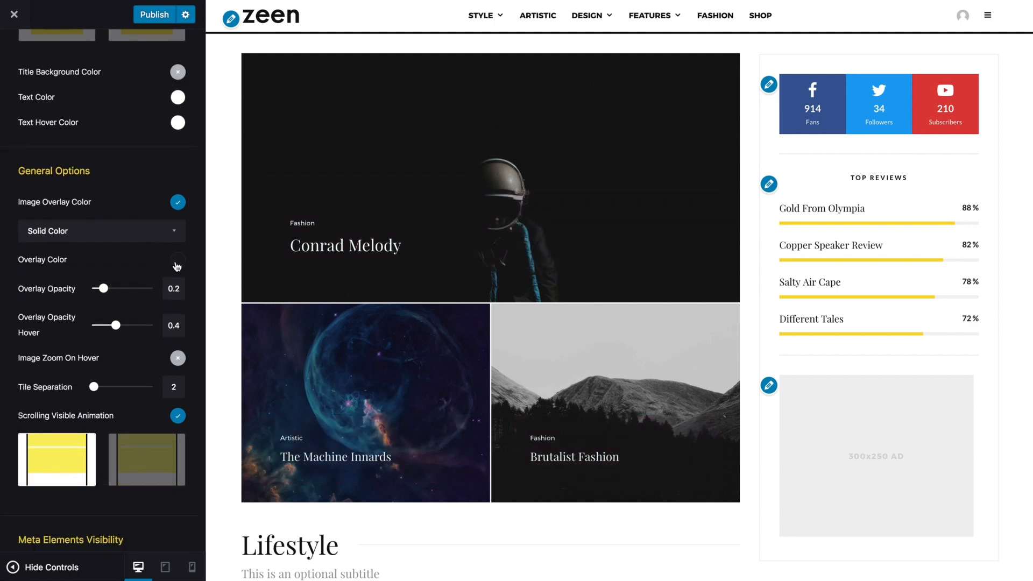
{"action": "left_click", "coordinate": [178, 260]}
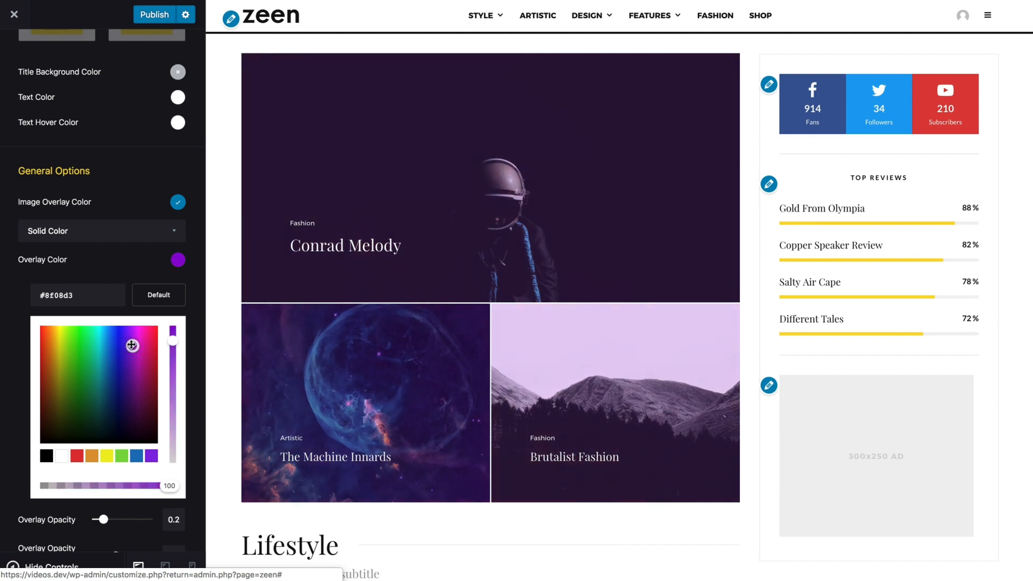
Step: Set the purple overlay opacity to 0.4 and the hover opacity to 0.6
{"action": "left_click", "coordinate": [178, 259]}
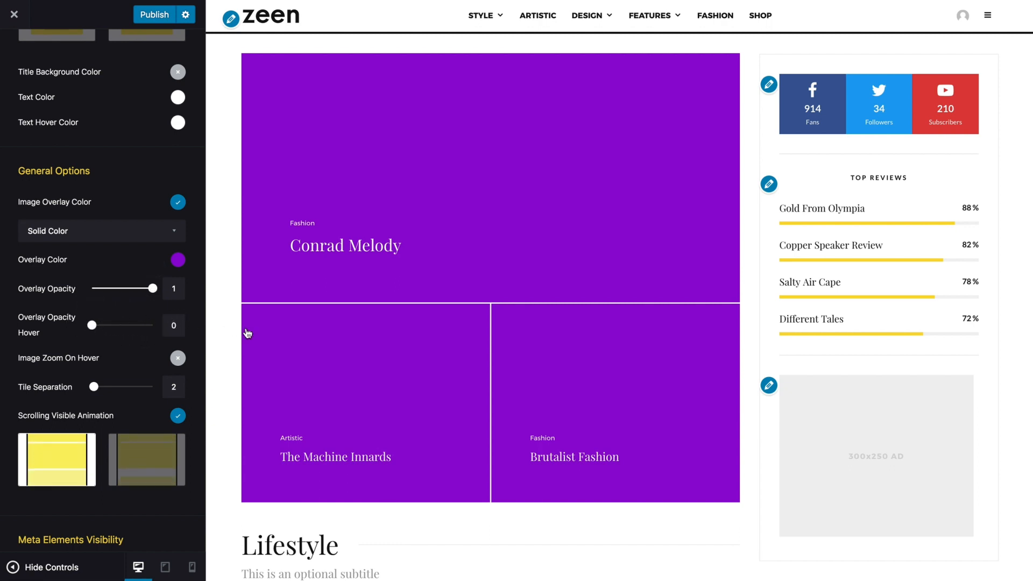
{"action": "mouse_move", "coordinate": [272, 334]}
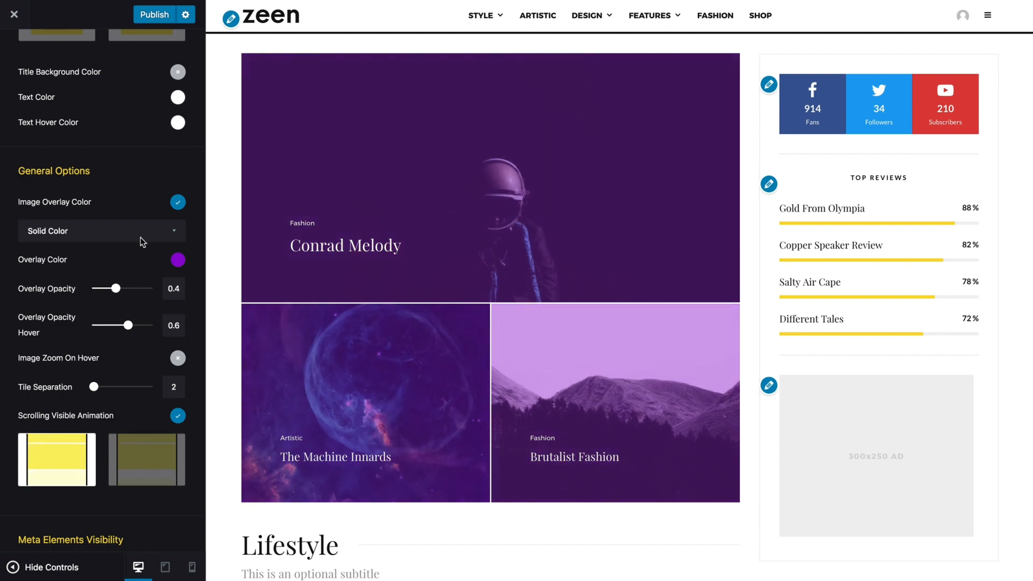
{"action": "left_click", "coordinate": [103, 230]}
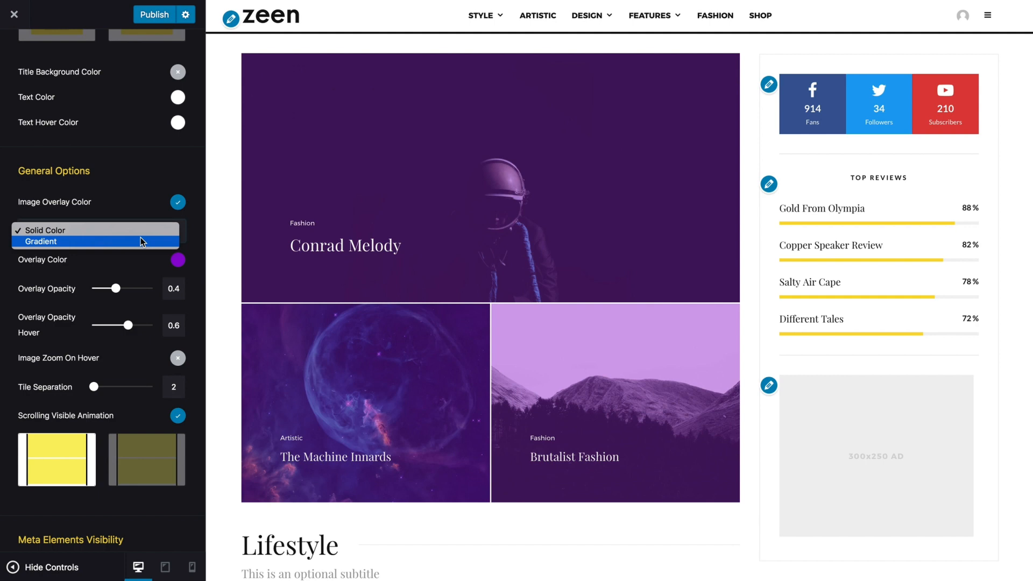
{"action": "mouse_move", "coordinate": [123, 244]}
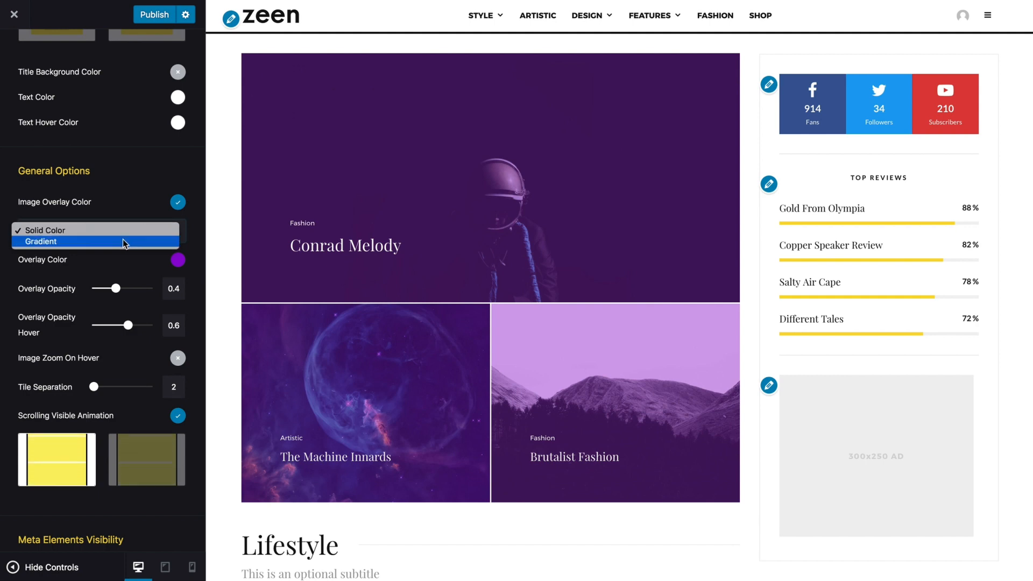
Step: Switch the tile overlay to Gradient and colour Tile Gradient #1 blue to magenta
{"action": "left_click", "coordinate": [39, 241]}
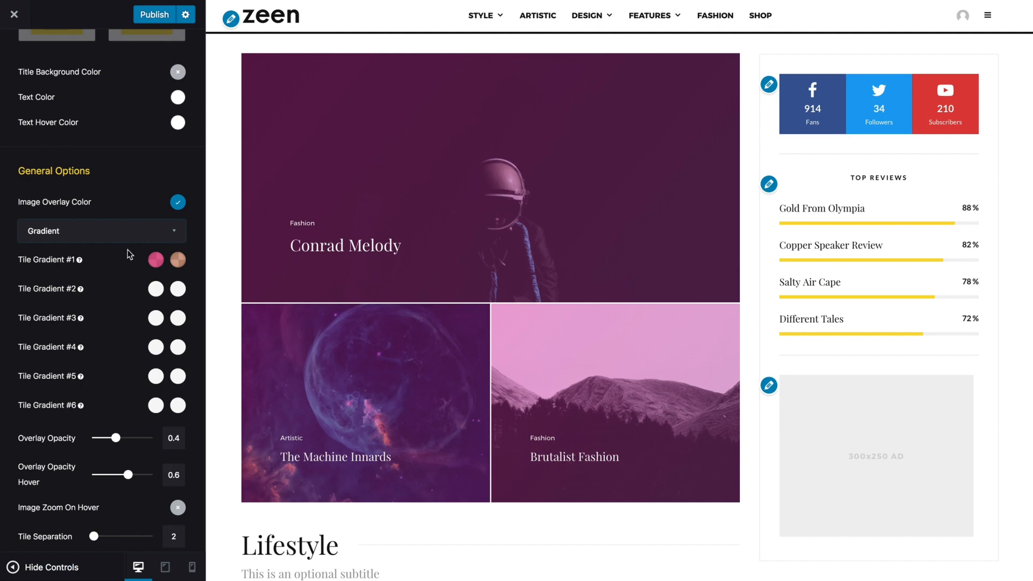
{"action": "mouse_move", "coordinate": [156, 260]}
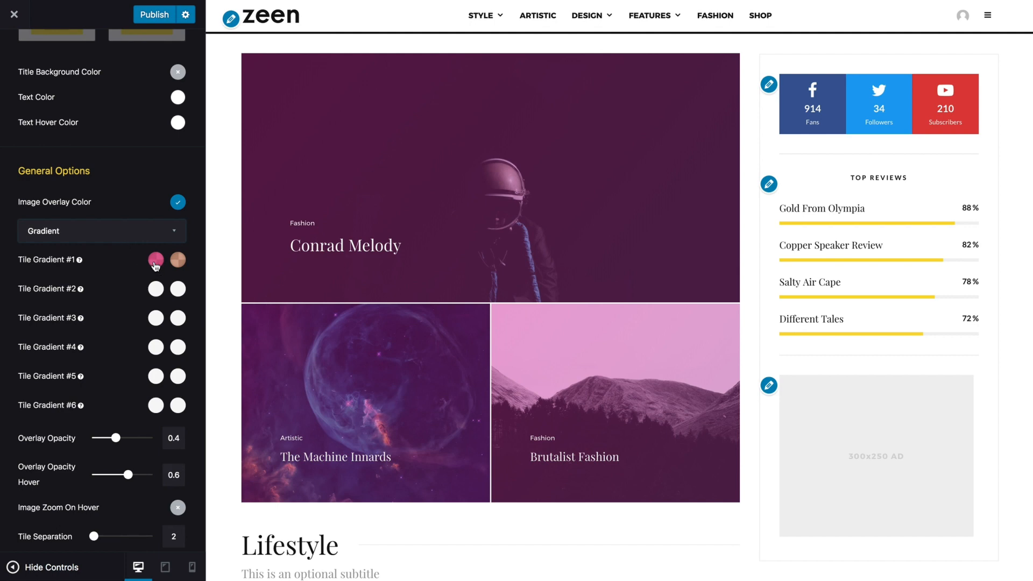
{"action": "left_click", "coordinate": [155, 259]}
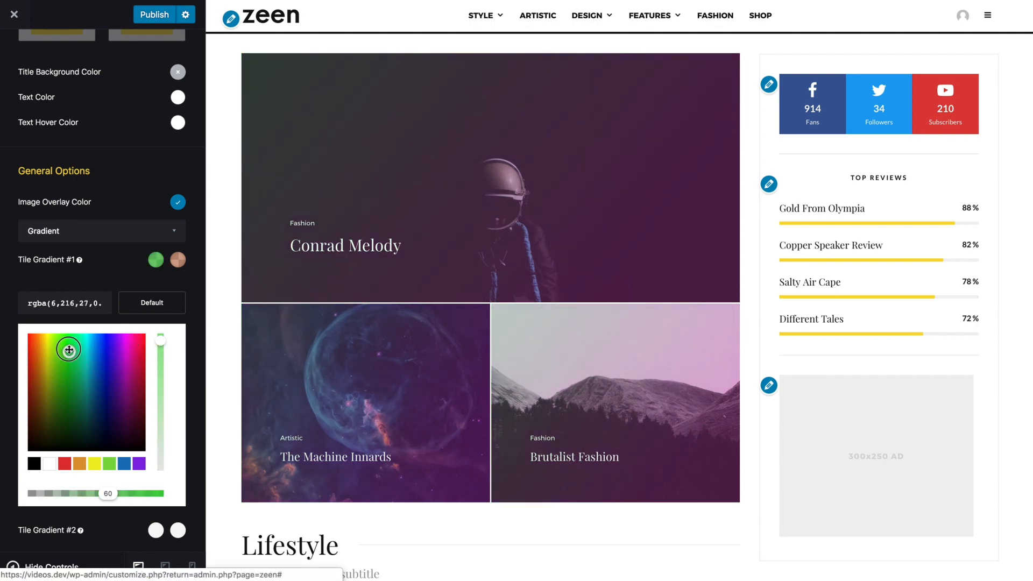
{"action": "left_click", "coordinate": [100, 344]}
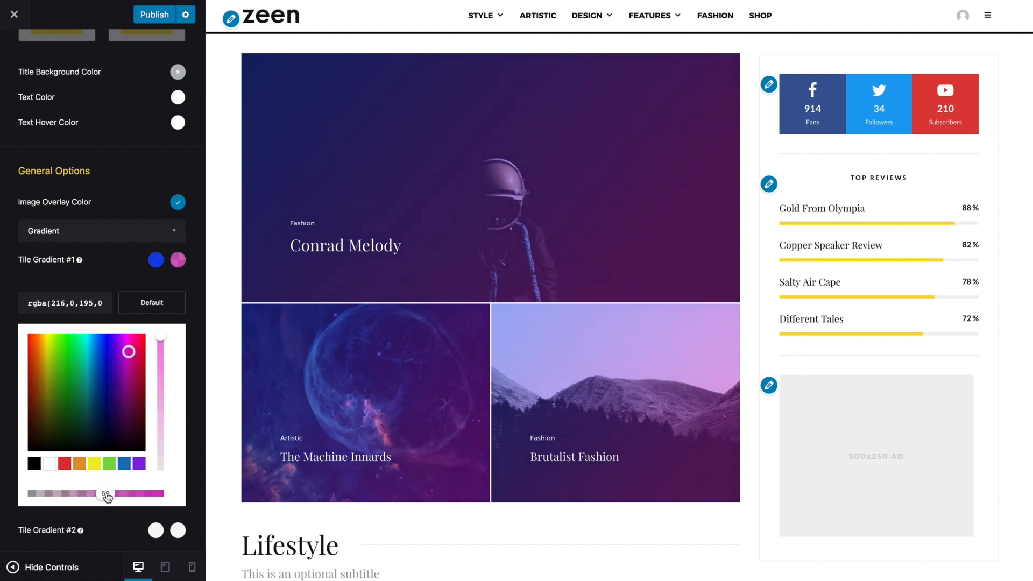
{"action": "left_click", "coordinate": [177, 259]}
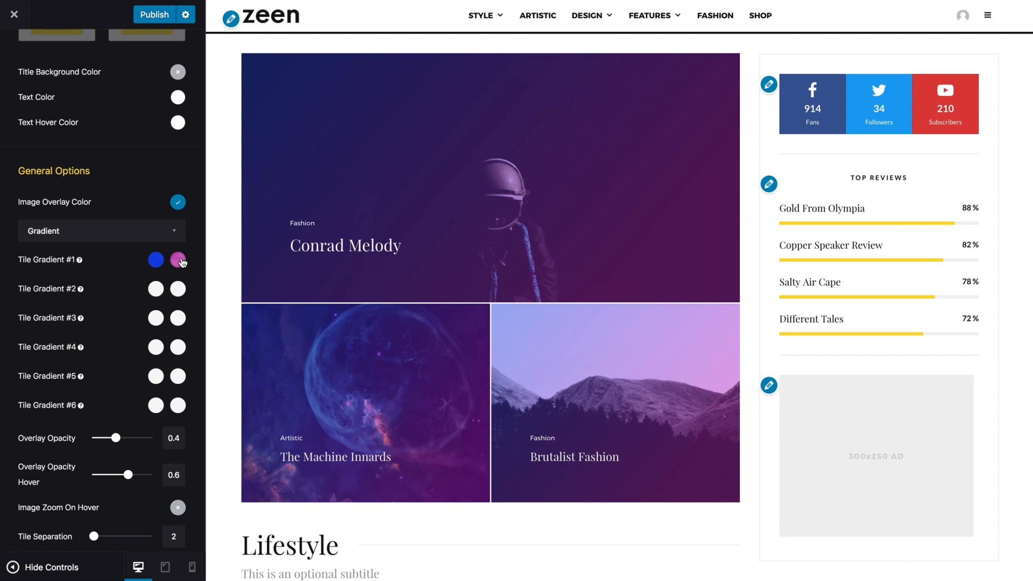
{"action": "mouse_move", "coordinate": [155, 285]}
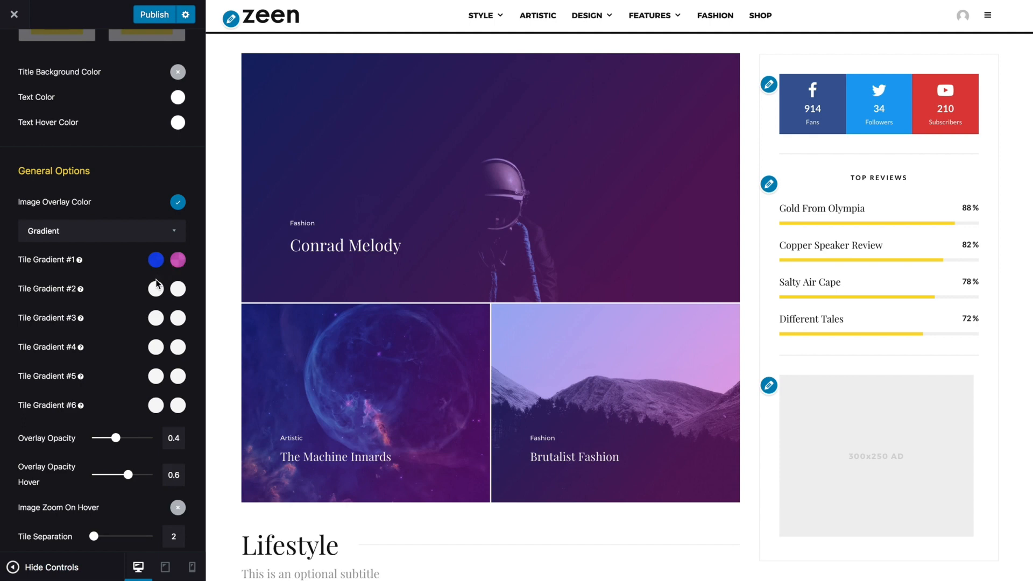
Step: Colour Tile Gradient #2 from teal to orange-red, tinting The Machine Innards tile
{"action": "left_click", "coordinate": [155, 288]}
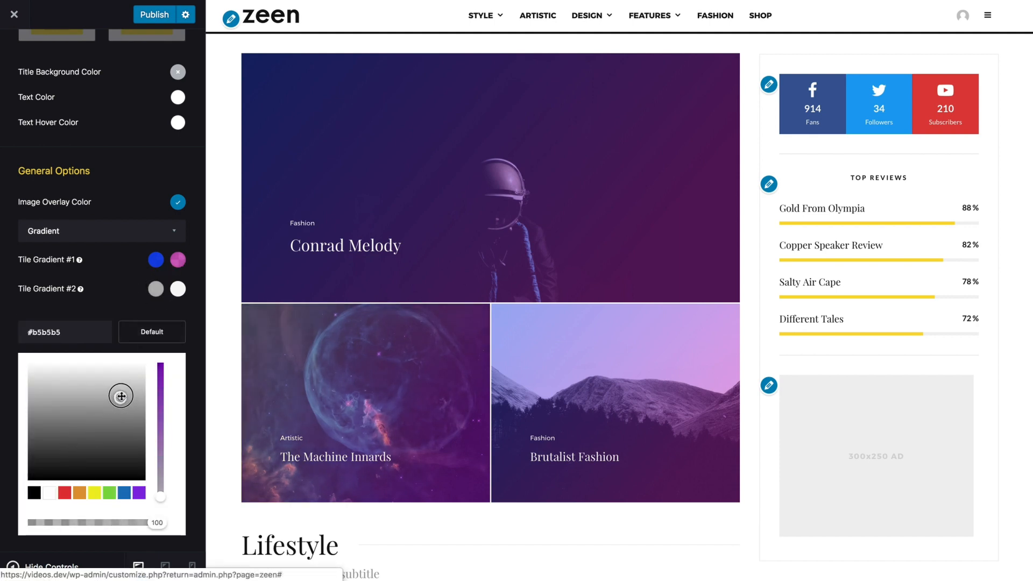
{"action": "left_click", "coordinate": [109, 492]}
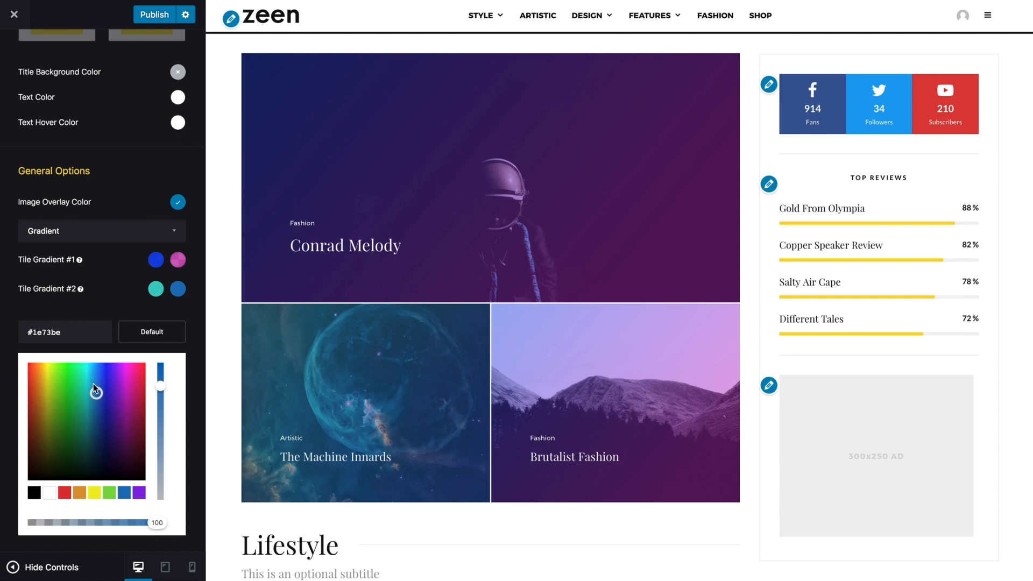
{"action": "left_click", "coordinate": [34, 377]}
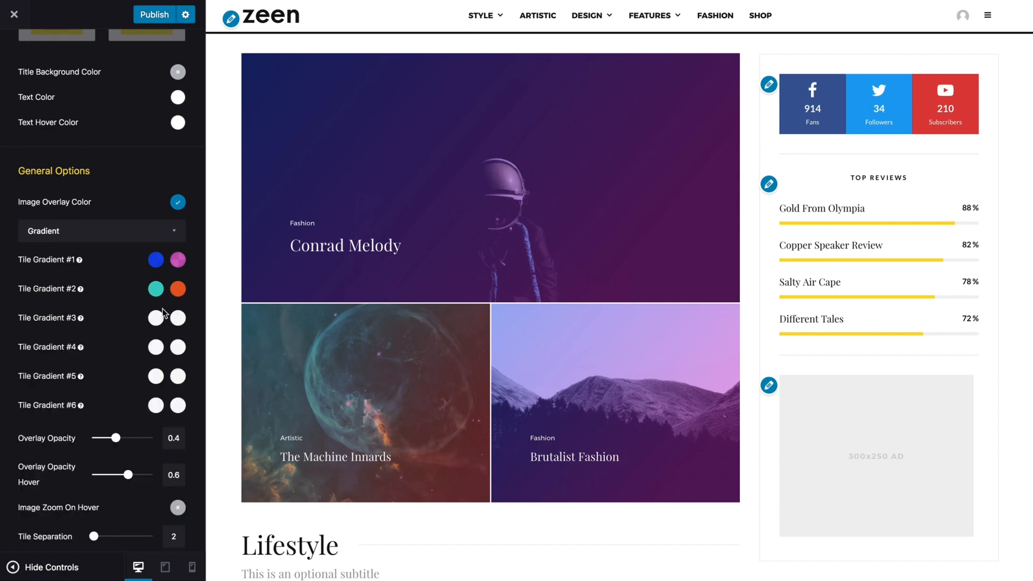
Step: Colour Tile Gradient #3 purple to dark purple, with overlay opacity 0.5 and 0.8 on hover
{"action": "left_click", "coordinate": [156, 317]}
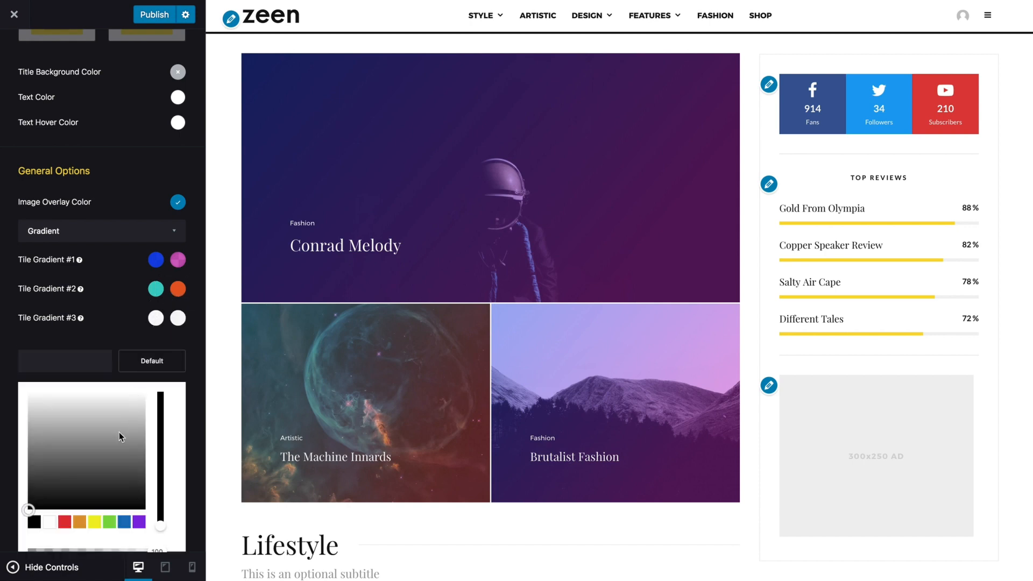
{"action": "scroll", "scroll_direction": "down", "scroll_amount": 3}
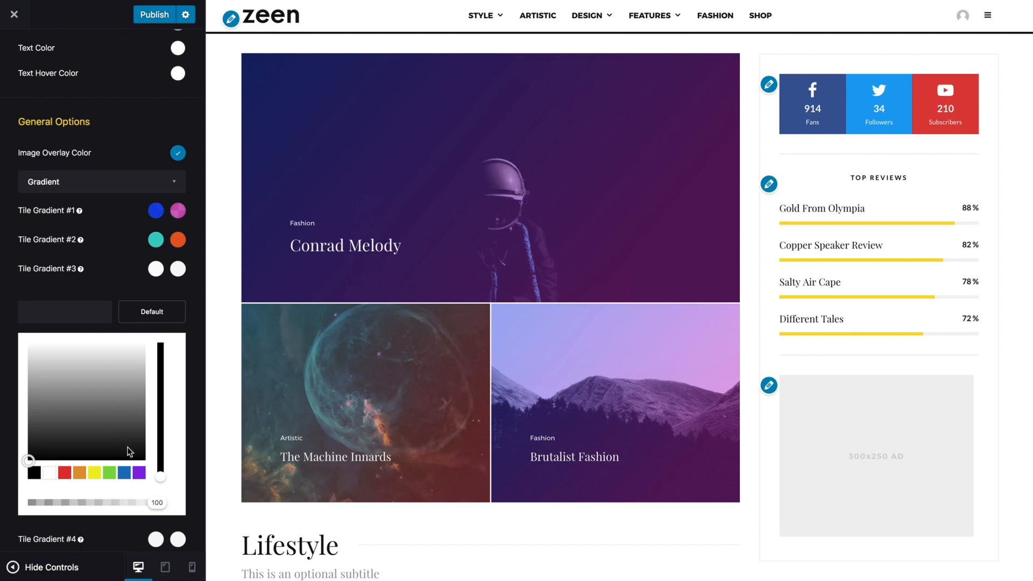
{"action": "left_click", "coordinate": [136, 475]}
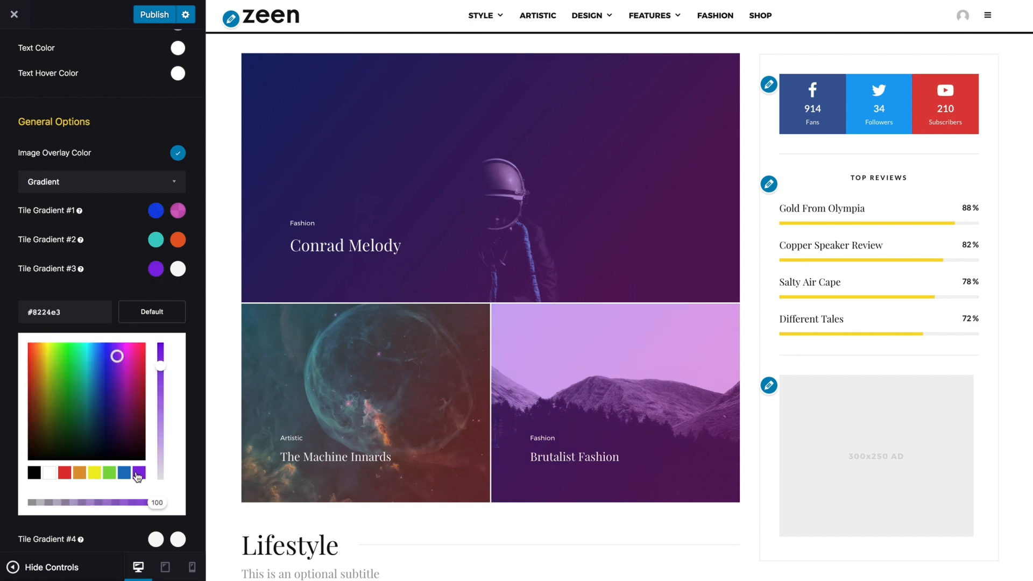
{"action": "mouse_move", "coordinate": [166, 293]}
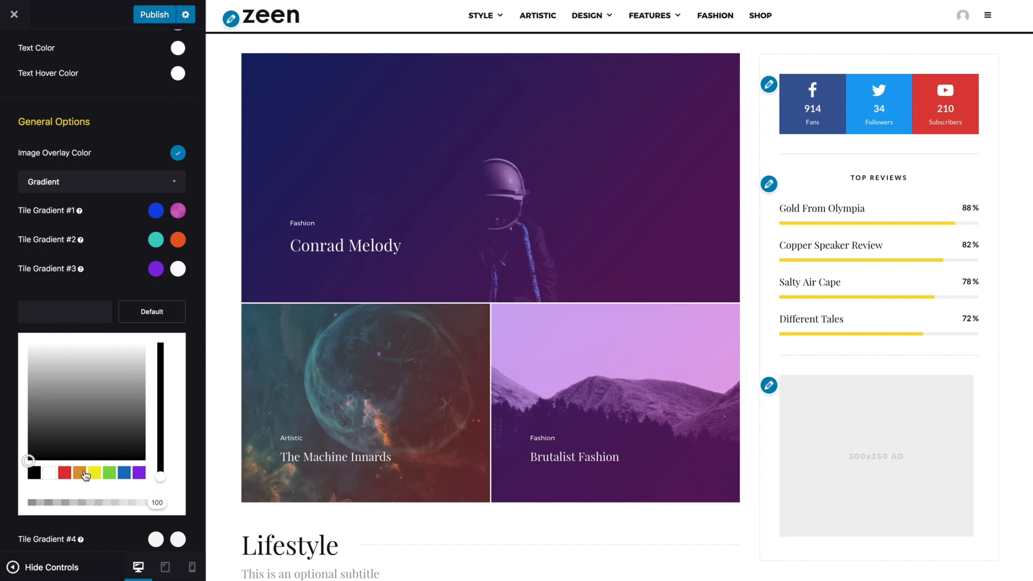
{"action": "left_click", "coordinate": [64, 474]}
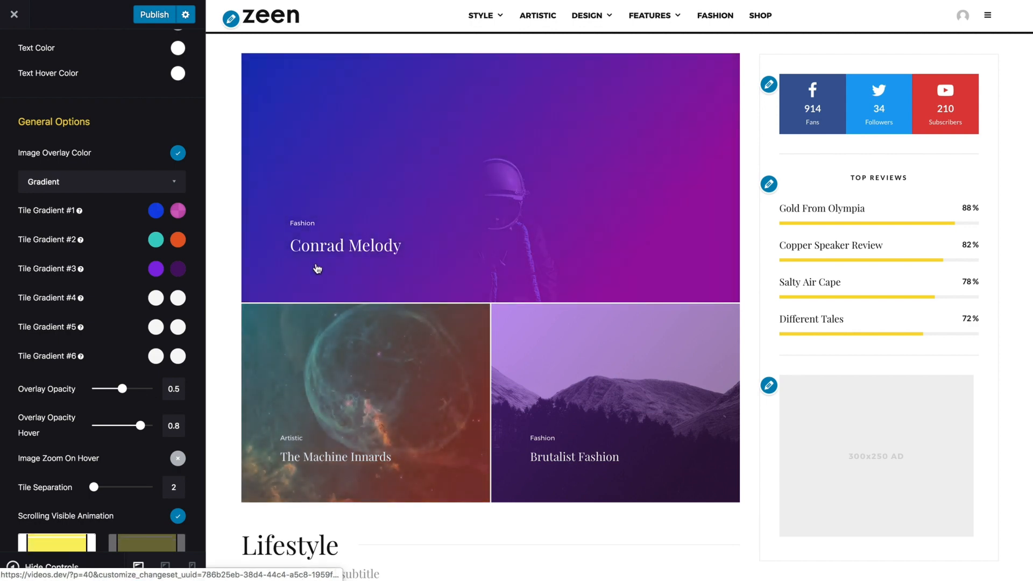
{"action": "mouse_move", "coordinate": [217, 350]}
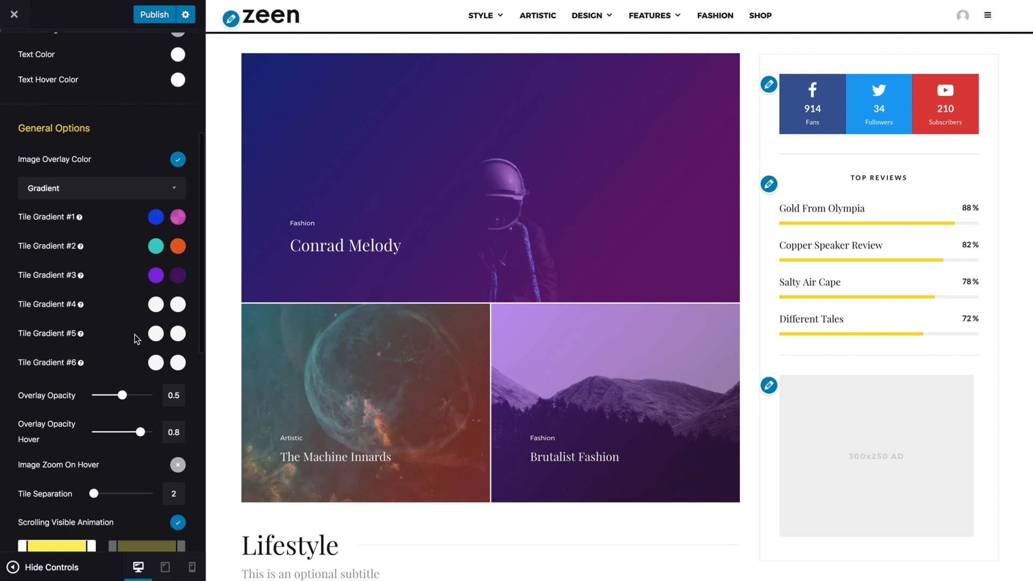
{"action": "scroll", "scroll_direction": "up", "scroll_amount": 3}
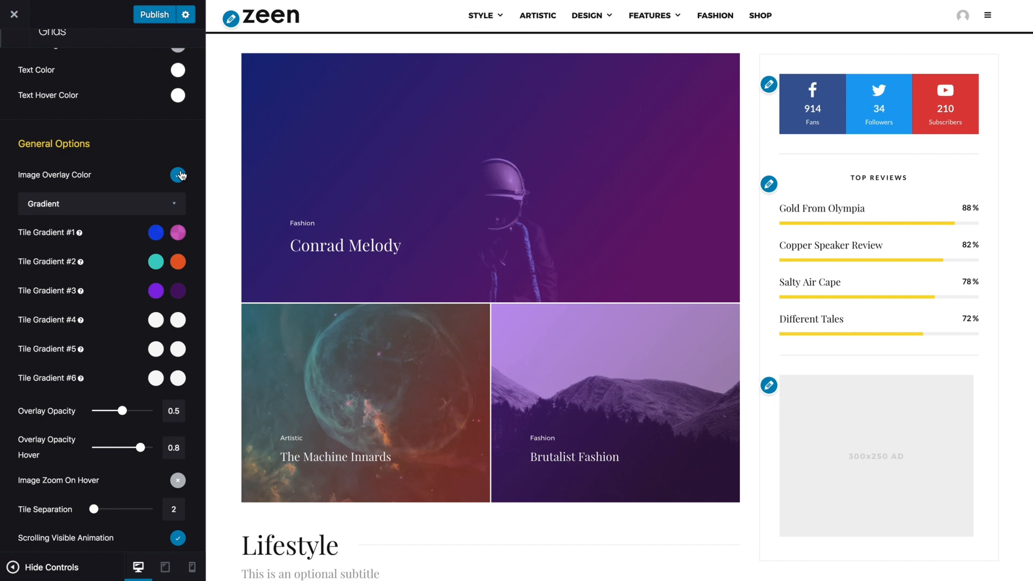
Step: Turn image overlays off, leave hover zoom off, and widen tile separation to 13px
{"action": "left_click", "coordinate": [178, 174]}
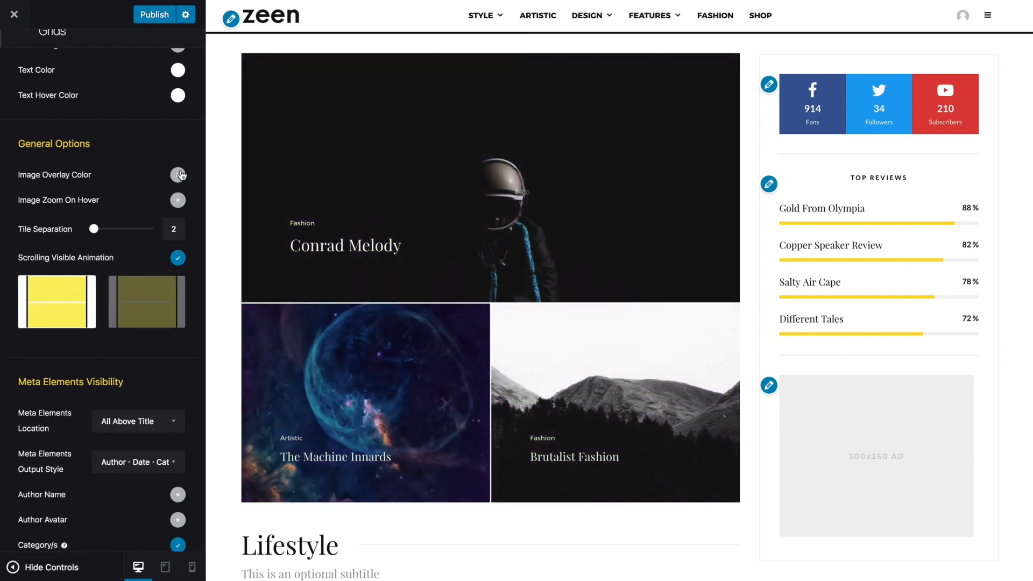
{"action": "left_click", "coordinate": [177, 175]}
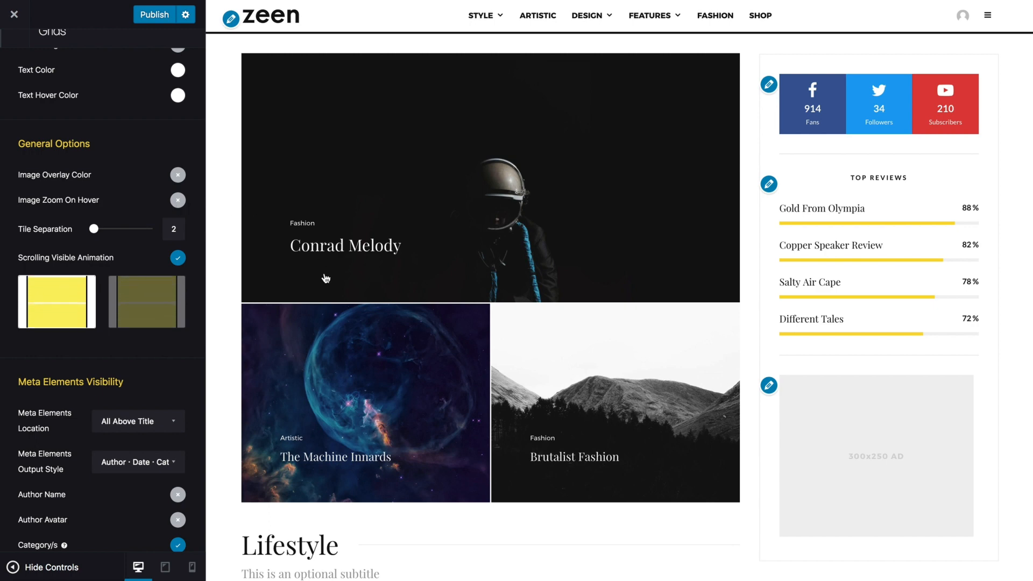
{"action": "mouse_move", "coordinate": [248, 188]}
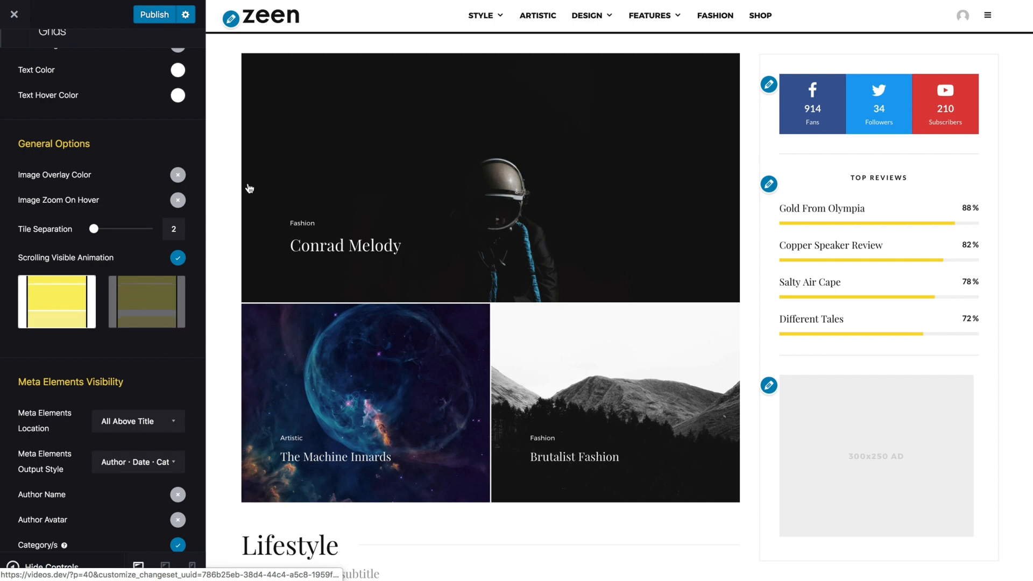
{"action": "left_click", "coordinate": [177, 201]}
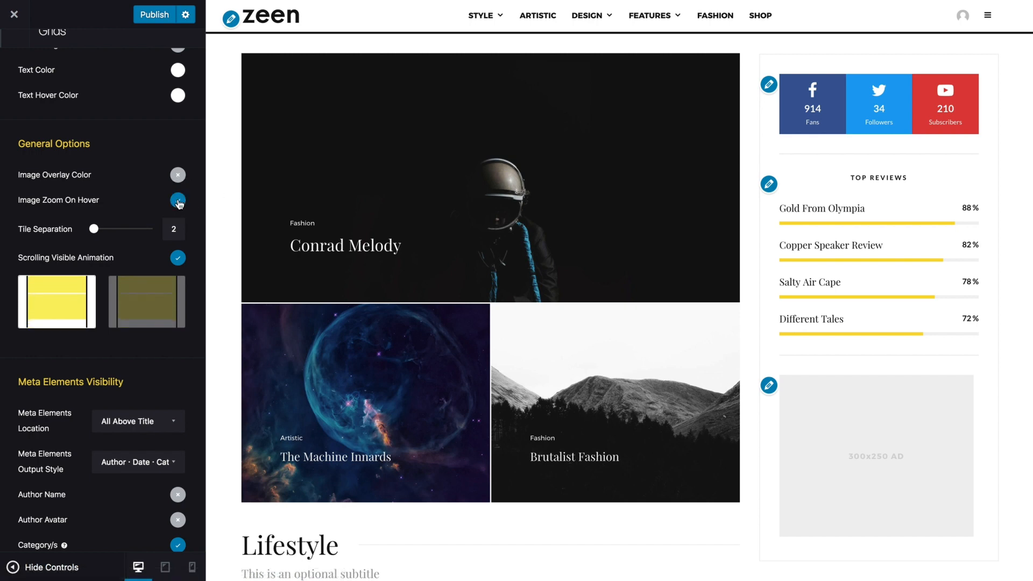
{"action": "left_click", "coordinate": [177, 200]}
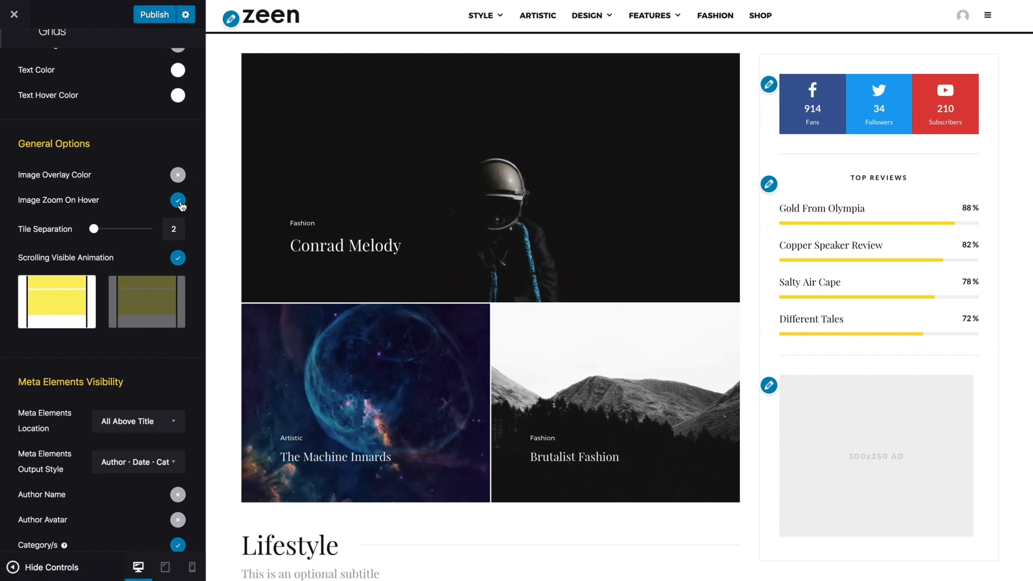
{"action": "left_click", "coordinate": [177, 200]}
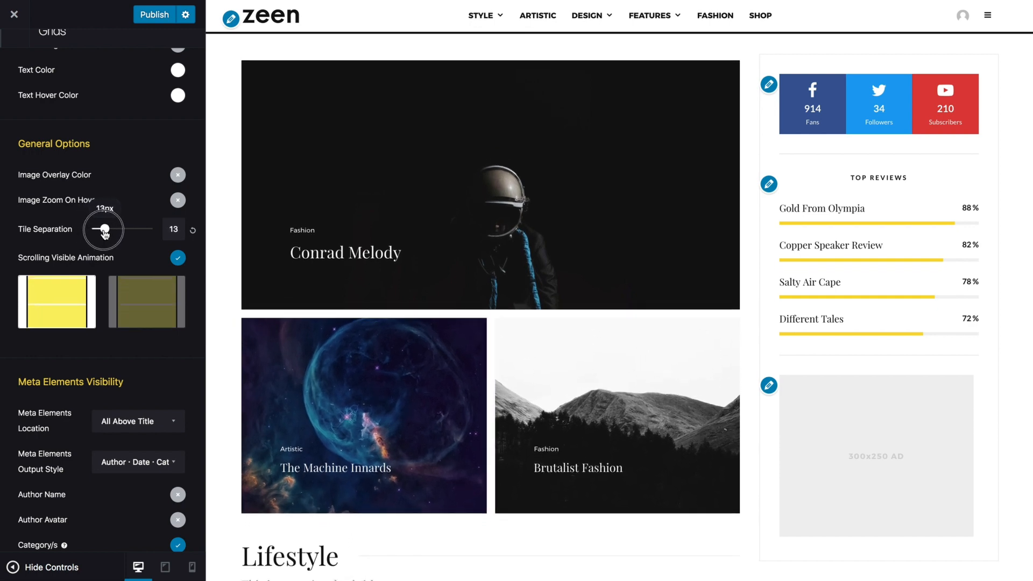
Step: Set Tile Separation to 0 so the grid images sit flush together
{"action": "left_click_drag", "start_coordinate": [104, 229], "coordinate": [90, 229]}
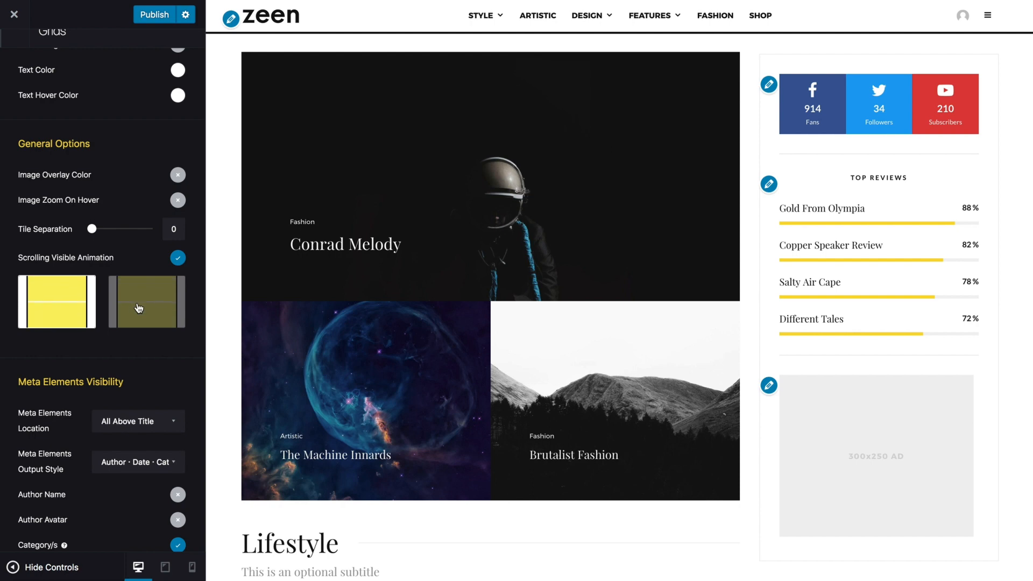
{"action": "mouse_move", "coordinate": [131, 362]}
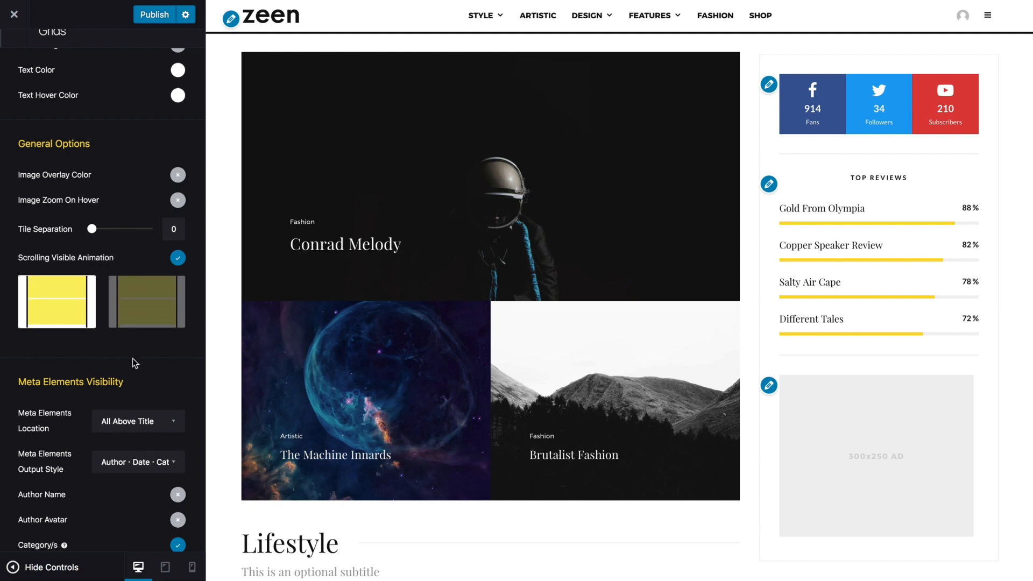
Step: Reach Meta Elements Visibility and review the Meta Elements Location choices without changing them
{"action": "scroll", "scroll_direction": "down", "scroll_amount": 3}
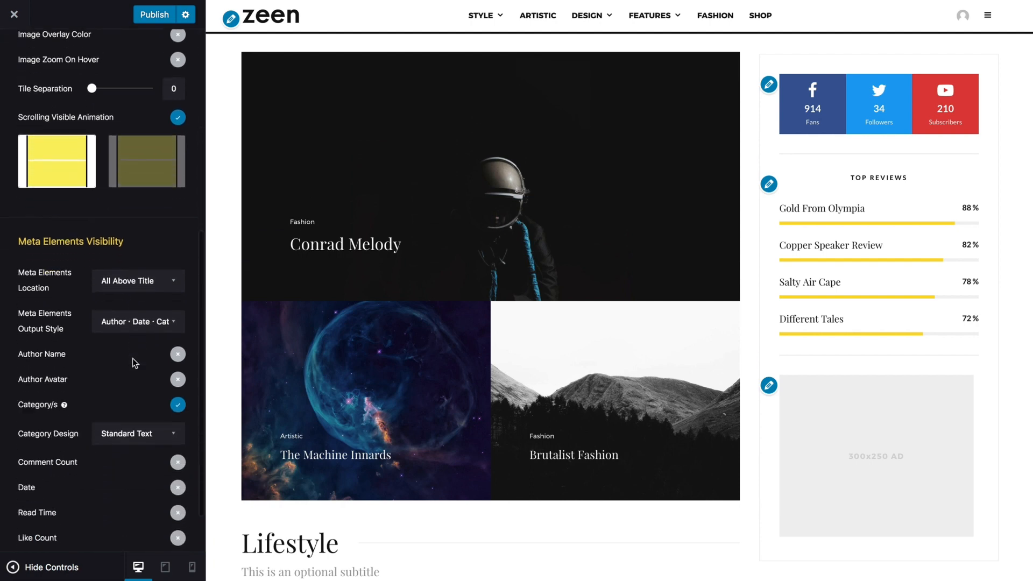
{"action": "scroll", "scroll_direction": "down", "scroll_amount": 3}
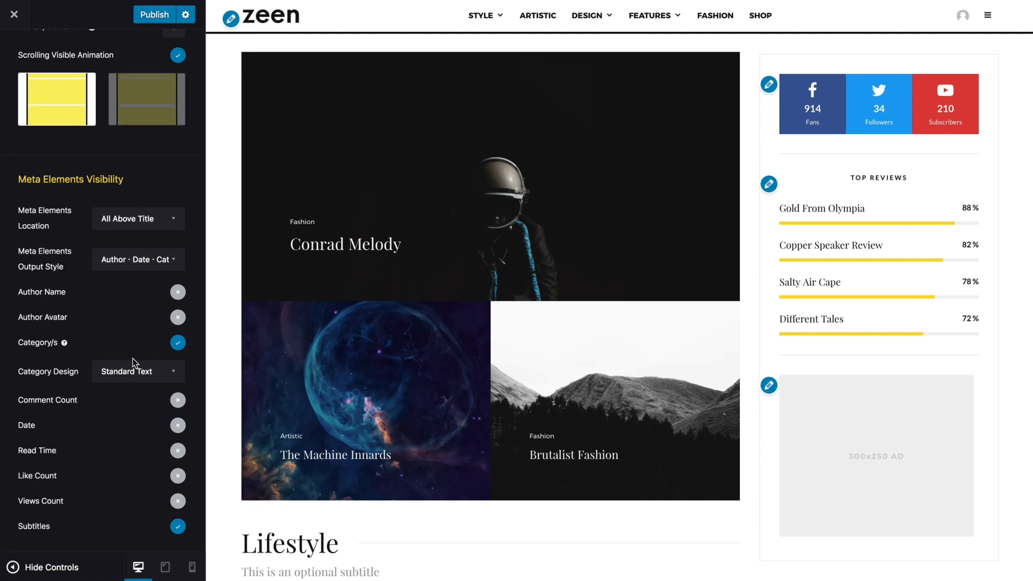
{"action": "left_click", "coordinate": [138, 219]}
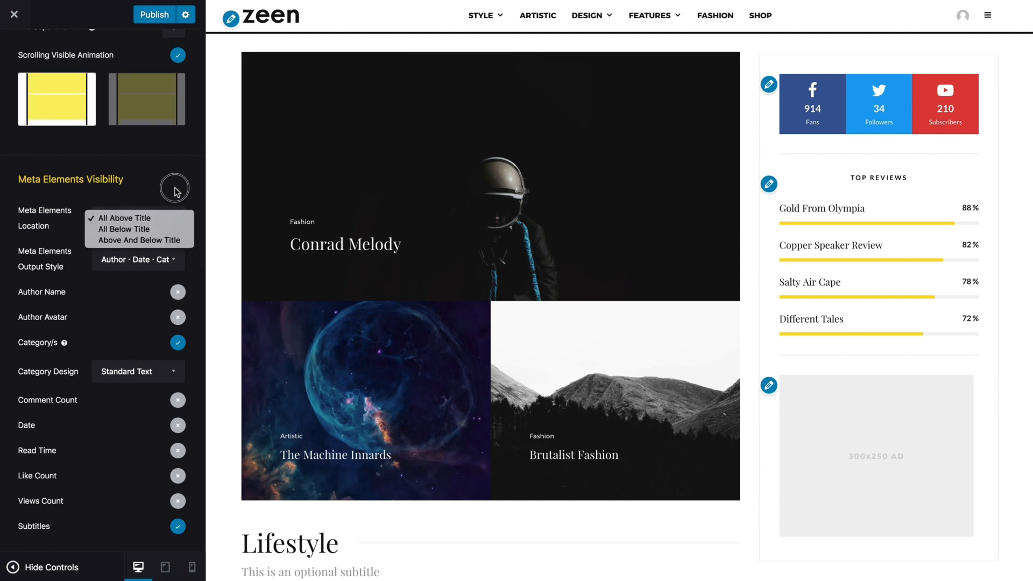
{"action": "left_click", "coordinate": [122, 219]}
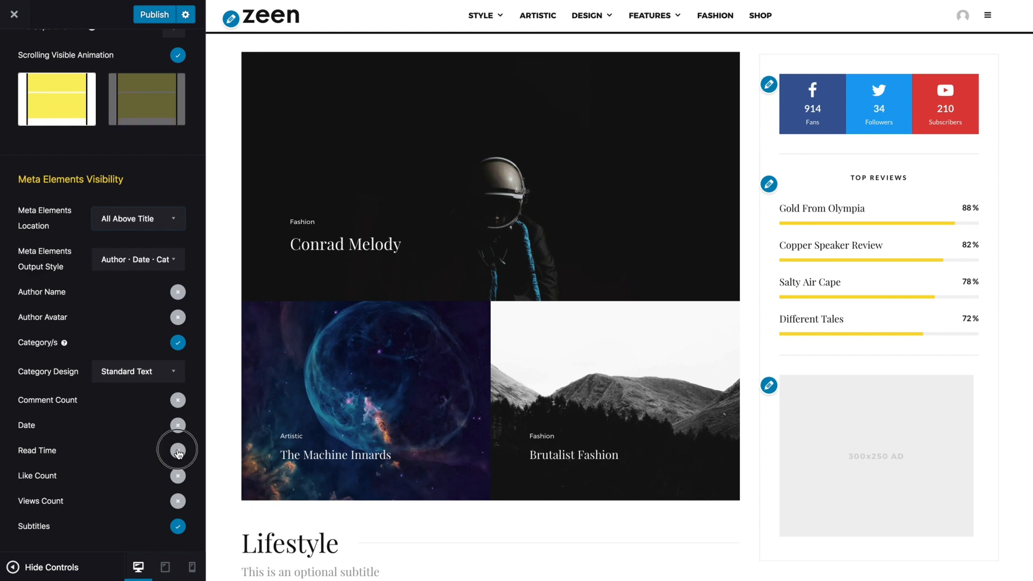
Step: Enable Read Time so grid posts show labels like '2 min read'
{"action": "left_click", "coordinate": [177, 449]}
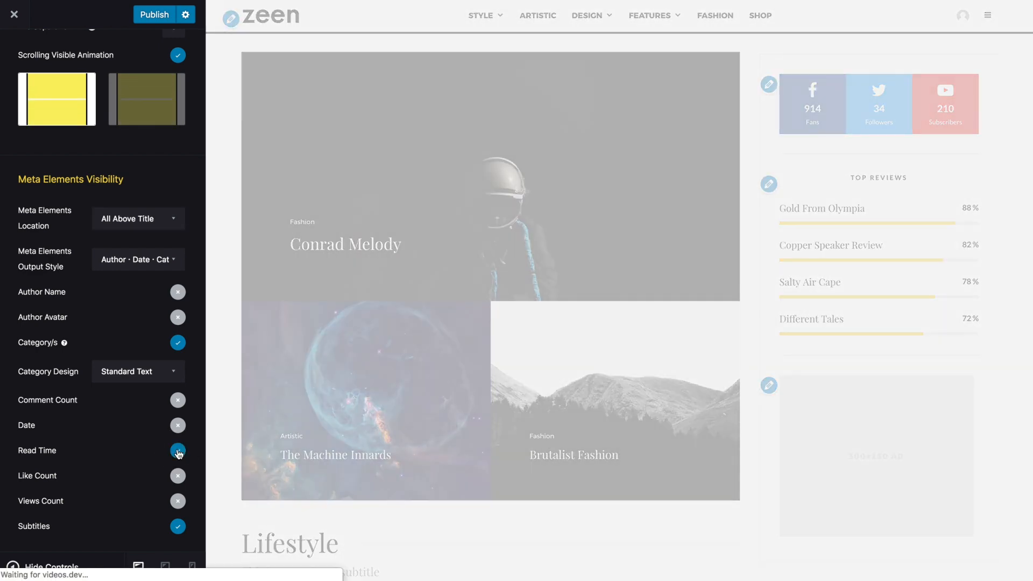
{"action": "left_click", "coordinate": [178, 454]}
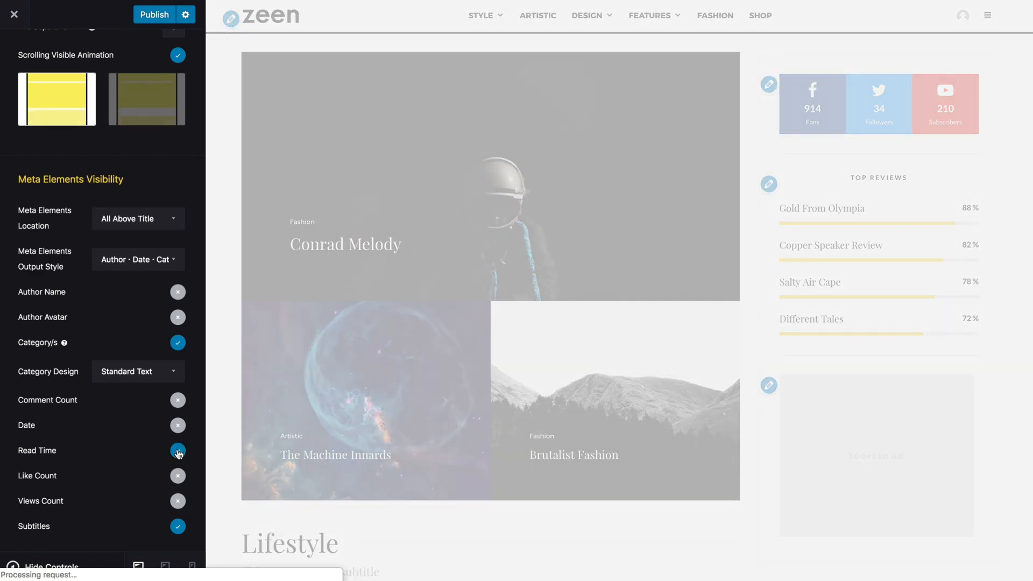
{"action": "left_click", "coordinate": [178, 450]}
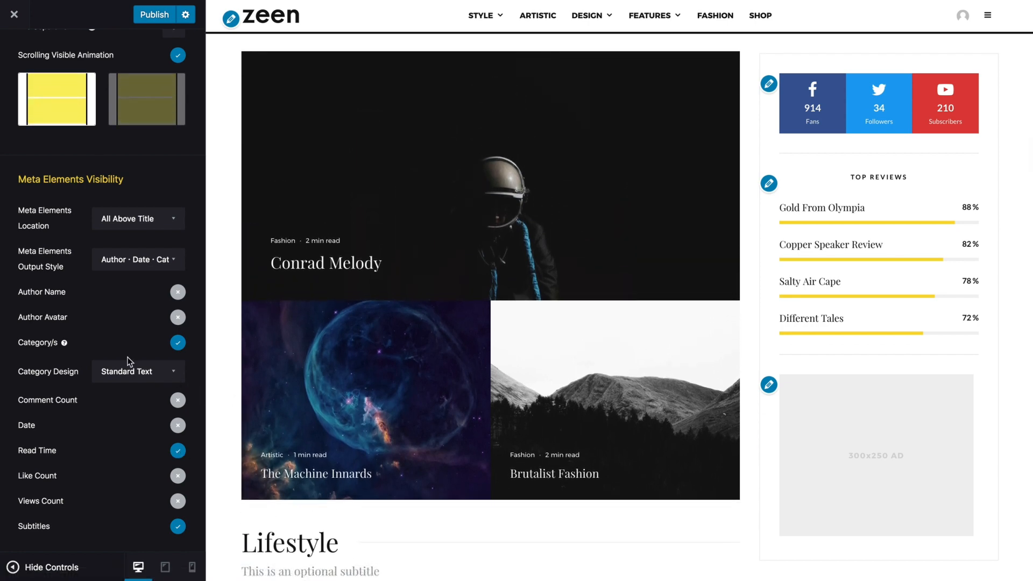
Step: Set Meta Elements Location to All Below Title and Output Style to Elements With Icons
{"action": "left_click", "coordinate": [137, 219]}
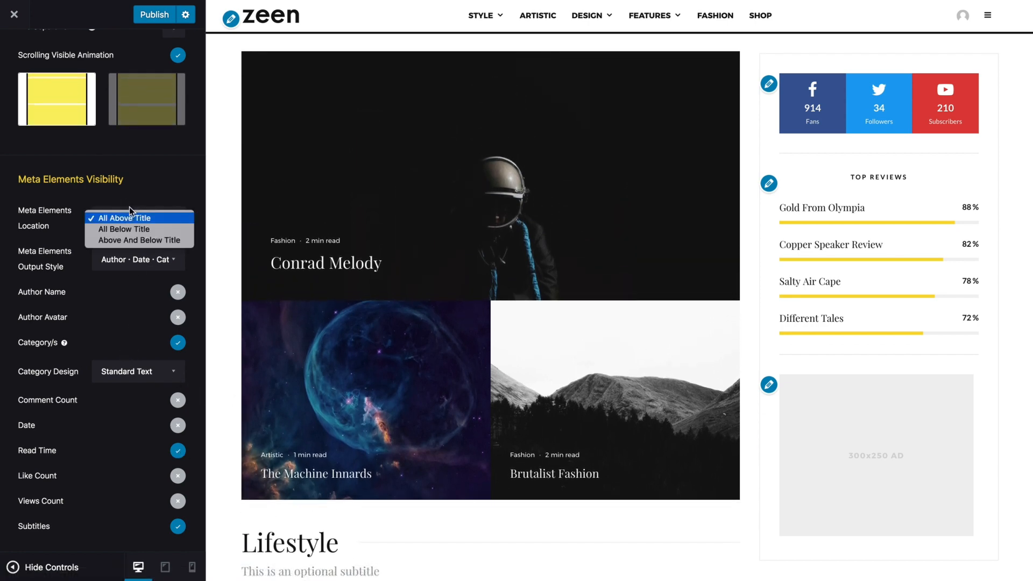
{"action": "mouse_move", "coordinate": [128, 229]}
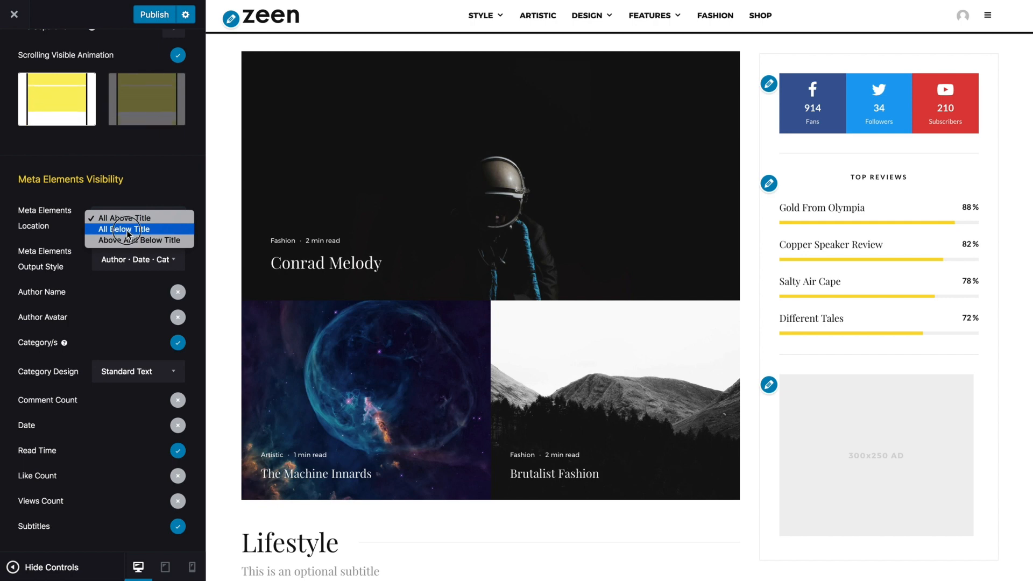
{"action": "left_click", "coordinate": [127, 229]}
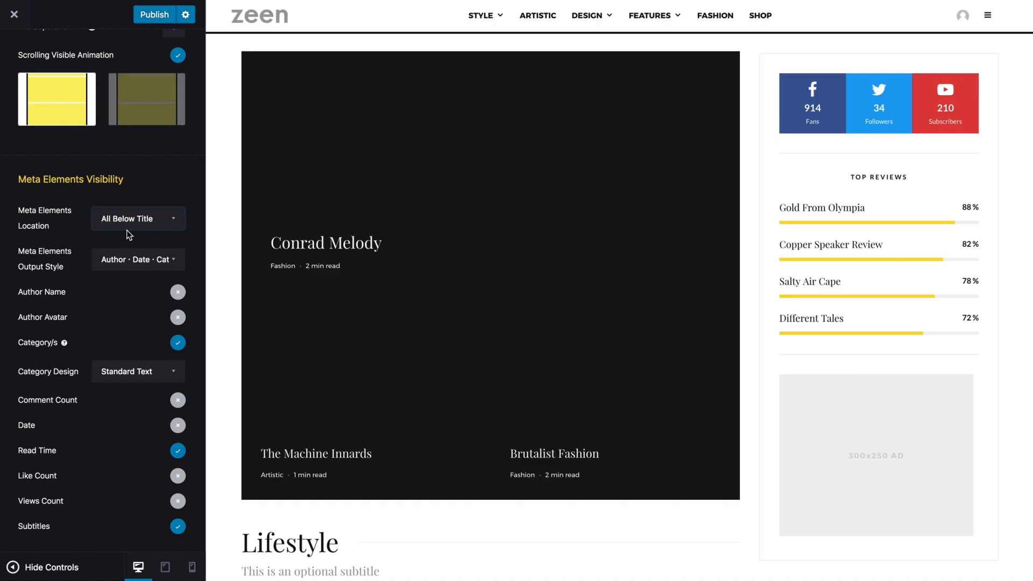
{"action": "left_click", "coordinate": [136, 260]}
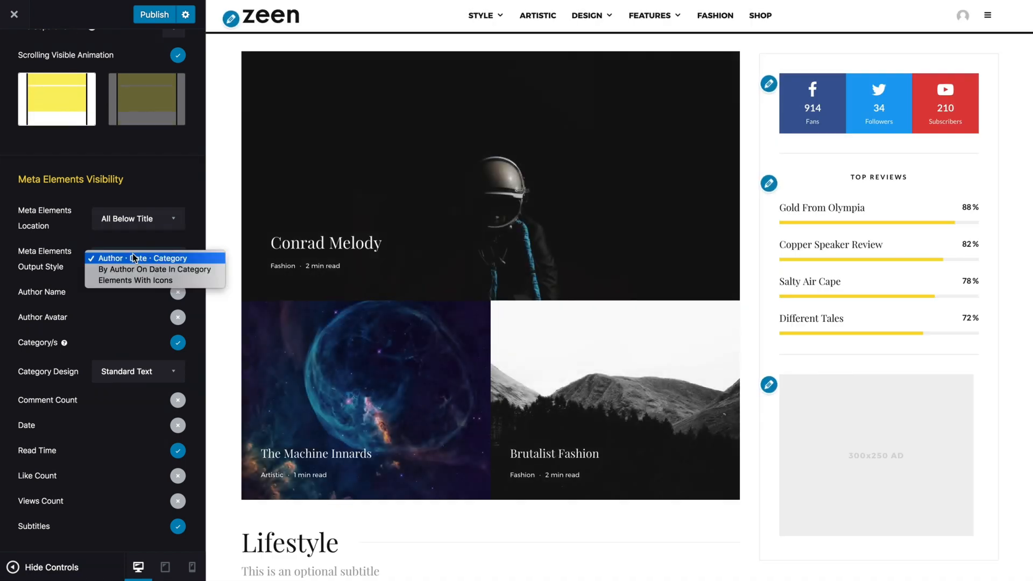
{"action": "mouse_move", "coordinate": [135, 279]}
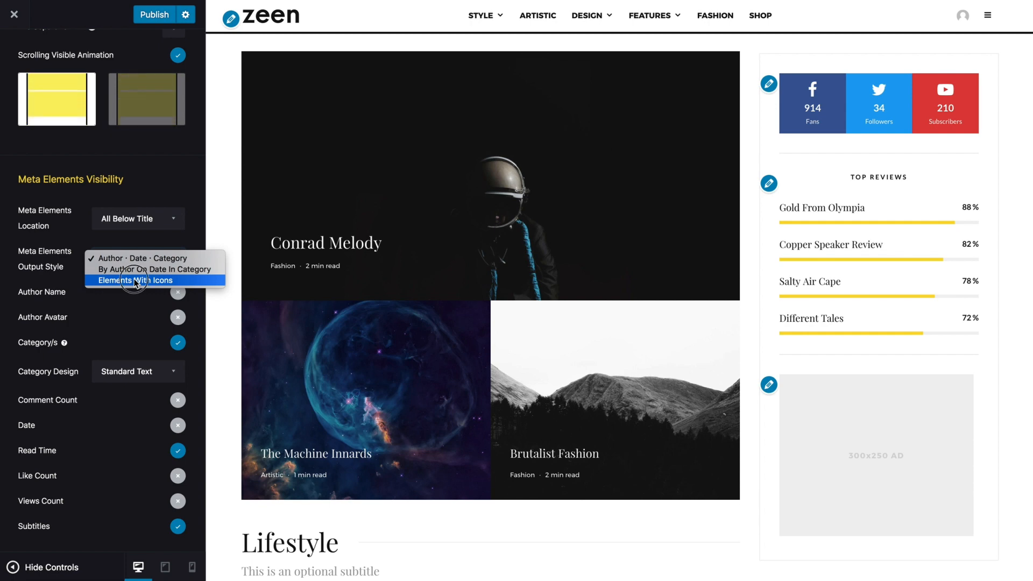
{"action": "left_click", "coordinate": [131, 280]}
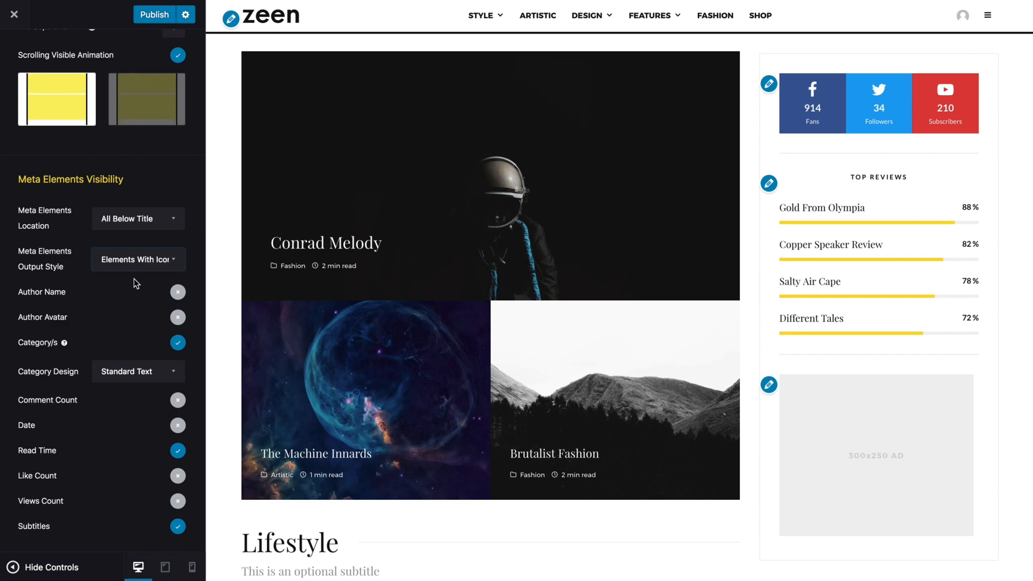
Step: Return to the main Zeen options list and scroll down to Visitor Engagement
{"action": "scroll", "scroll_direction": "up", "scroll_amount": 3}
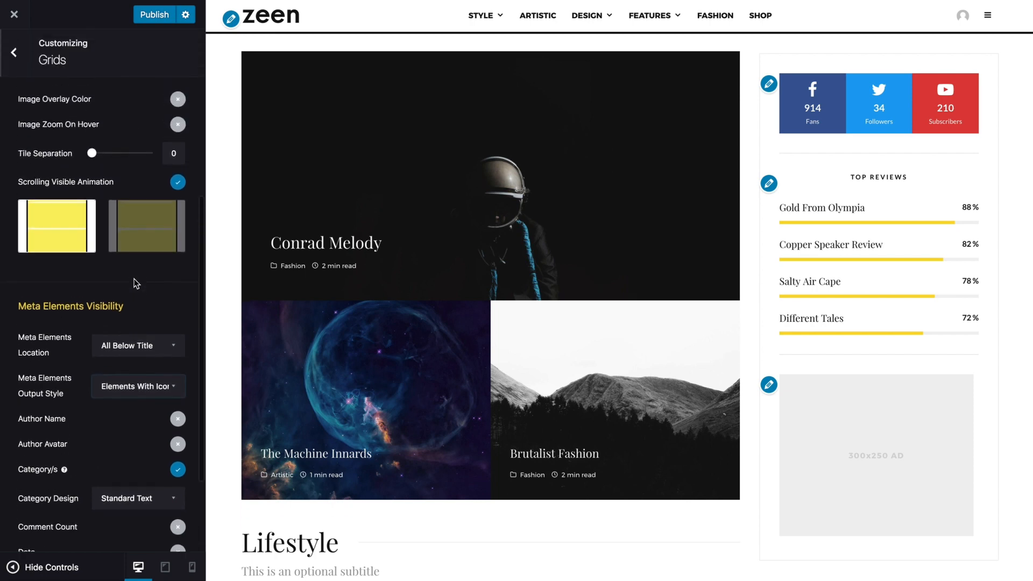
{"action": "scroll", "scroll_direction": "up", "scroll_amount": 3}
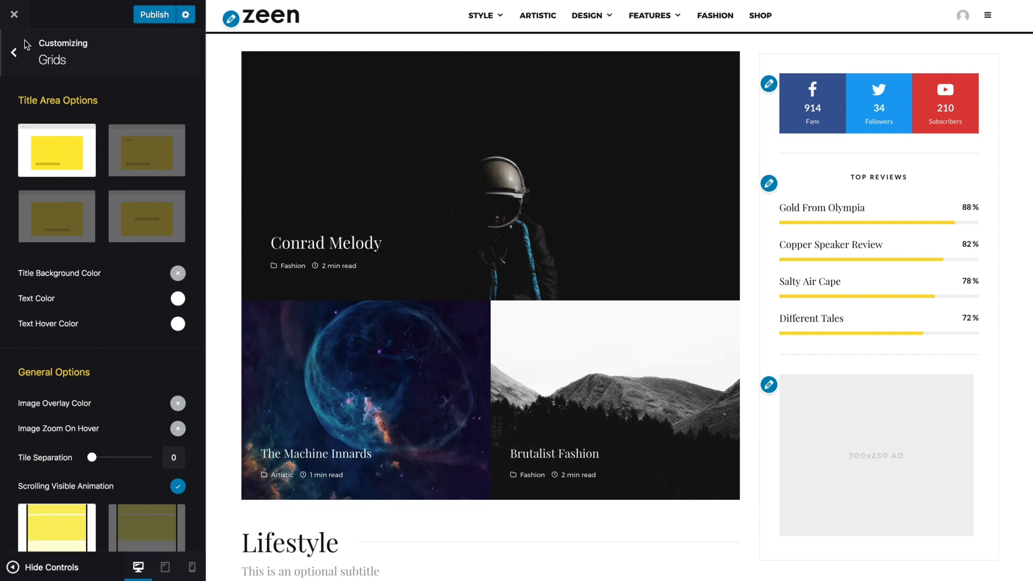
{"action": "left_click", "coordinate": [13, 51]}
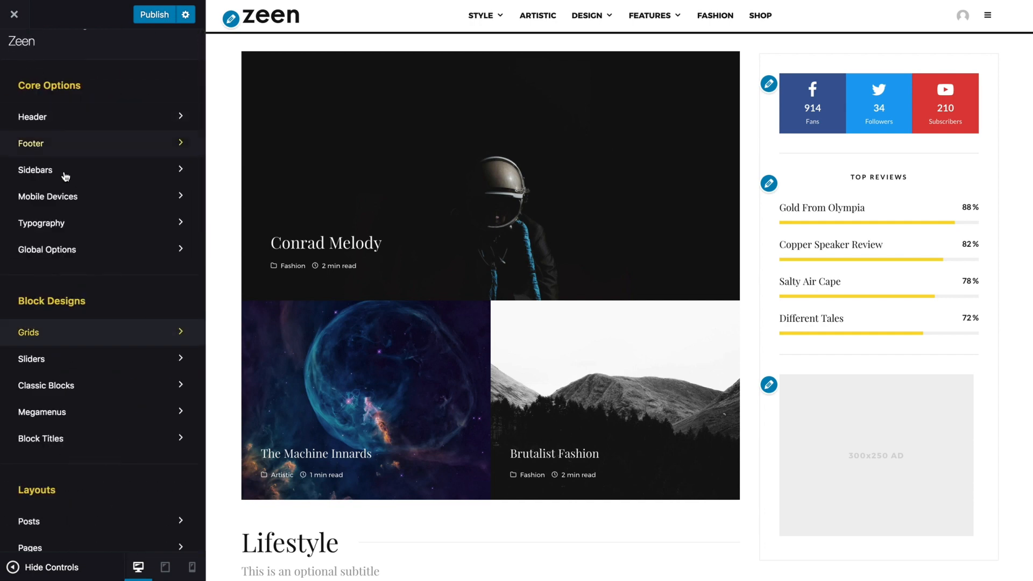
{"action": "mouse_move", "coordinate": [133, 83]}
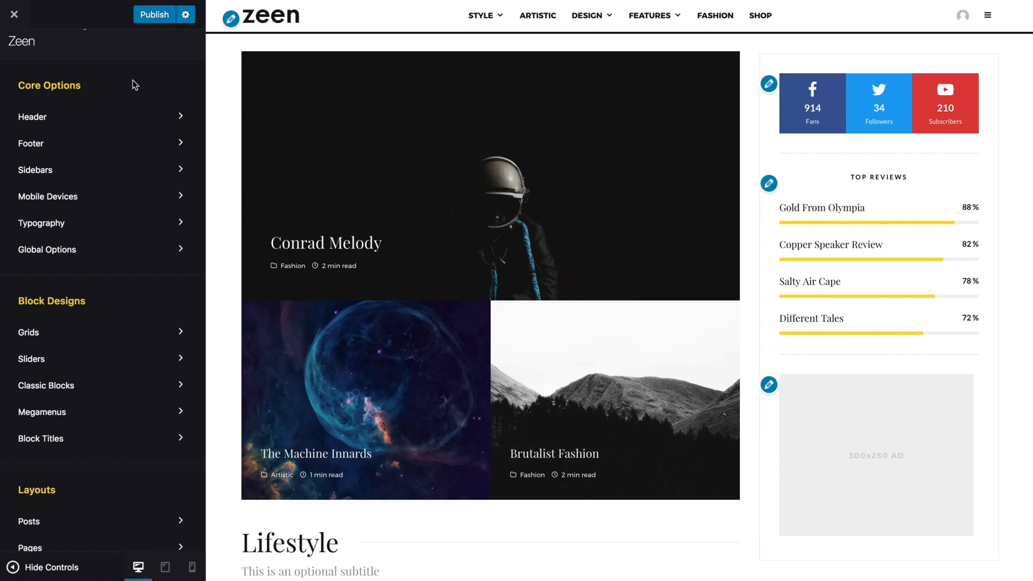
{"action": "scroll", "scroll_direction": "down", "scroll_amount": 3}
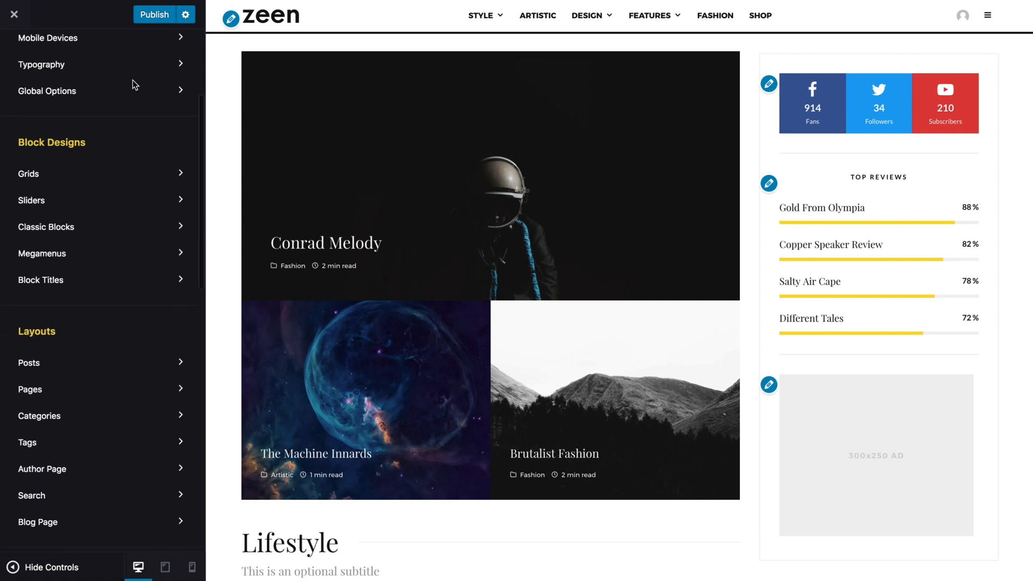
{"action": "scroll", "scroll_direction": "down", "scroll_amount": 3}
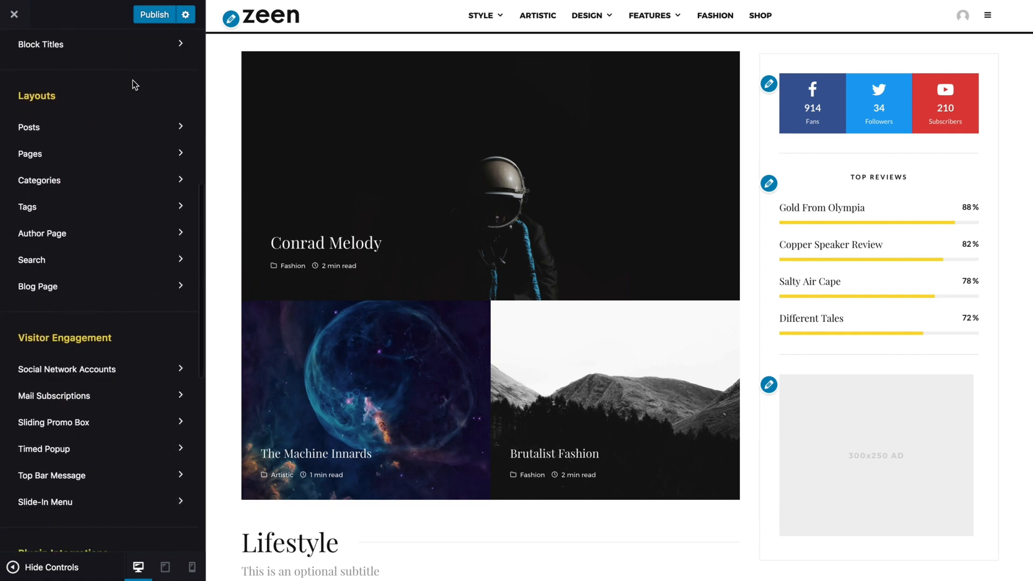
{"action": "mouse_move", "coordinate": [51, 474]}
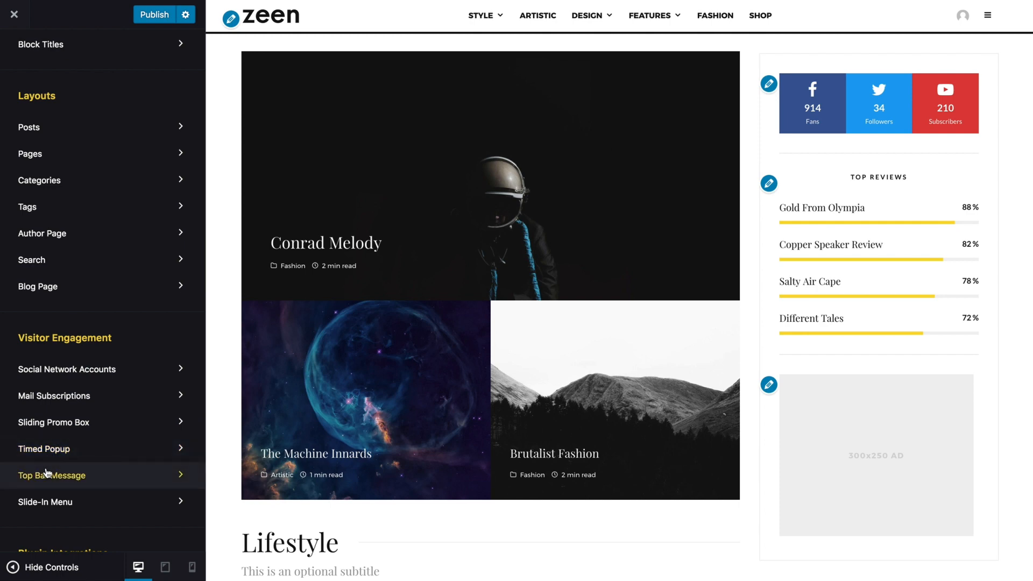
Step: In Top Bar Message settings, enable the top bar message and Disable After User Closure
{"action": "left_click", "coordinate": [51, 474]}
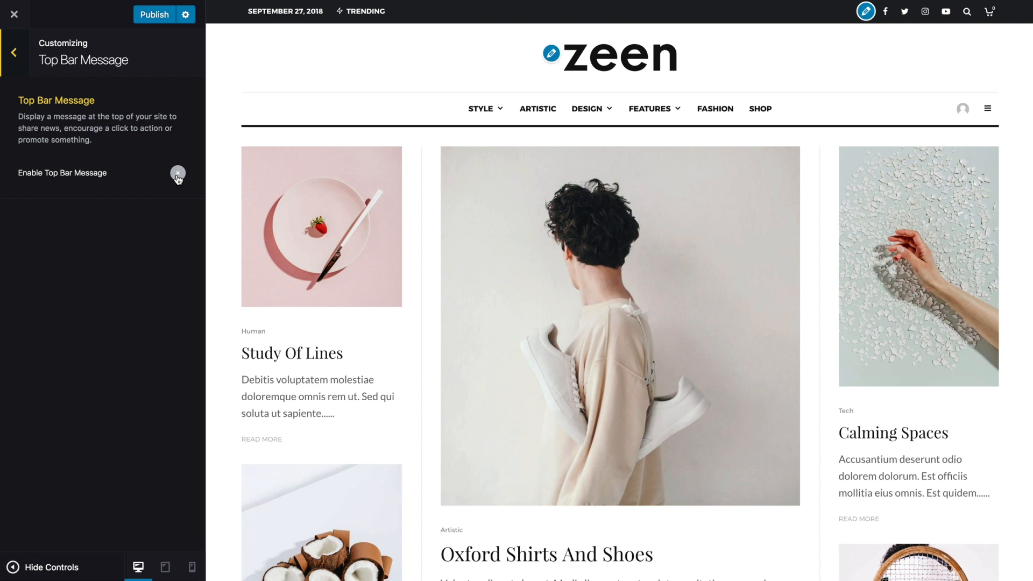
{"action": "left_click", "coordinate": [177, 174]}
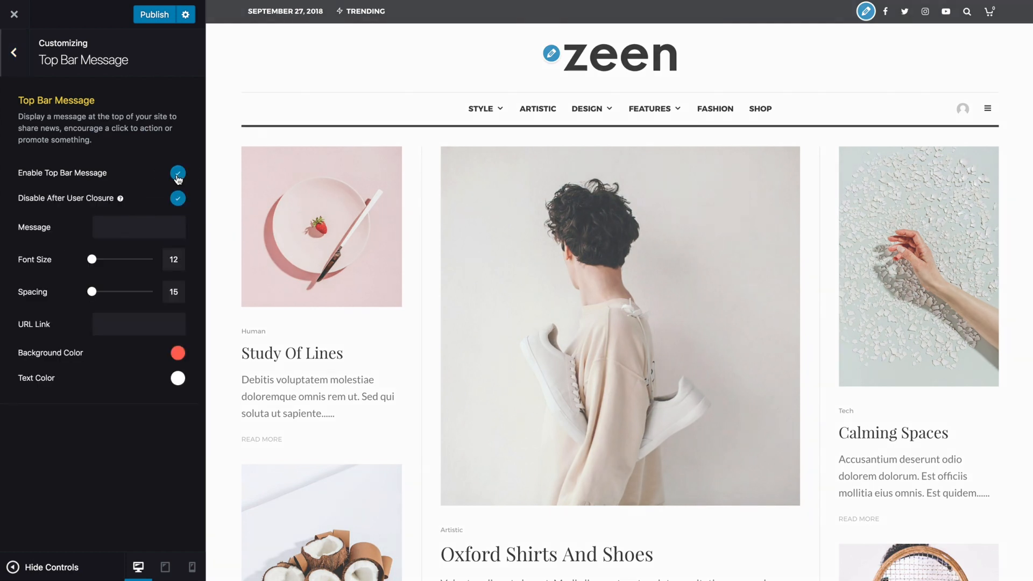
{"action": "left_click", "coordinate": [178, 172]}
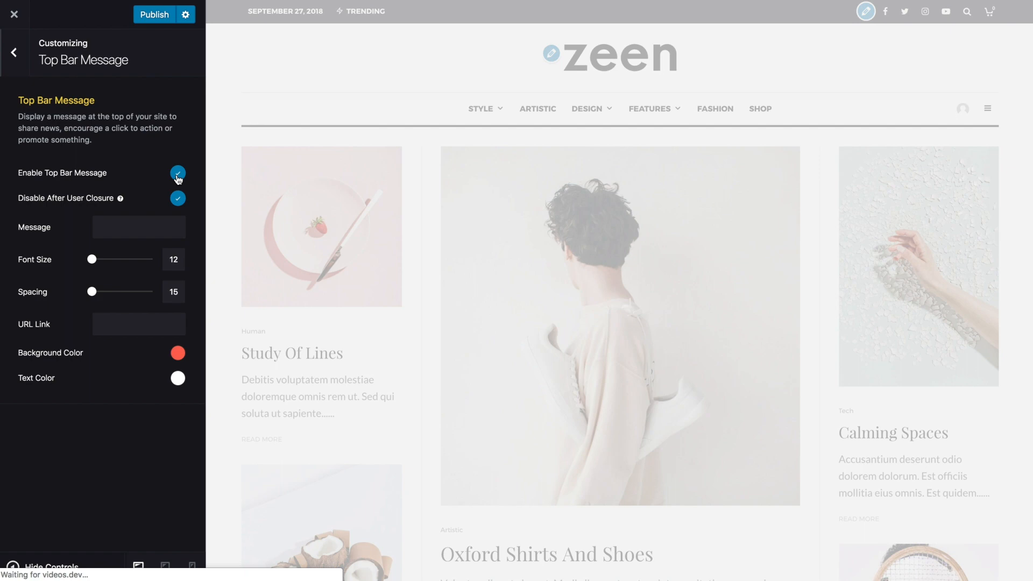
{"action": "left_click", "coordinate": [177, 172]}
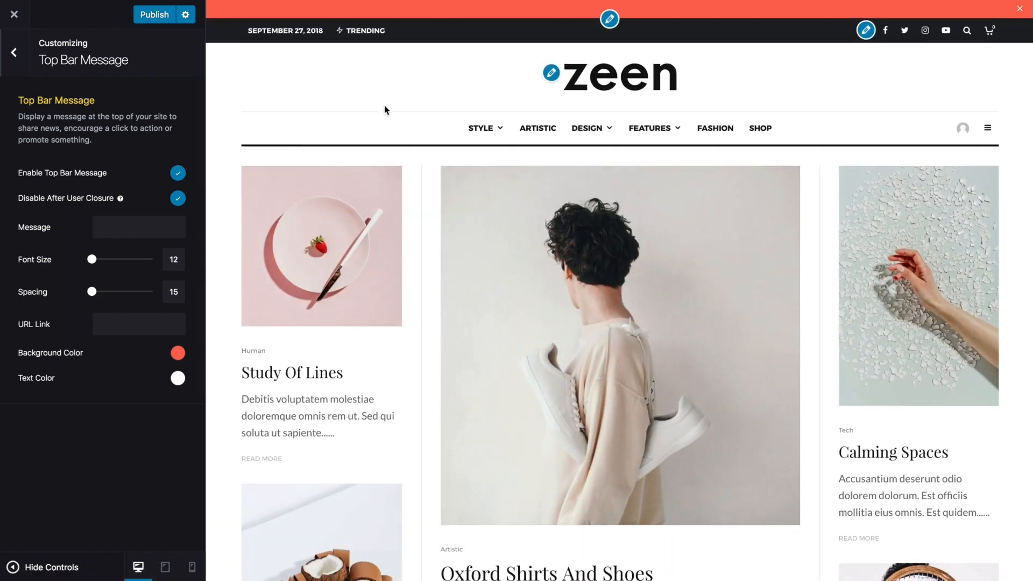
{"action": "mouse_move", "coordinate": [435, 18]}
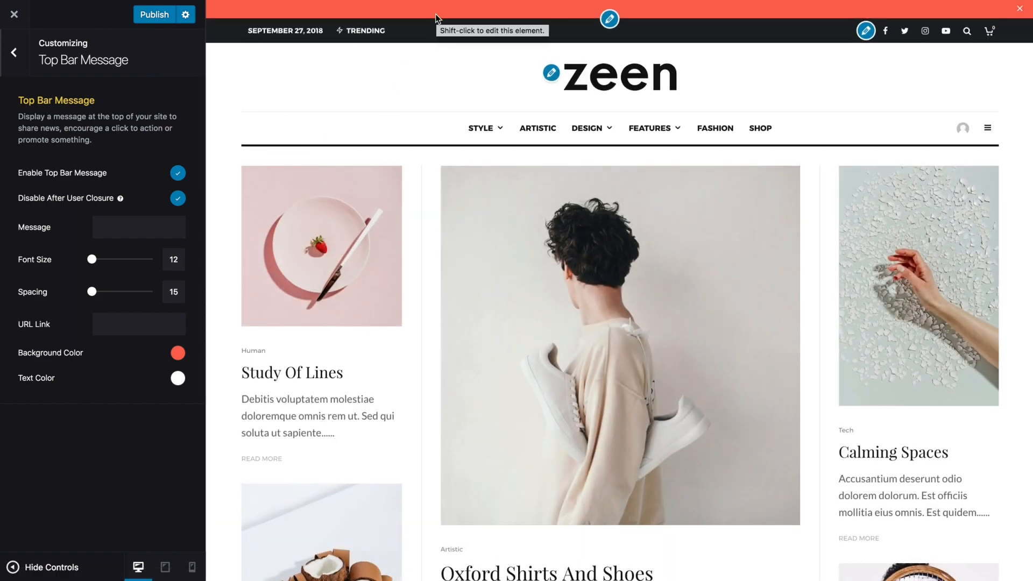
{"action": "mouse_move", "coordinate": [139, 227]}
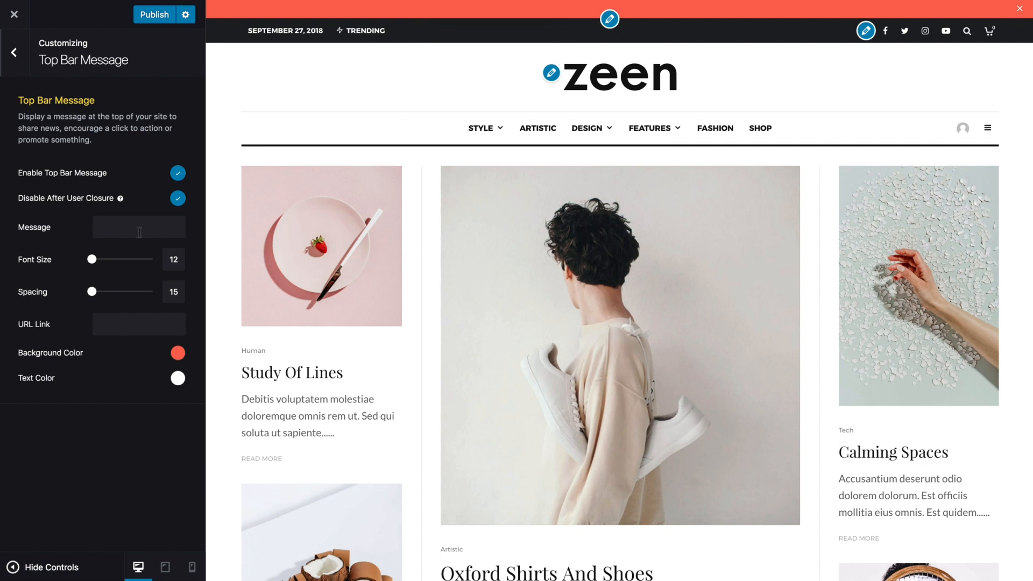
Step: Enter the message text 'Look at me, I'm a message!'
{"action": "type", "text": "L"}
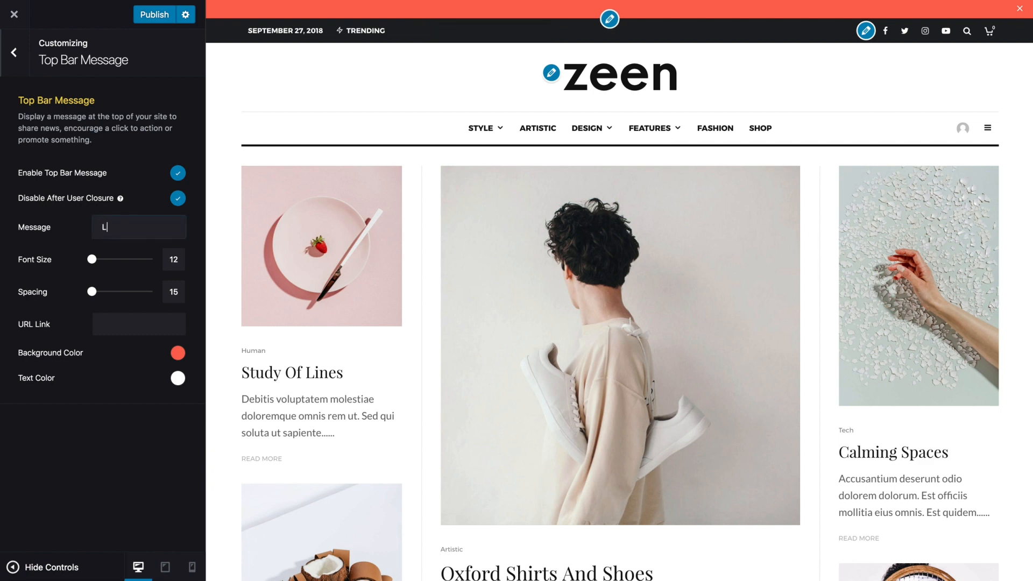
{"action": "type", "text": "ook at me, I'm a mes"}
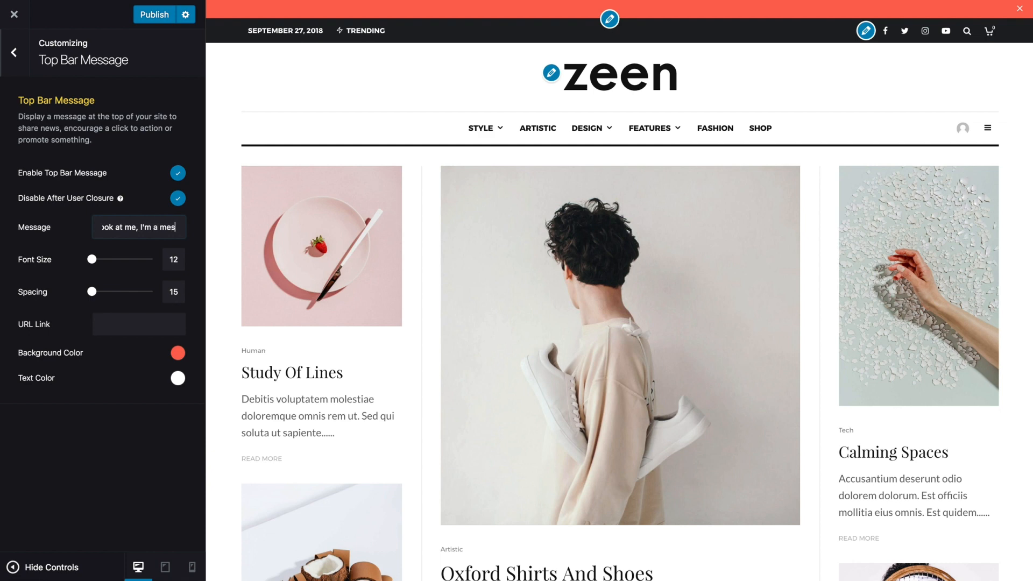
{"action": "type", "text": "!"}
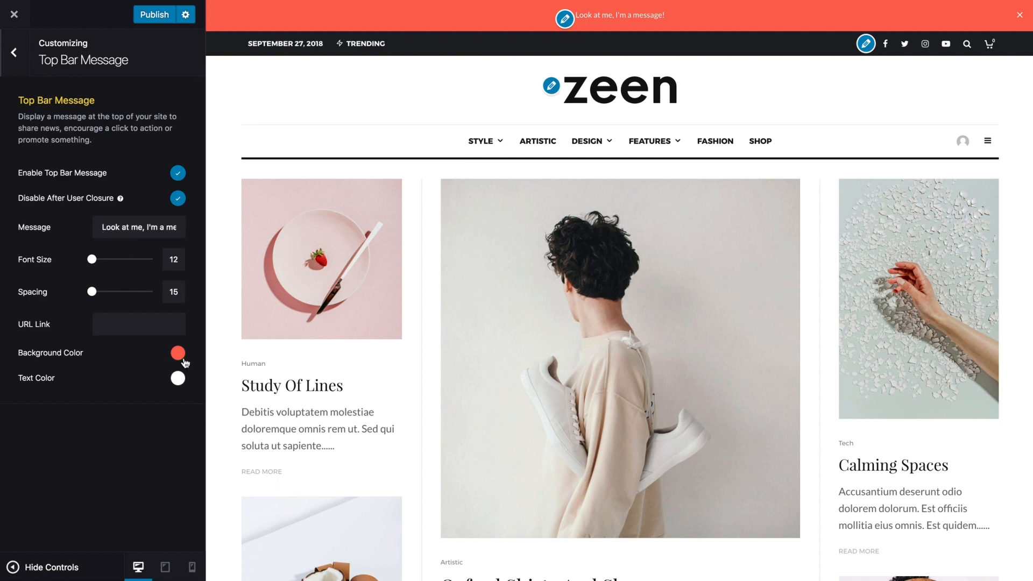
Step: Set the top bar background colour to the darker red #d85849
{"action": "left_click", "coordinate": [177, 353]}
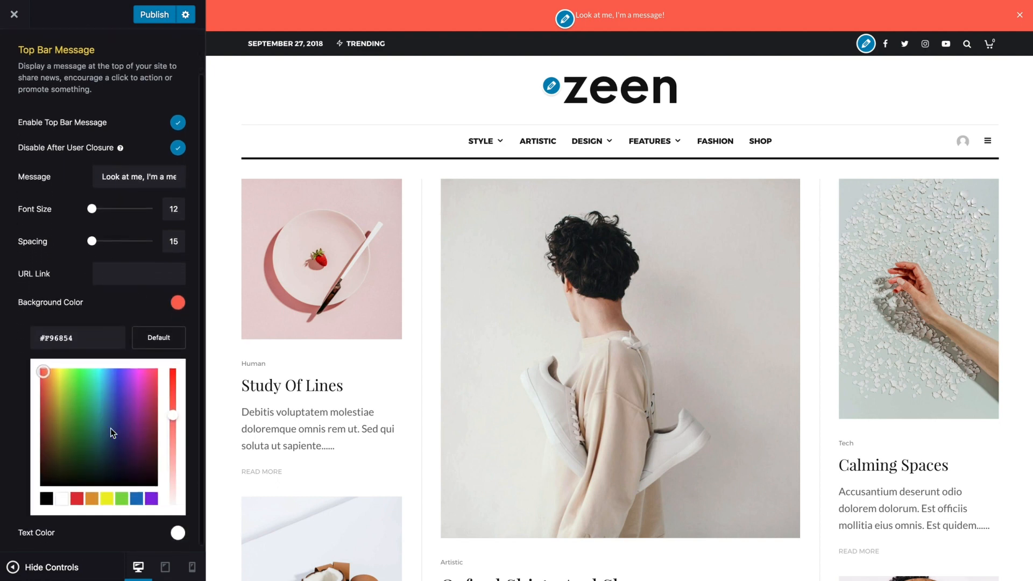
{"action": "left_click", "coordinate": [121, 385]}
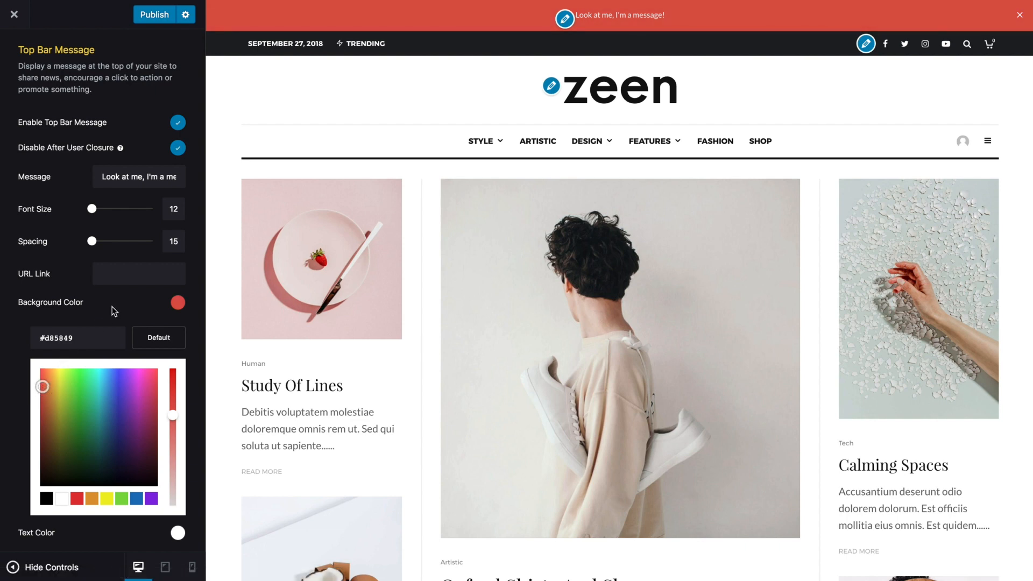
{"action": "left_click", "coordinate": [176, 303]}
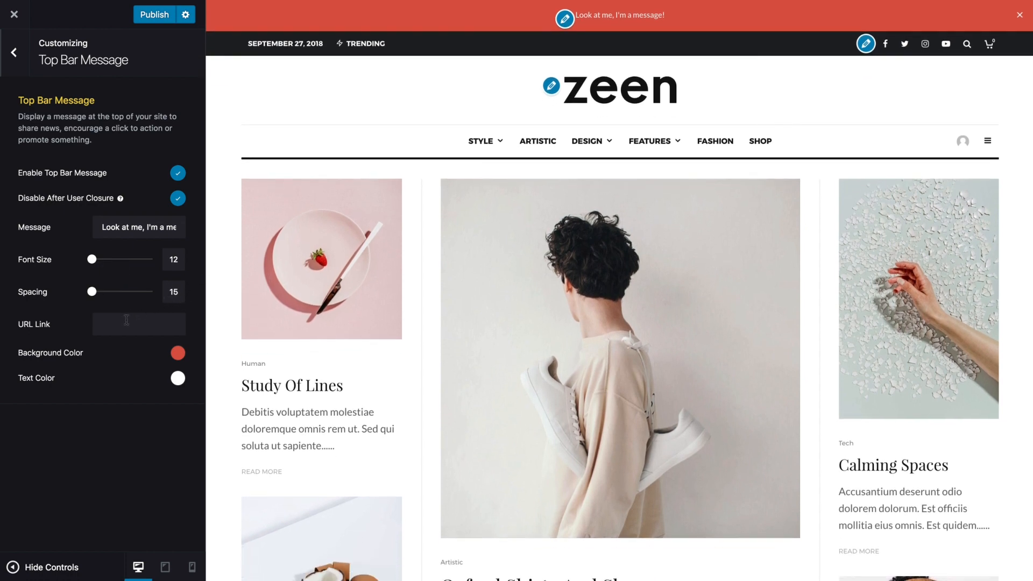
{"action": "type", "text": "http://"}
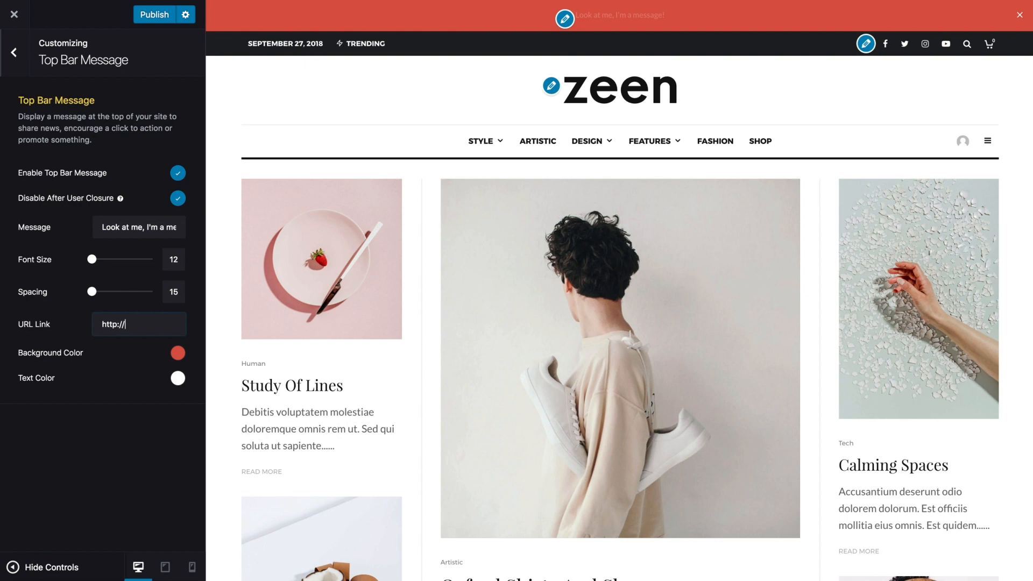
{"action": "type", "text": "somelink.com"}
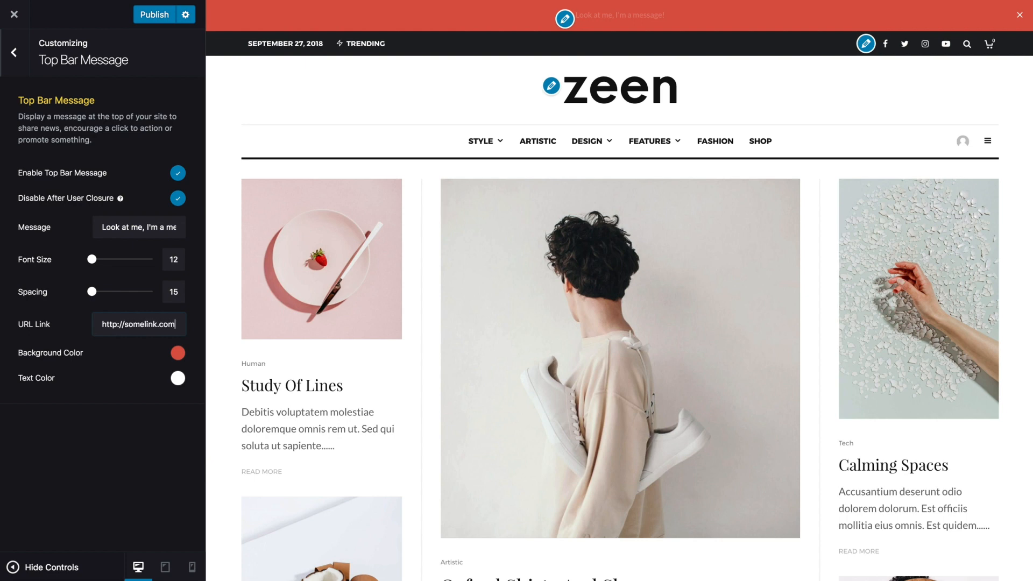
{"action": "mouse_move", "coordinate": [76, 323]}
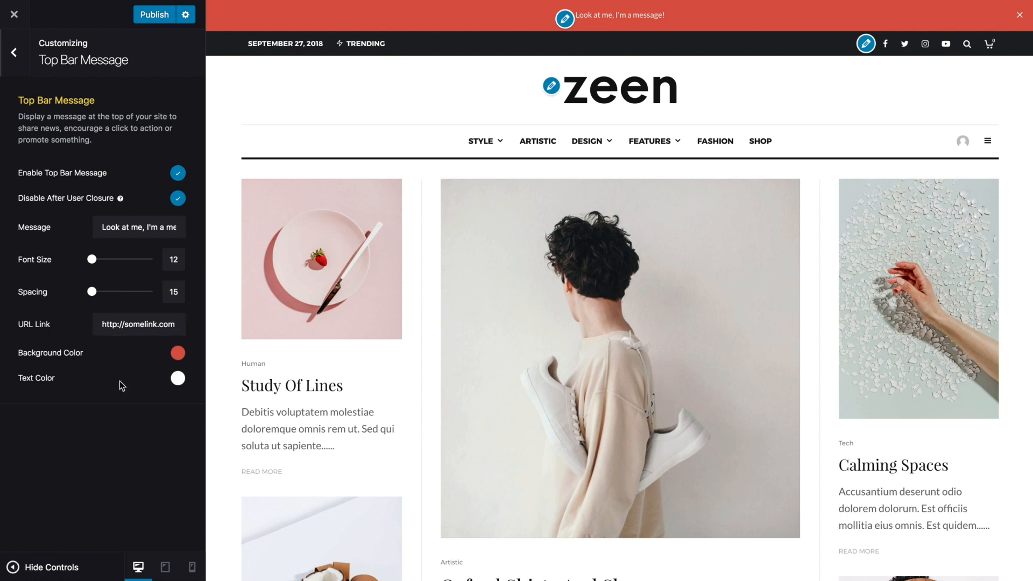
{"action": "left_click", "coordinate": [176, 377]}
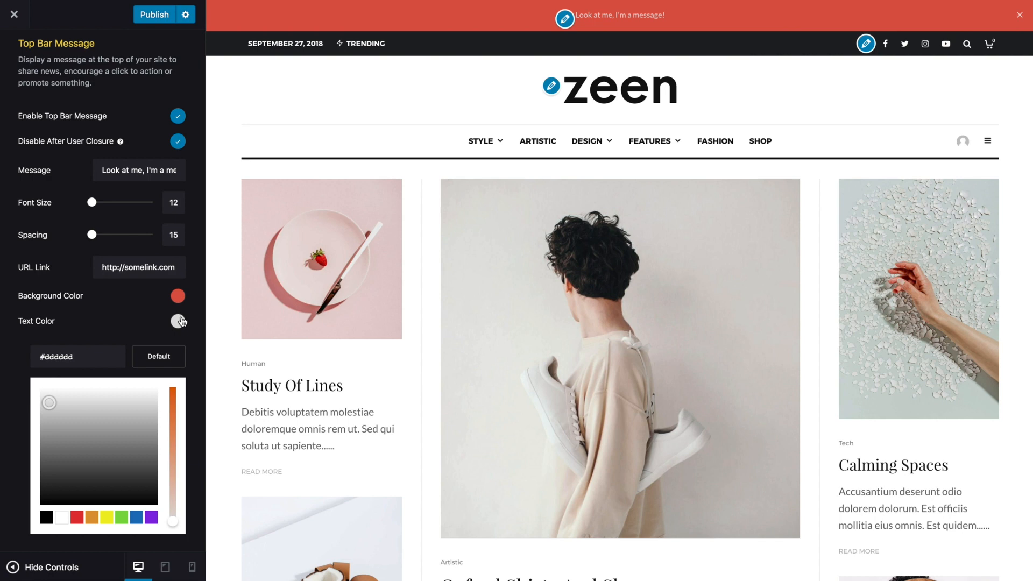
{"action": "left_click", "coordinate": [178, 321]}
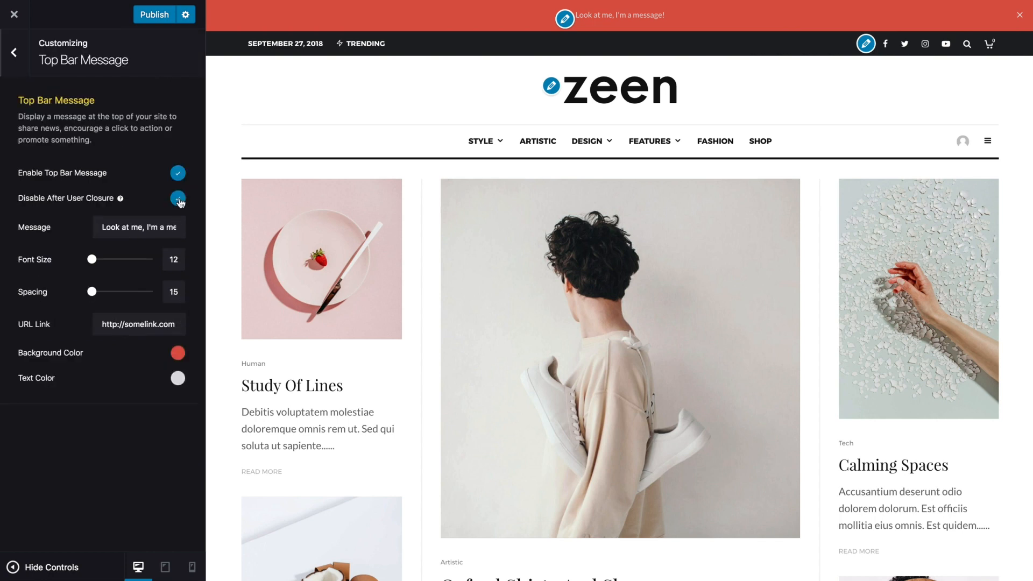
{"action": "mouse_move", "coordinate": [120, 198]}
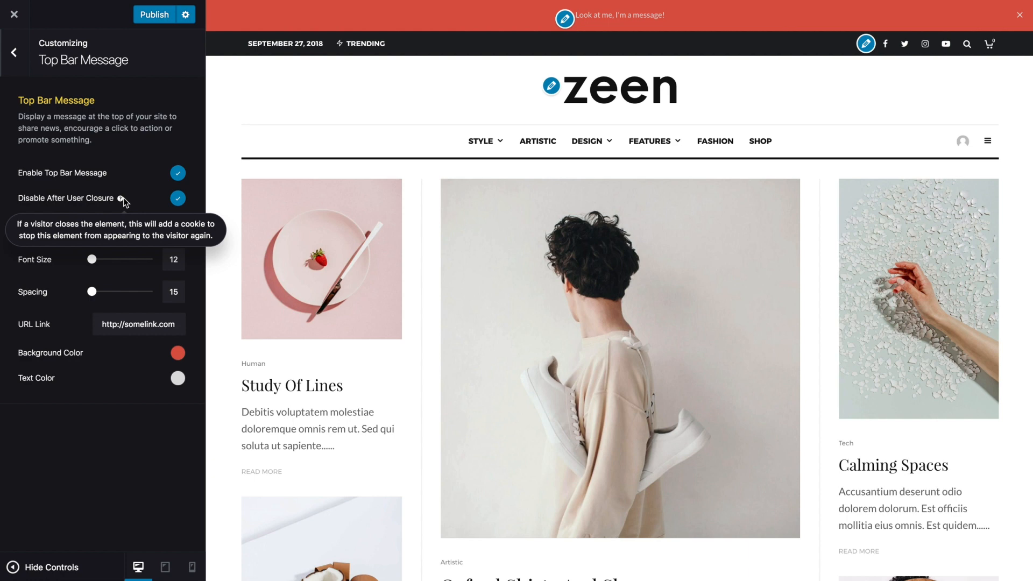
{"action": "mouse_move", "coordinate": [1015, 26]}
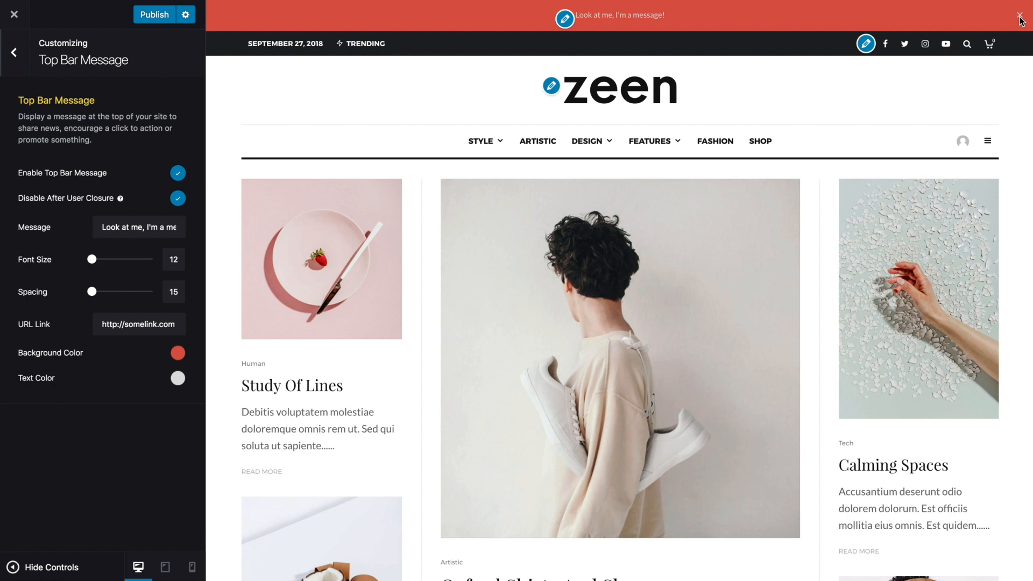
{"action": "mouse_move", "coordinate": [112, 166]}
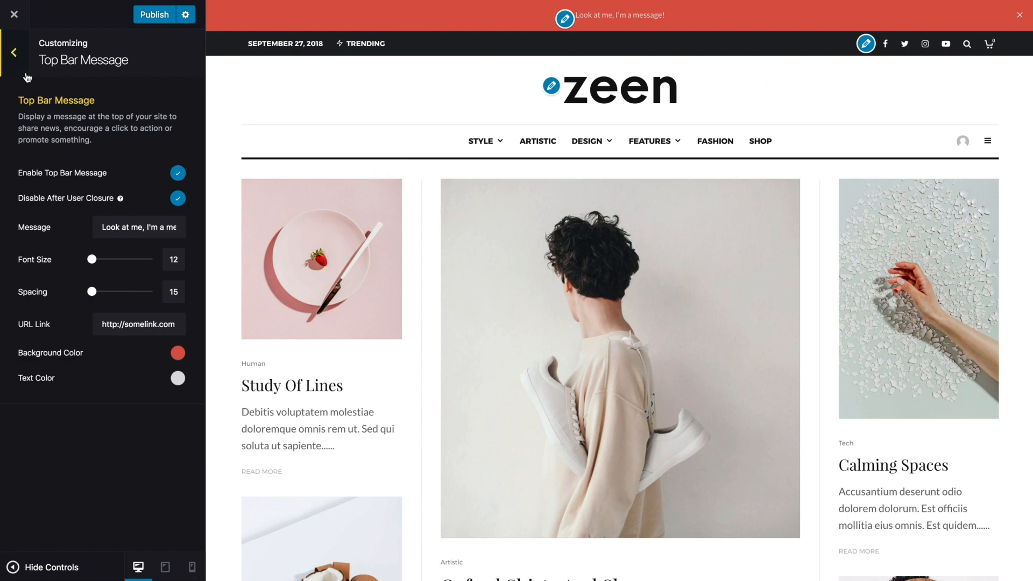
Step: Revisit the top bar message settings via the preview pencil, then return to the main Customizer list
{"action": "left_click", "coordinate": [13, 51]}
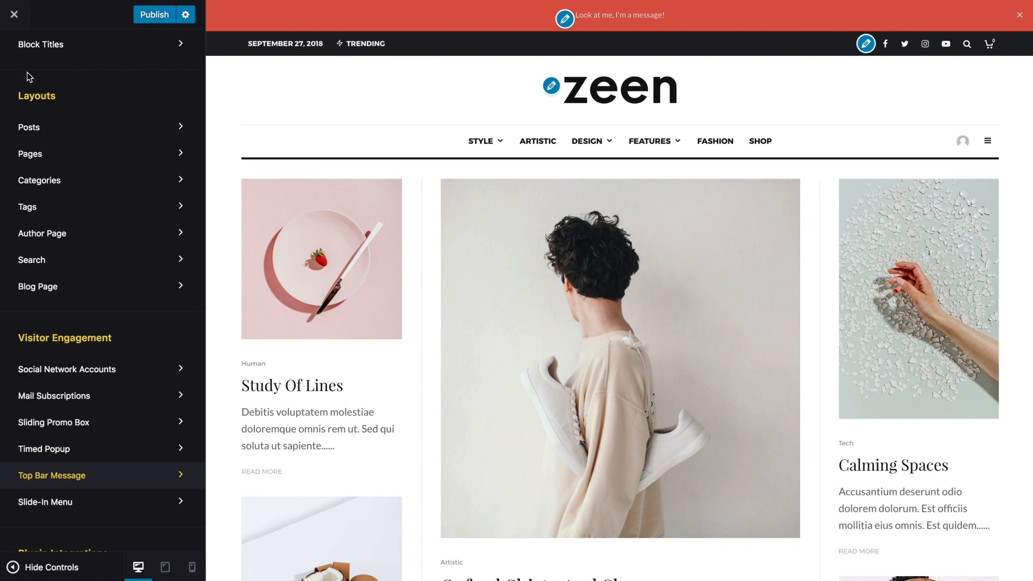
{"action": "mouse_move", "coordinate": [427, 113]}
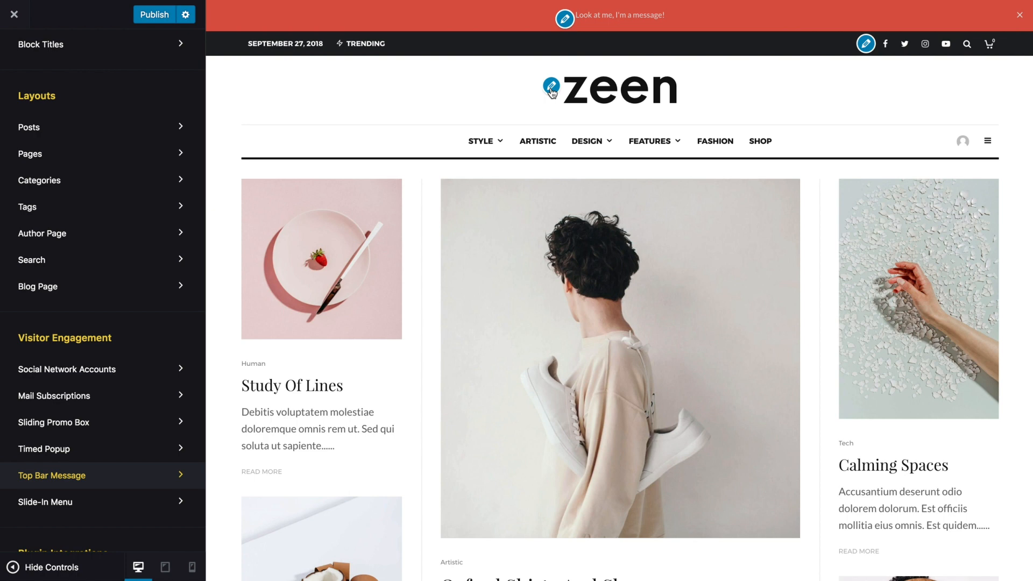
{"action": "mouse_move", "coordinate": [551, 89]}
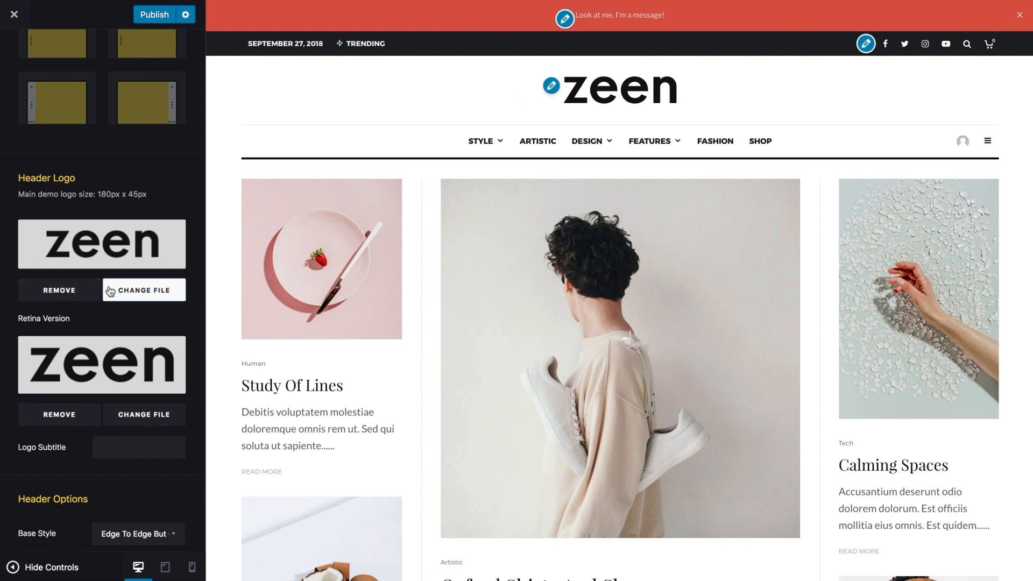
{"action": "mouse_move", "coordinate": [126, 300]}
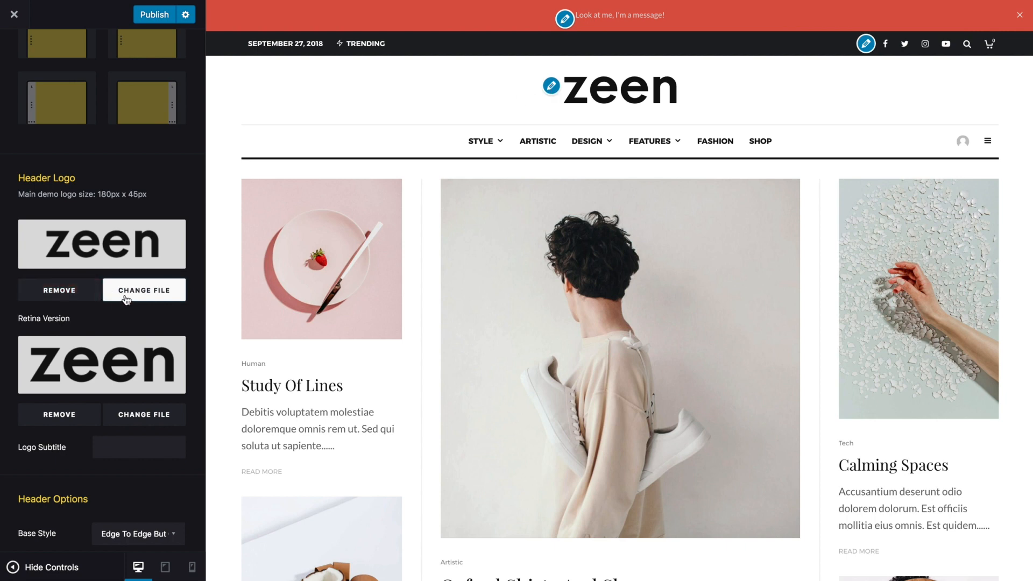
{"action": "mouse_move", "coordinate": [562, 18]}
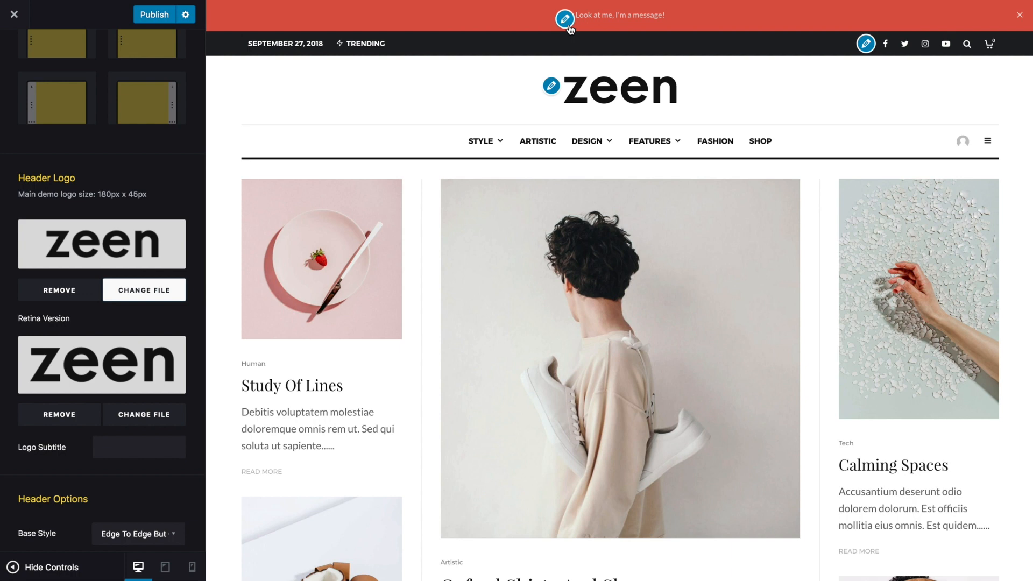
{"action": "left_click", "coordinate": [563, 19]}
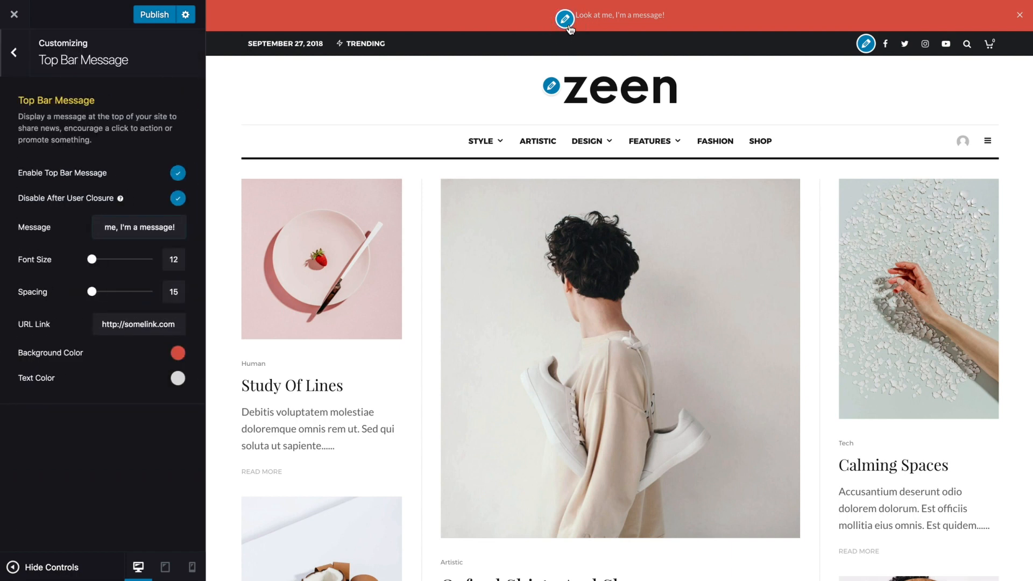
{"action": "mouse_move", "coordinate": [467, 29]}
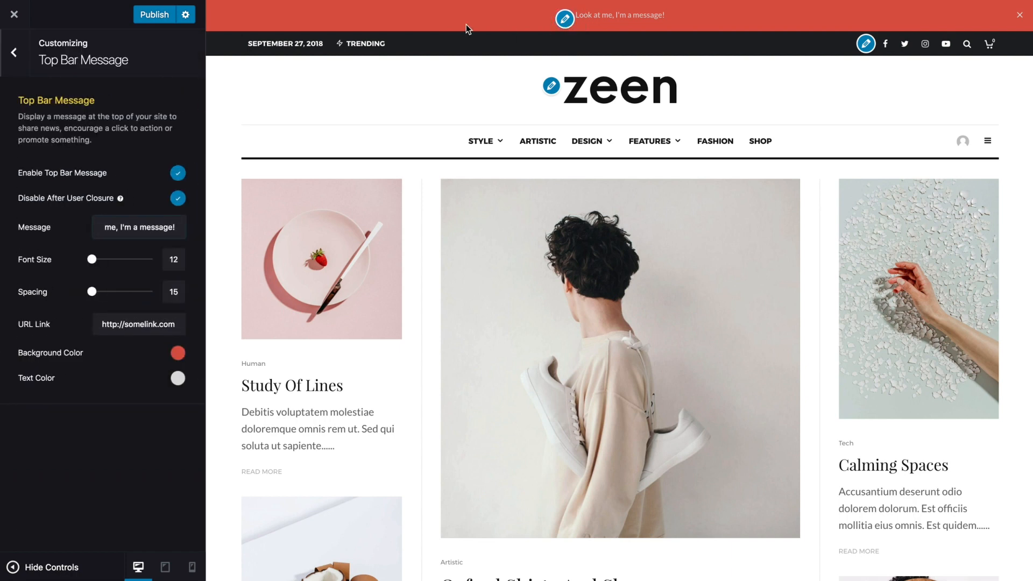
{"action": "left_click", "coordinate": [13, 51]}
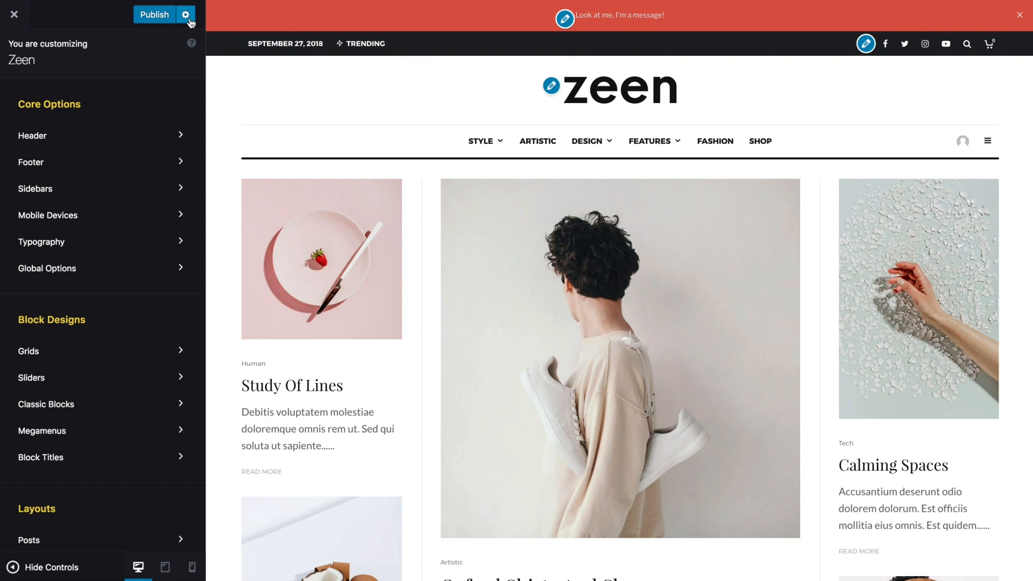
Step: Set the publish action to Schedule with a go-live date of Sep 29, 2019 at 3:55 PM UTC+0
{"action": "left_click", "coordinate": [185, 14]}
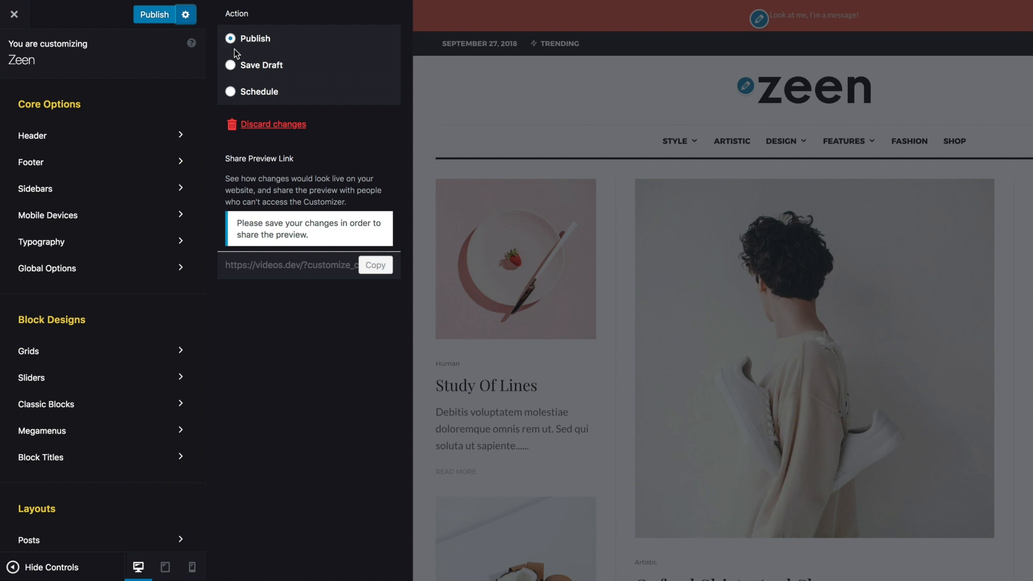
{"action": "left_click", "coordinate": [230, 64]}
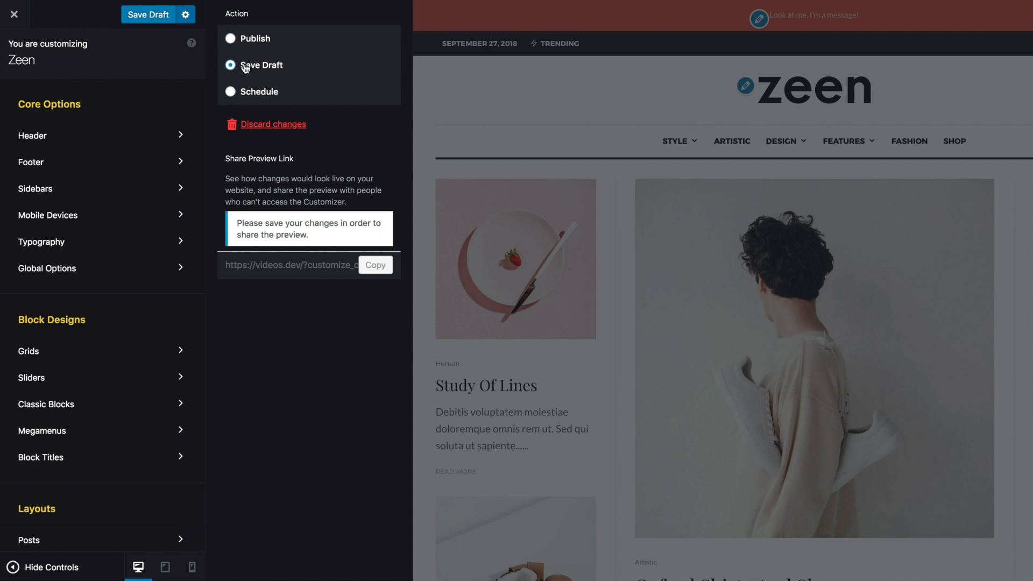
{"action": "mouse_move", "coordinate": [248, 97]}
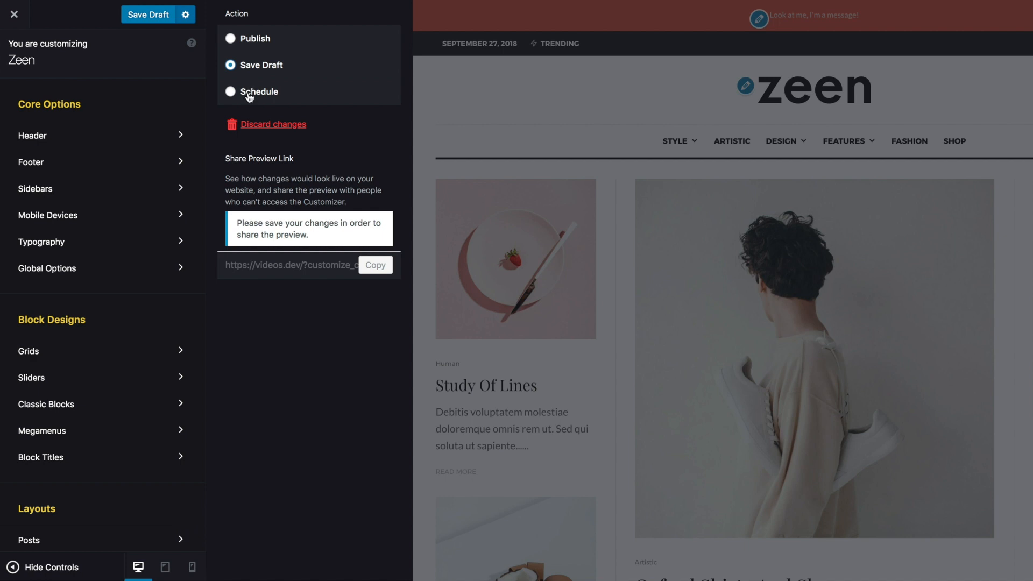
{"action": "left_click", "coordinate": [230, 91]}
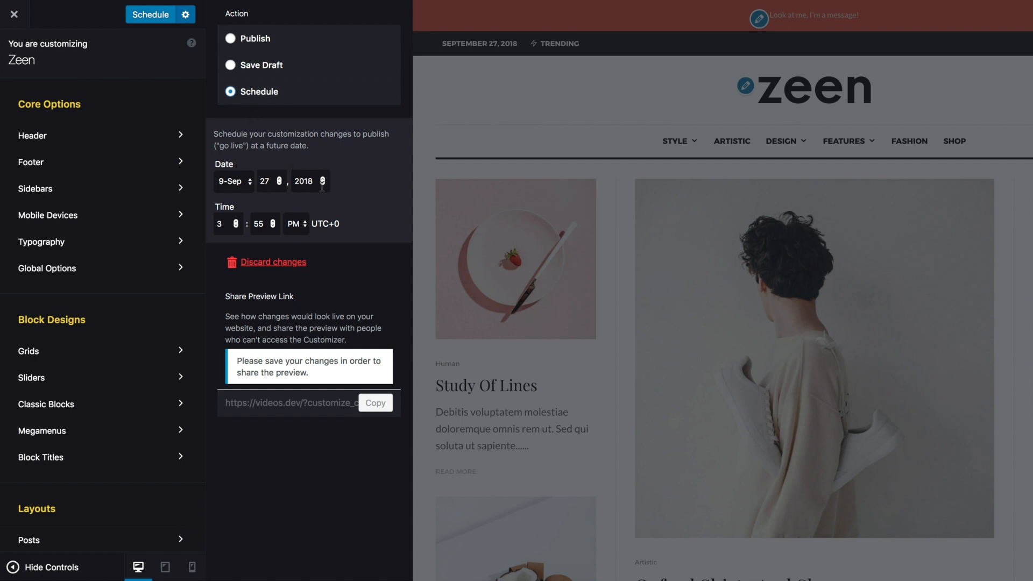
{"action": "left_click", "coordinate": [280, 177]}
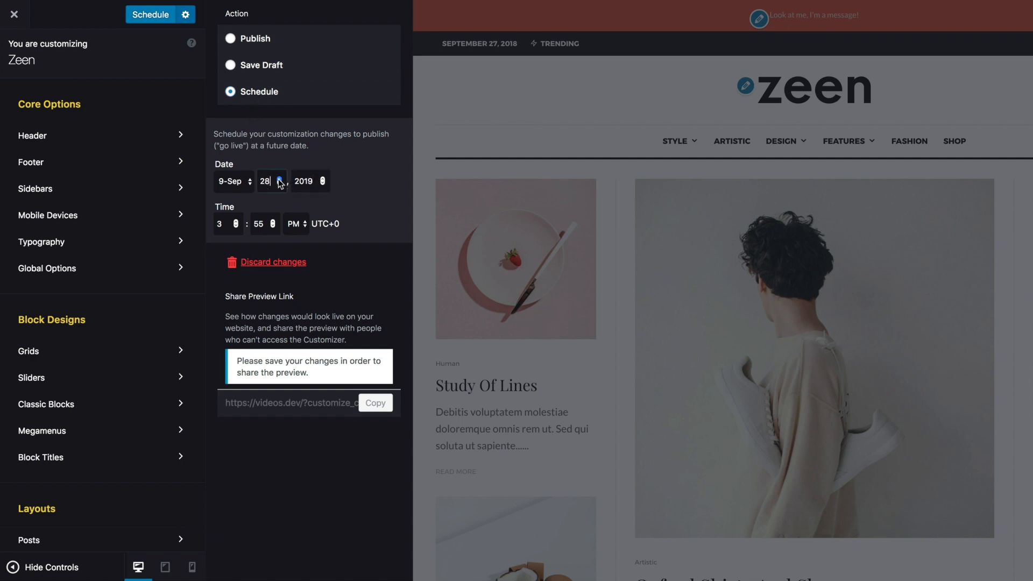
{"action": "left_click", "coordinate": [280, 178]}
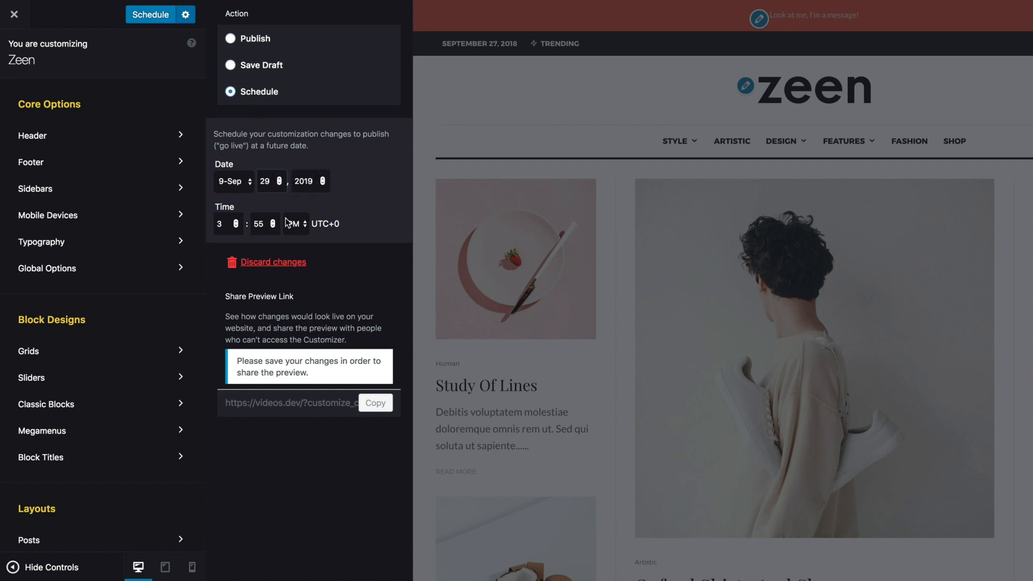